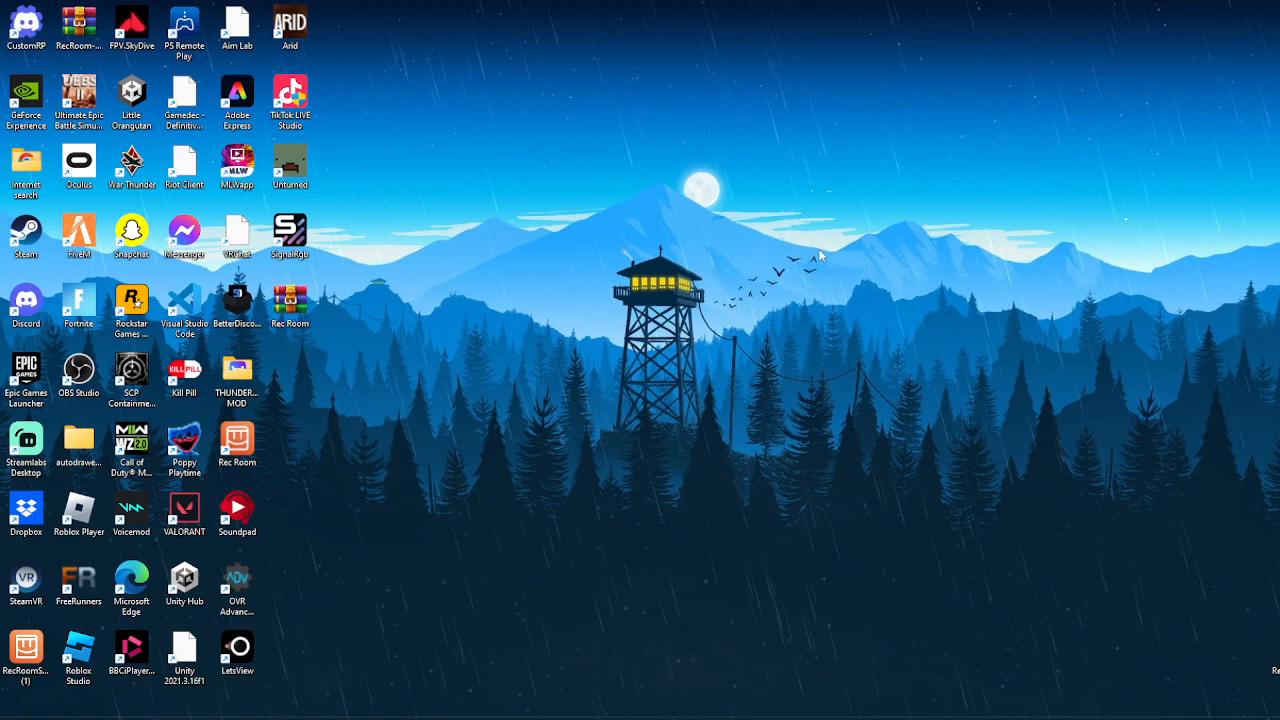
mouse_move(800, 495)
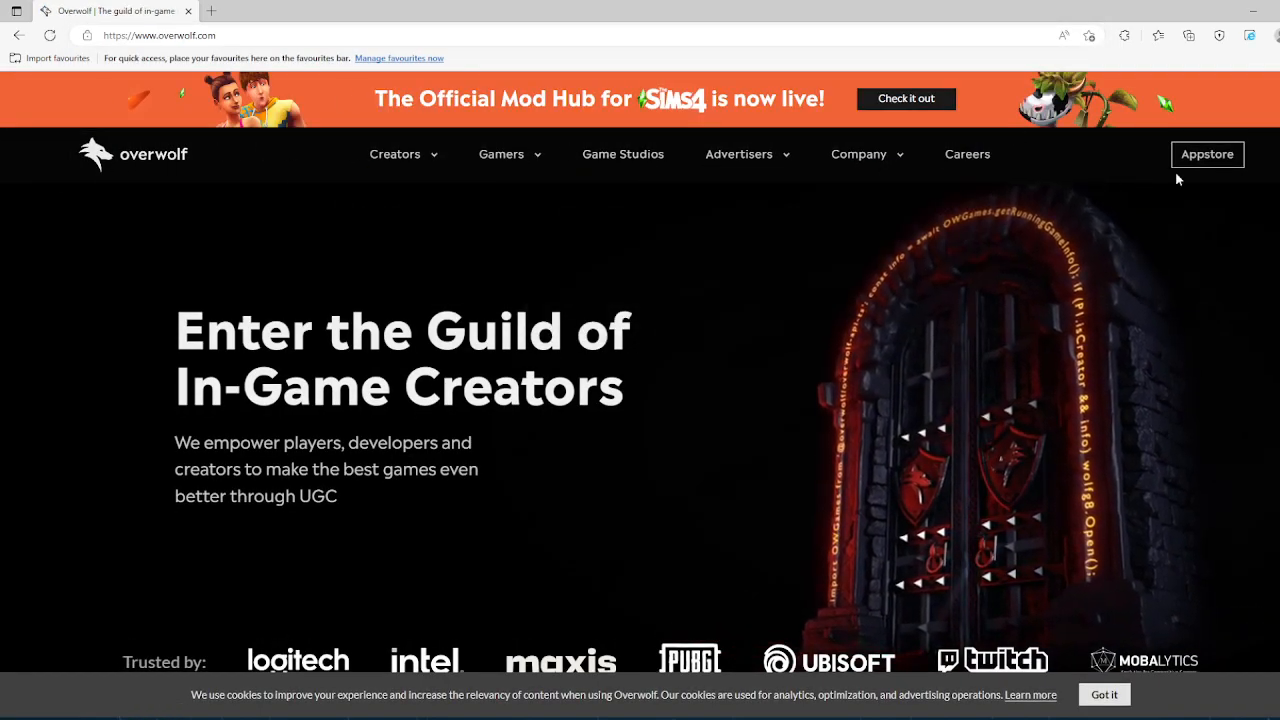
mouse_move(1207, 154)
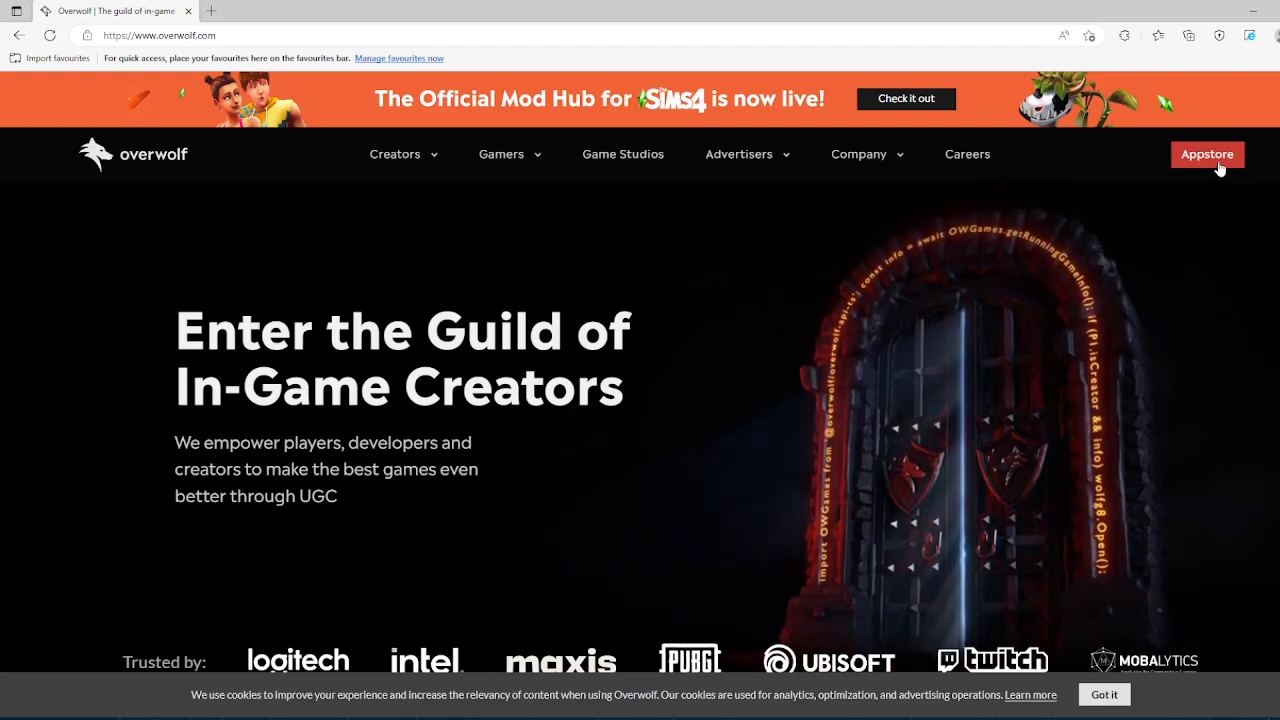
Search the Overwolf Appstore for 'thunder' and download the Thunderstore Mod Manager installer
click(1207, 154)
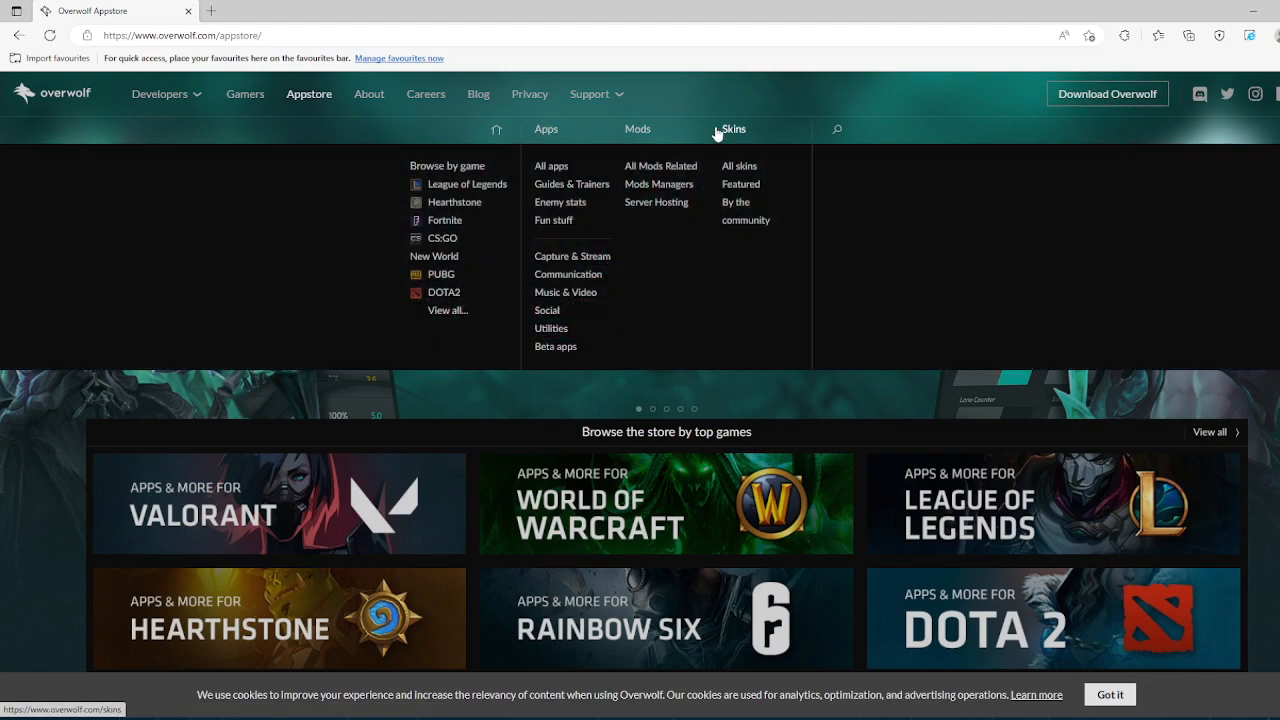
click(837, 129)
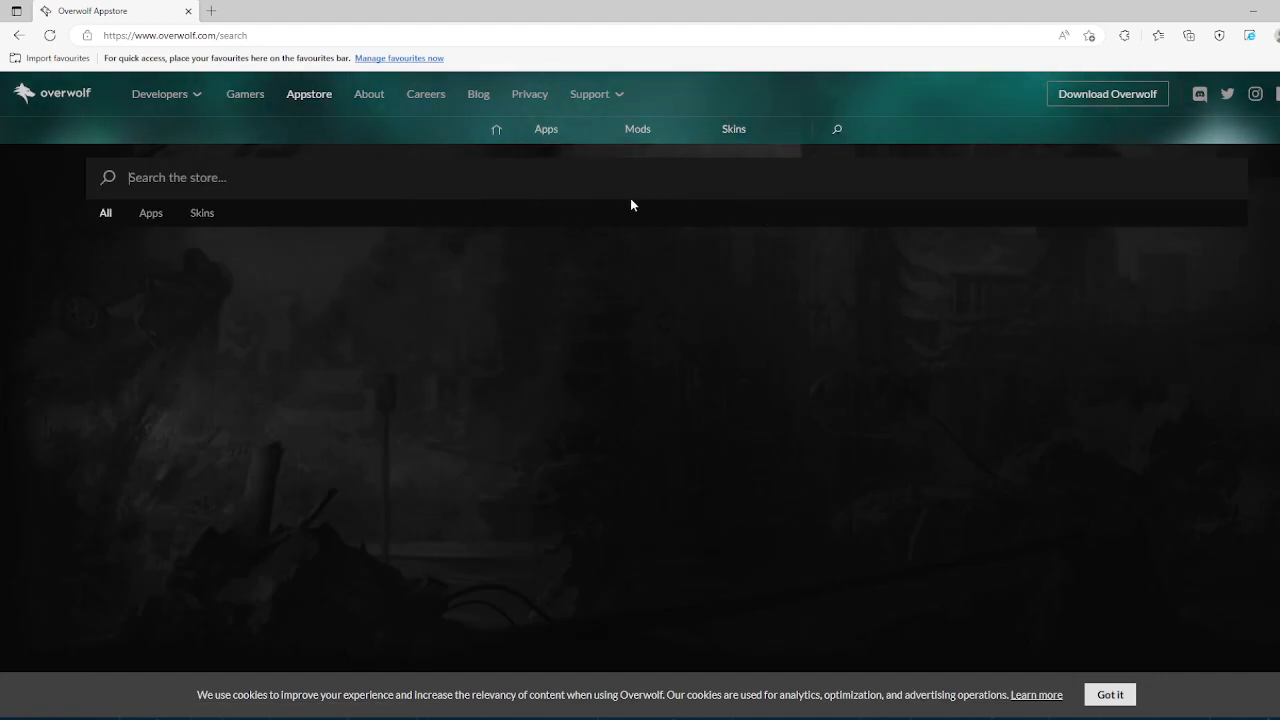
mouse_move(452, 174)
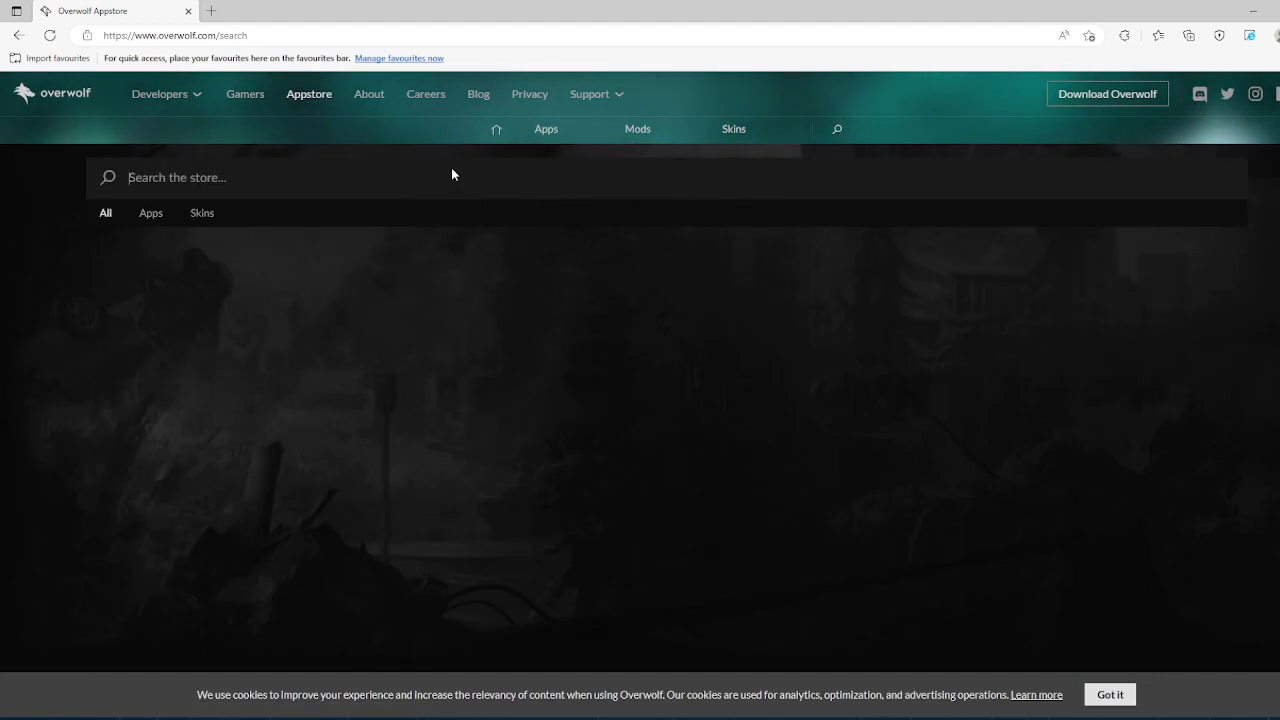
text(thunder)
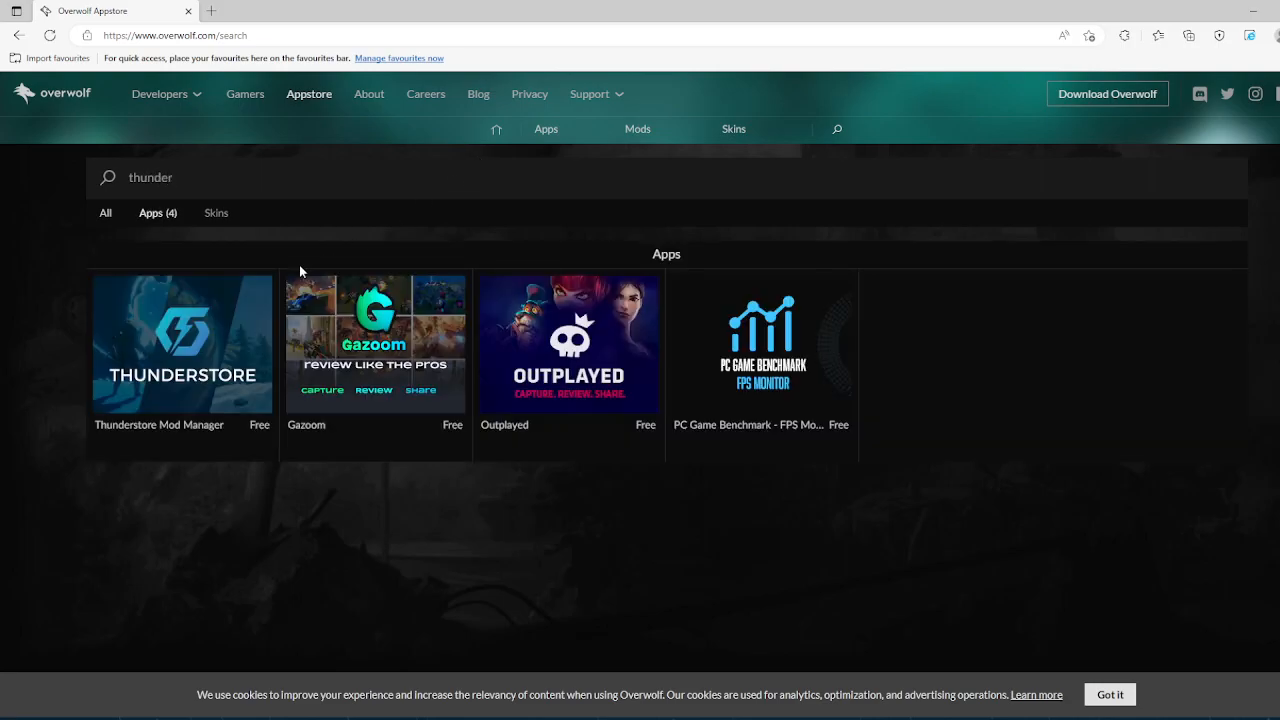
click(182, 343)
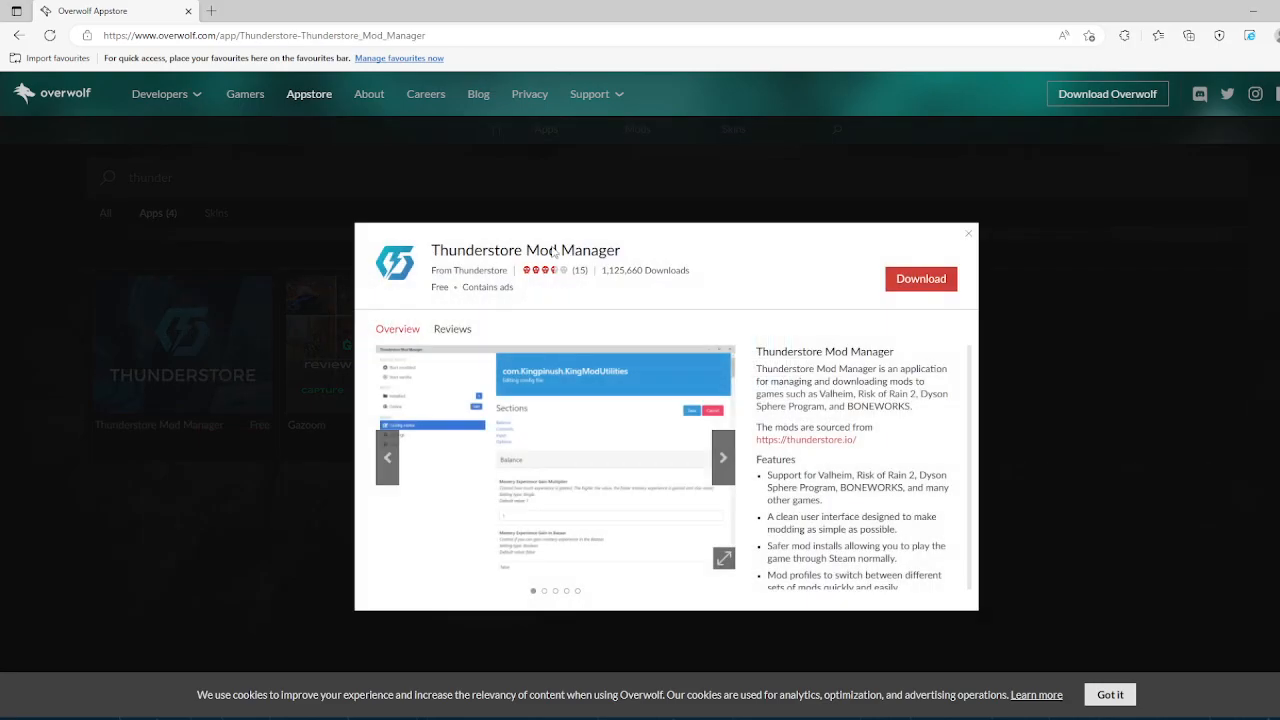
mouse_move(470, 315)
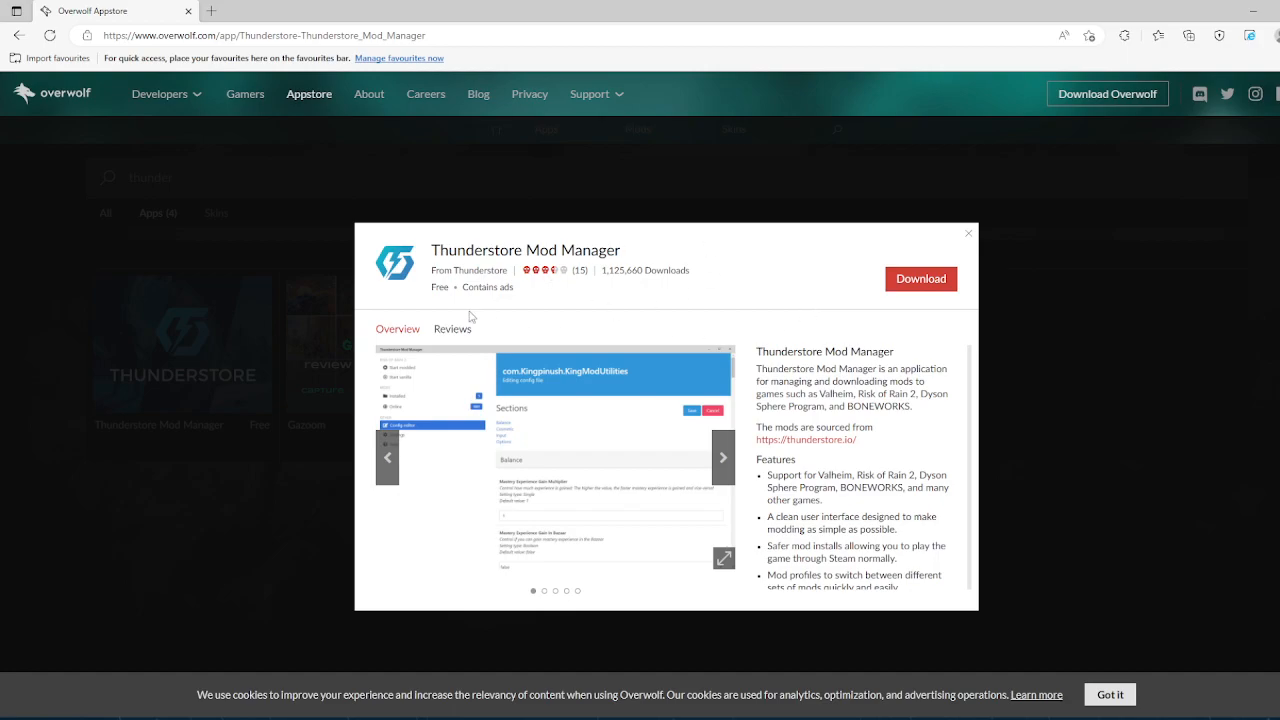
click(920, 279)
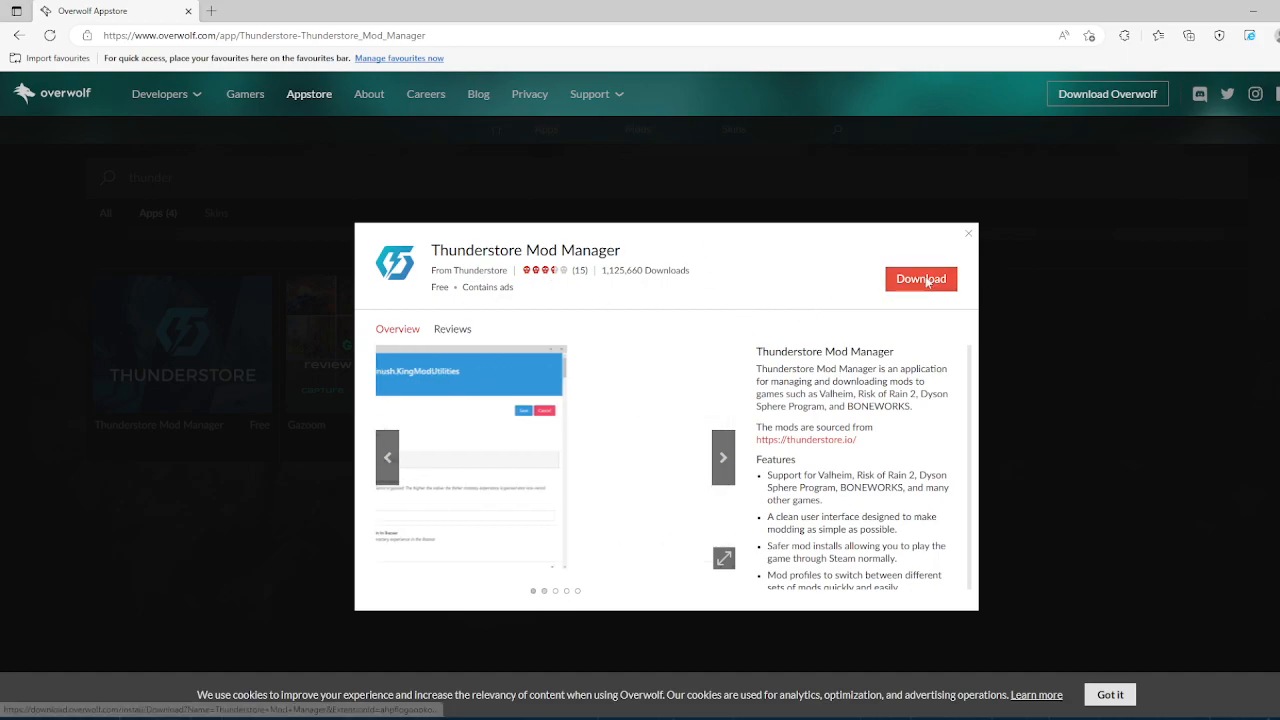
click(920, 279)
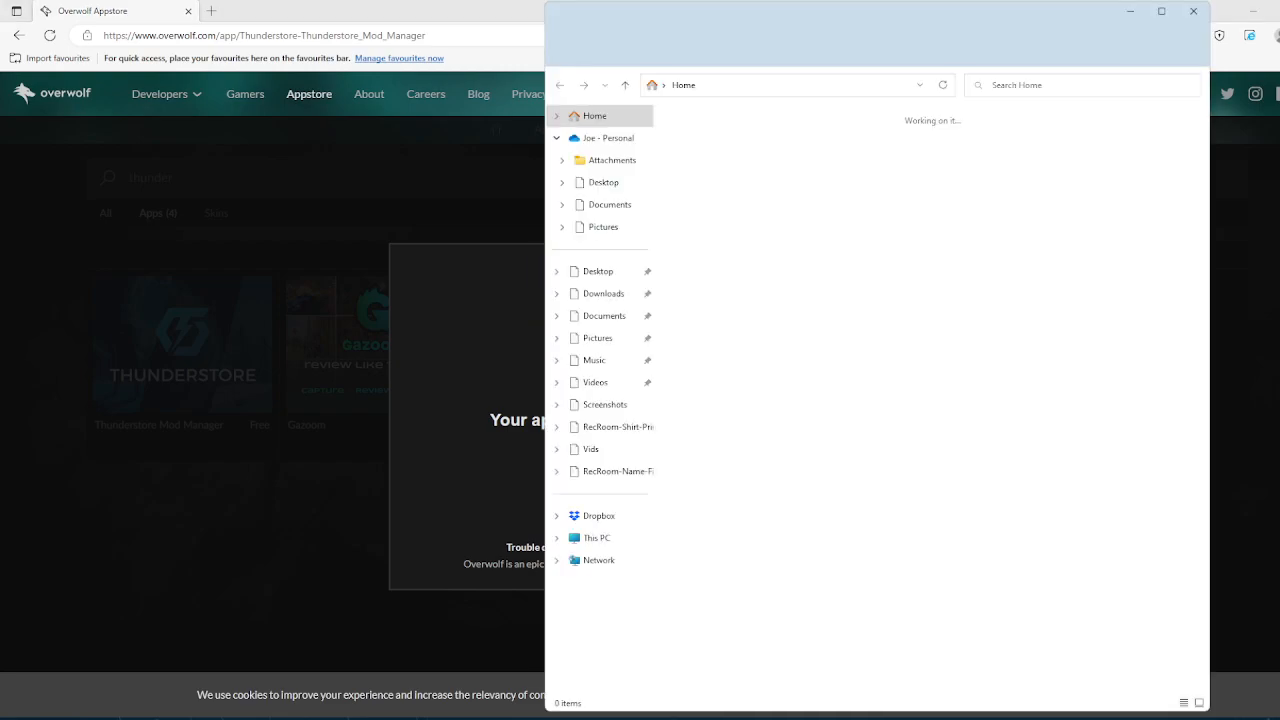
Run 'Thunderstore Mod Manager - Installer (2)' from the Downloads folder
click(603, 293)
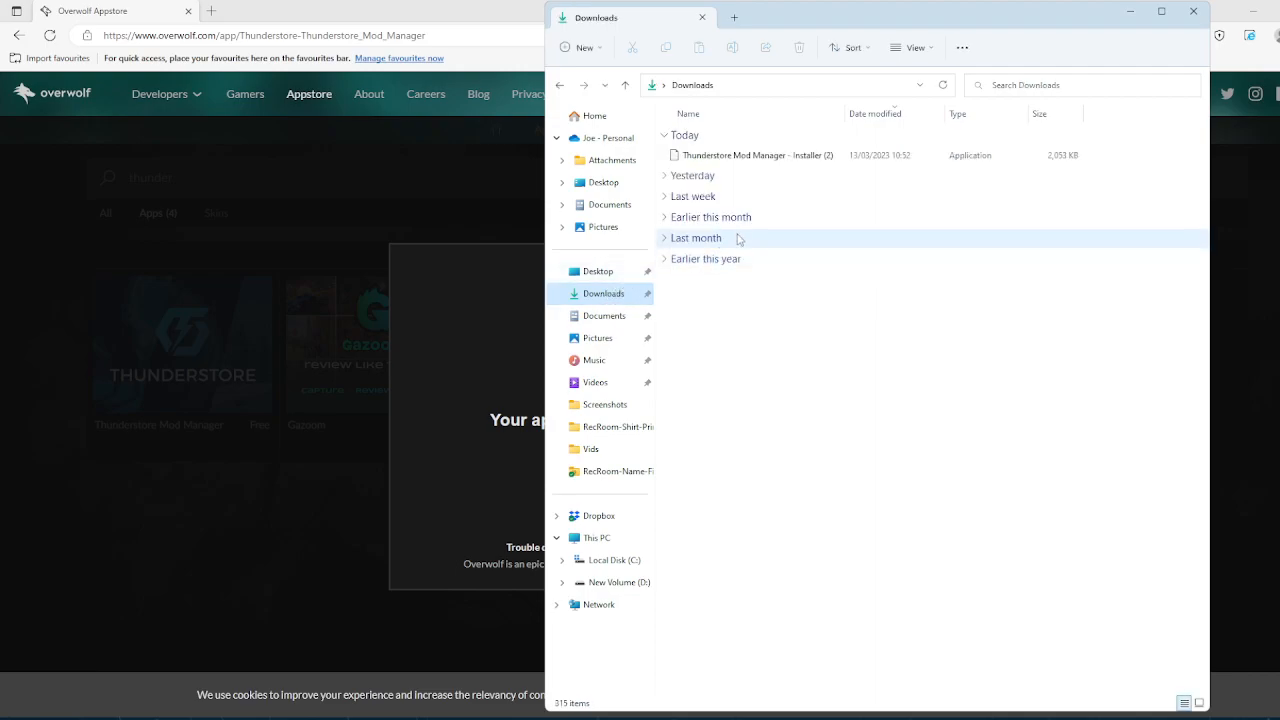
double_click(756, 155)
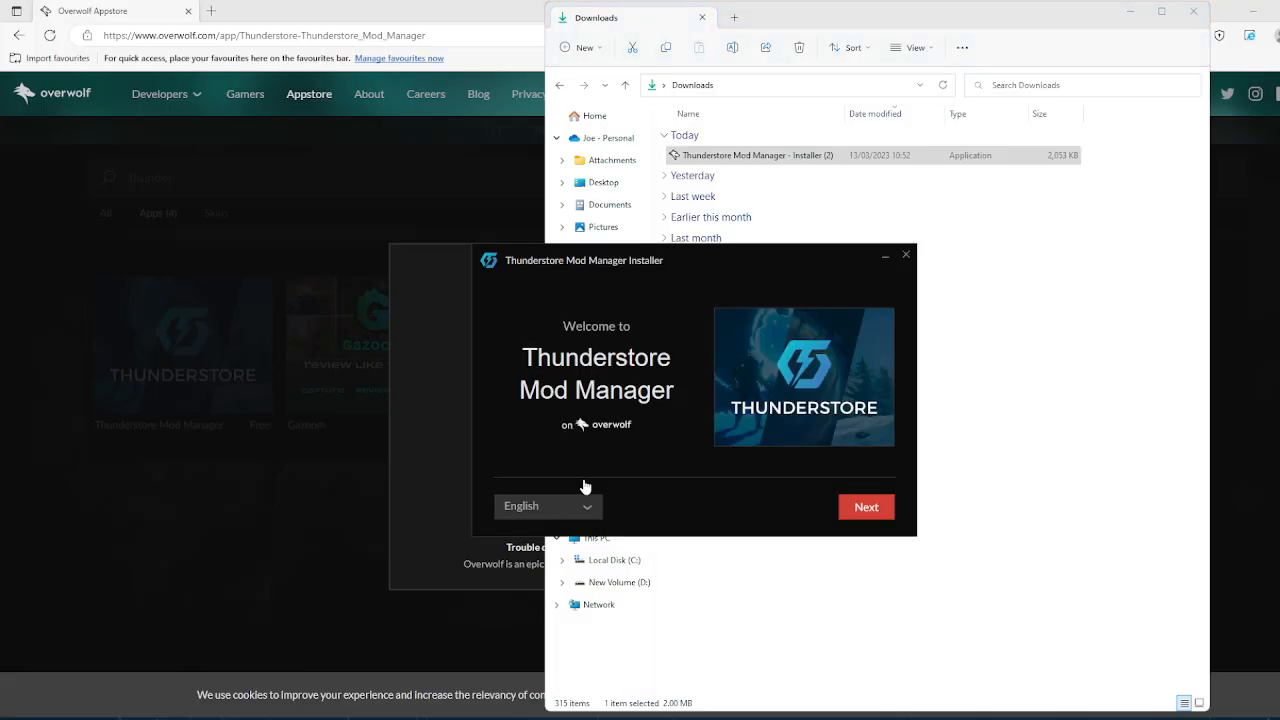
mouse_move(866, 507)
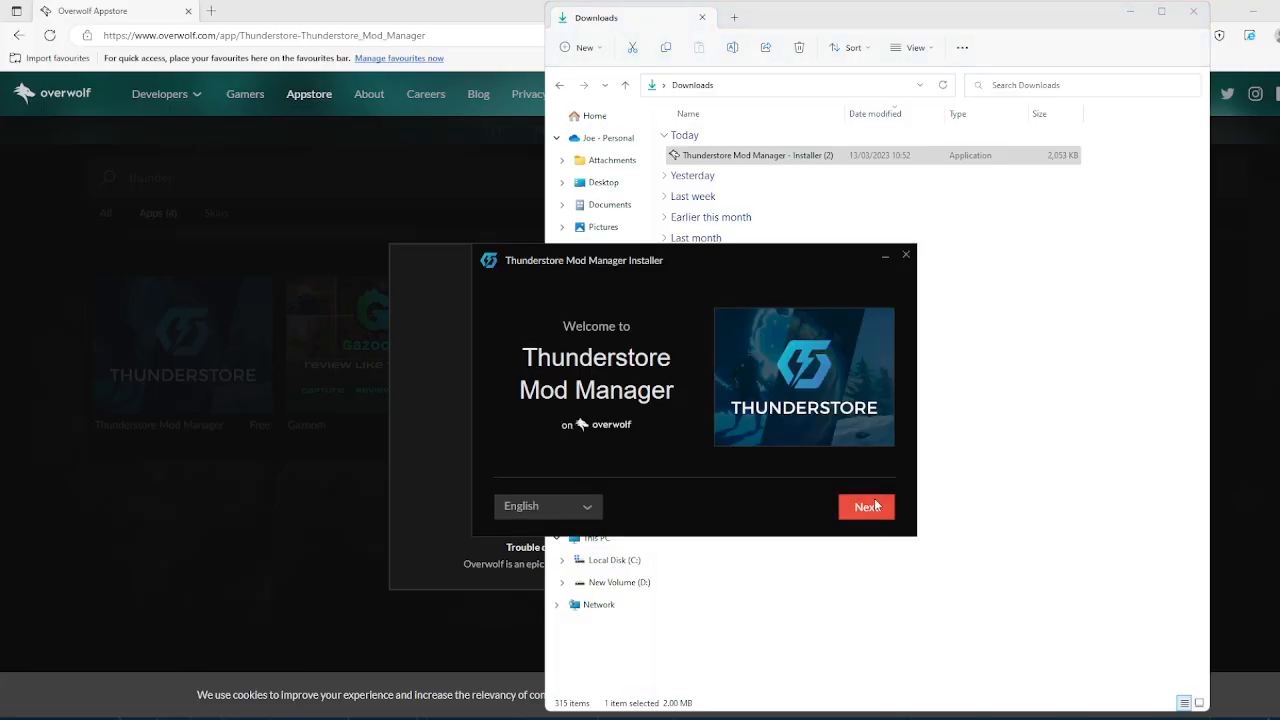
Accept the Overwolf terms and privacy notice, then install Thunderstore Mod Manager with Overwolf
click(865, 507)
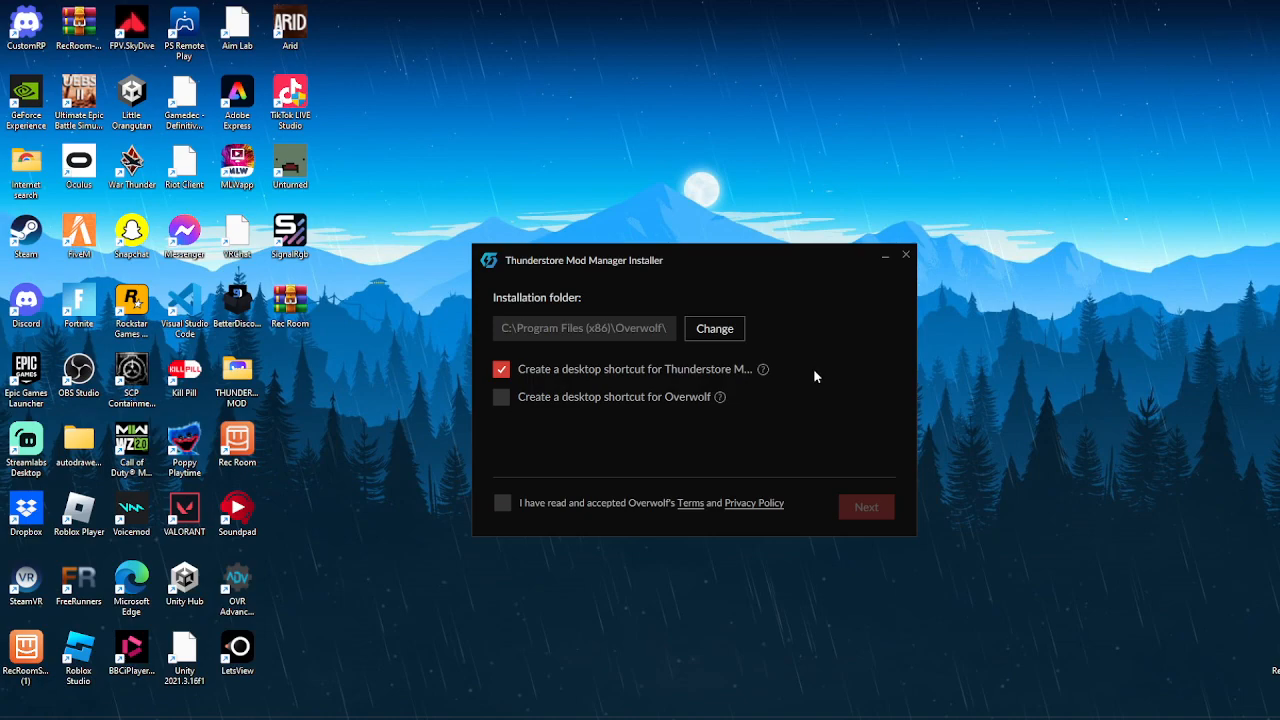
click(503, 503)
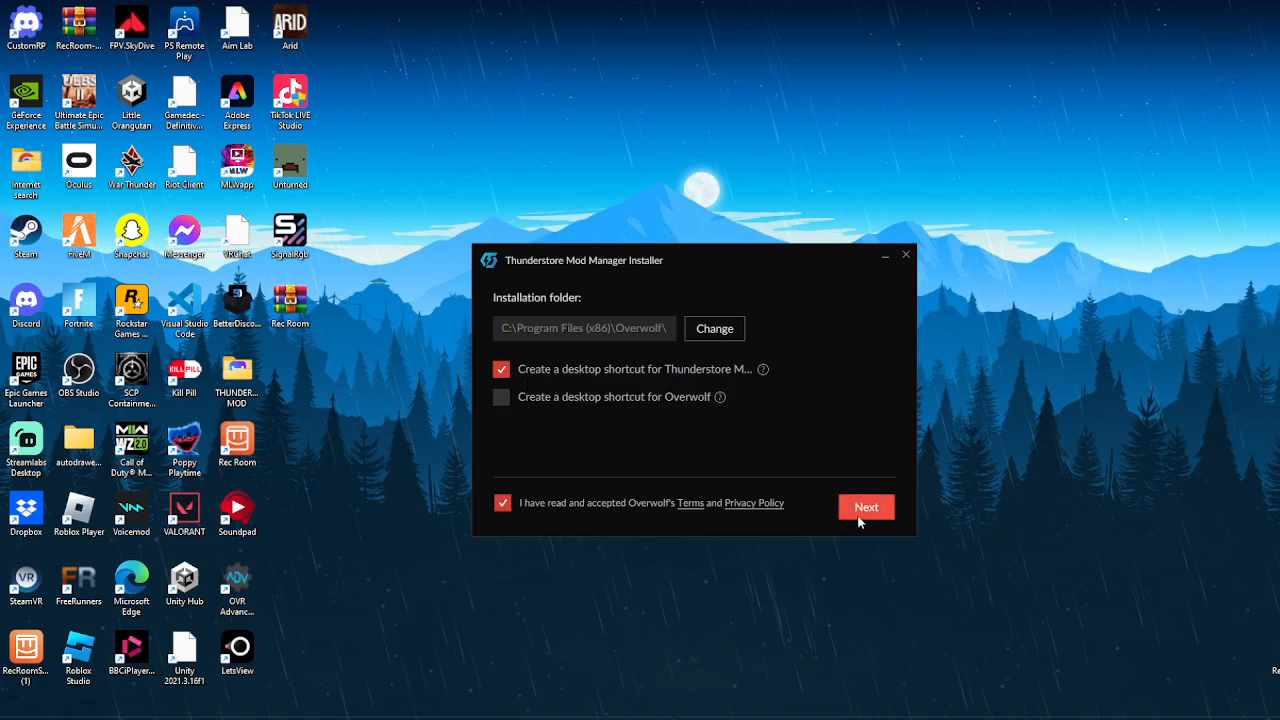
click(866, 506)
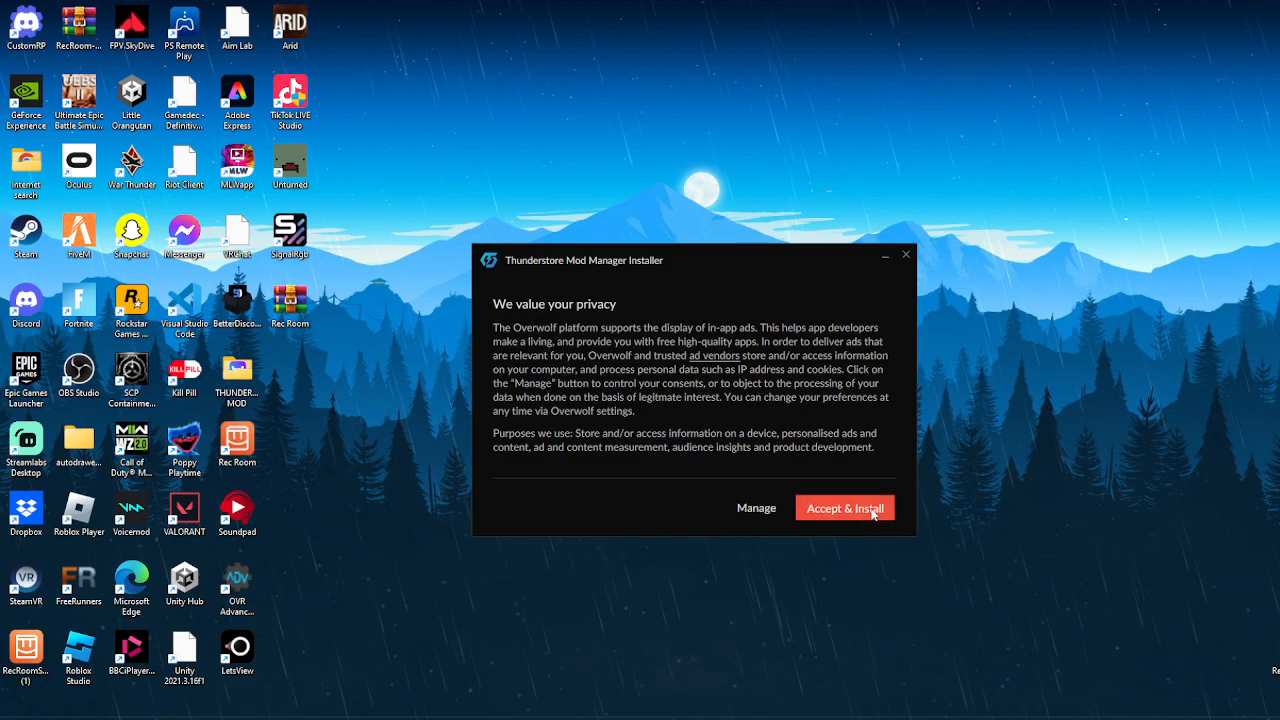
click(845, 508)
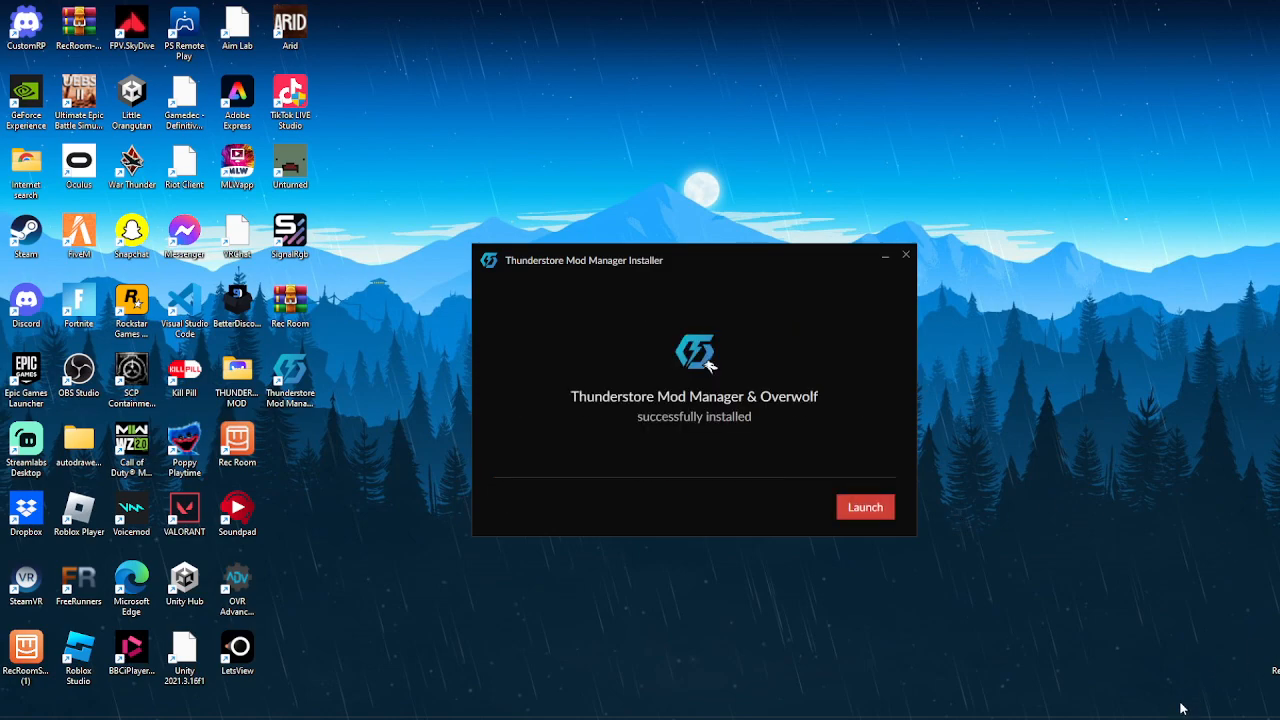
Launch the newly installed Thunderstore Mod Manager from the installer
click(864, 507)
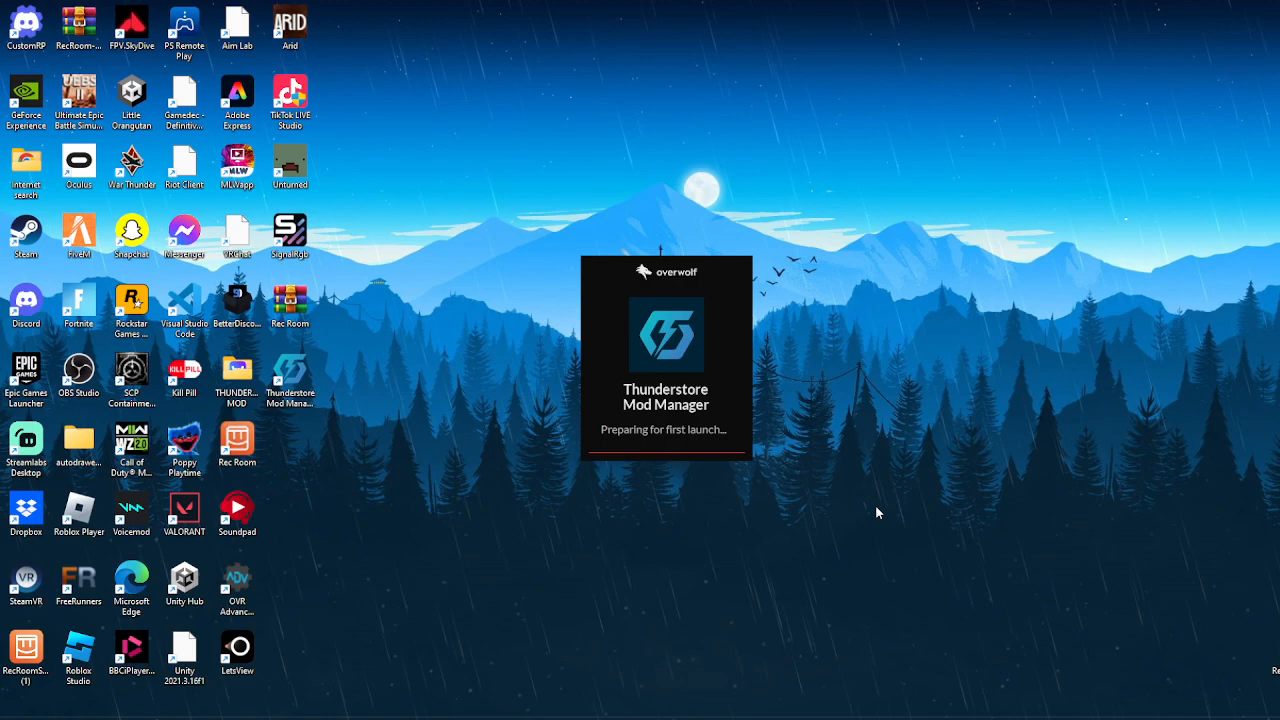
mouse_move(322, 356)
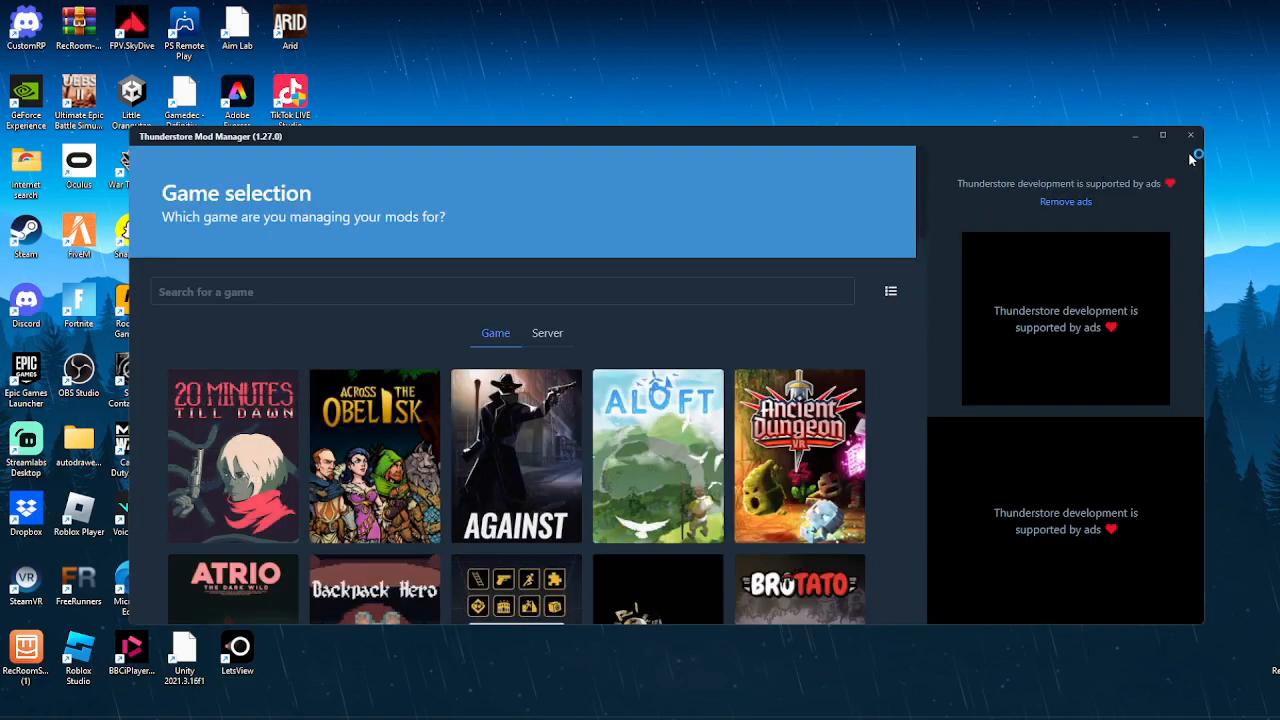
Maximize the window, search 'sons', and pick Sons Of The Forest with the Default profile
click(1162, 135)
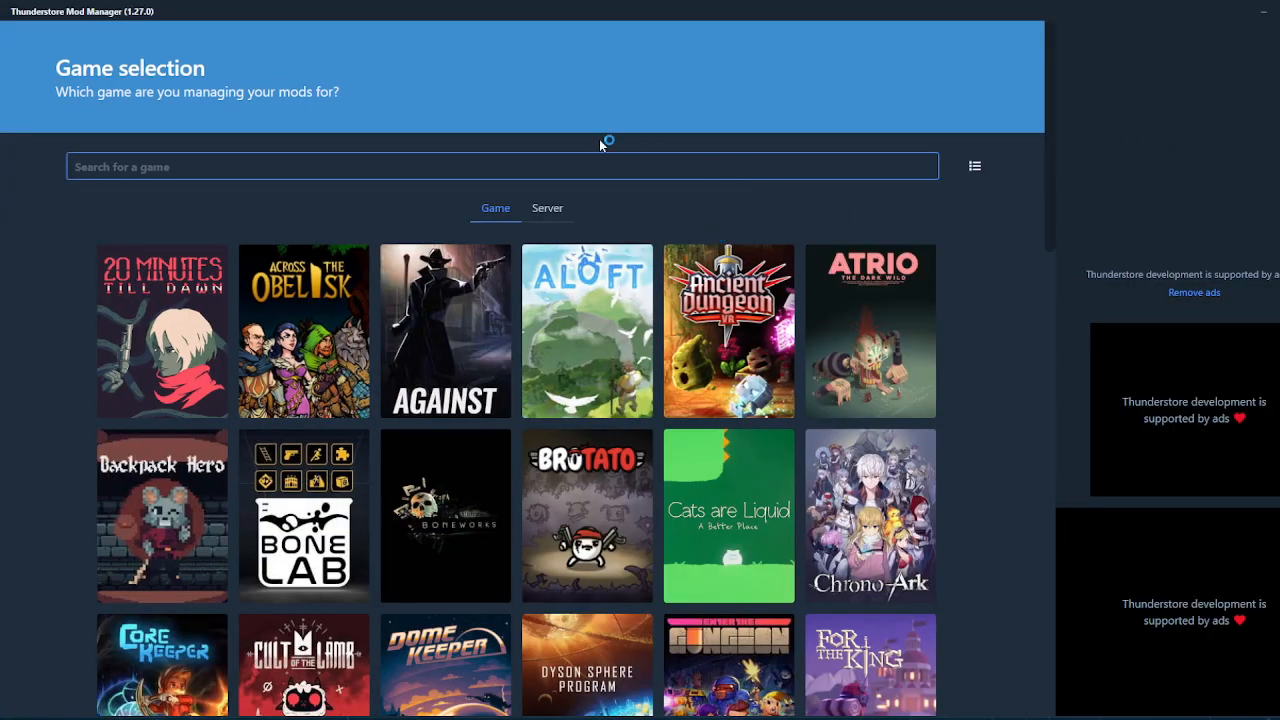
mouse_move(310, 140)
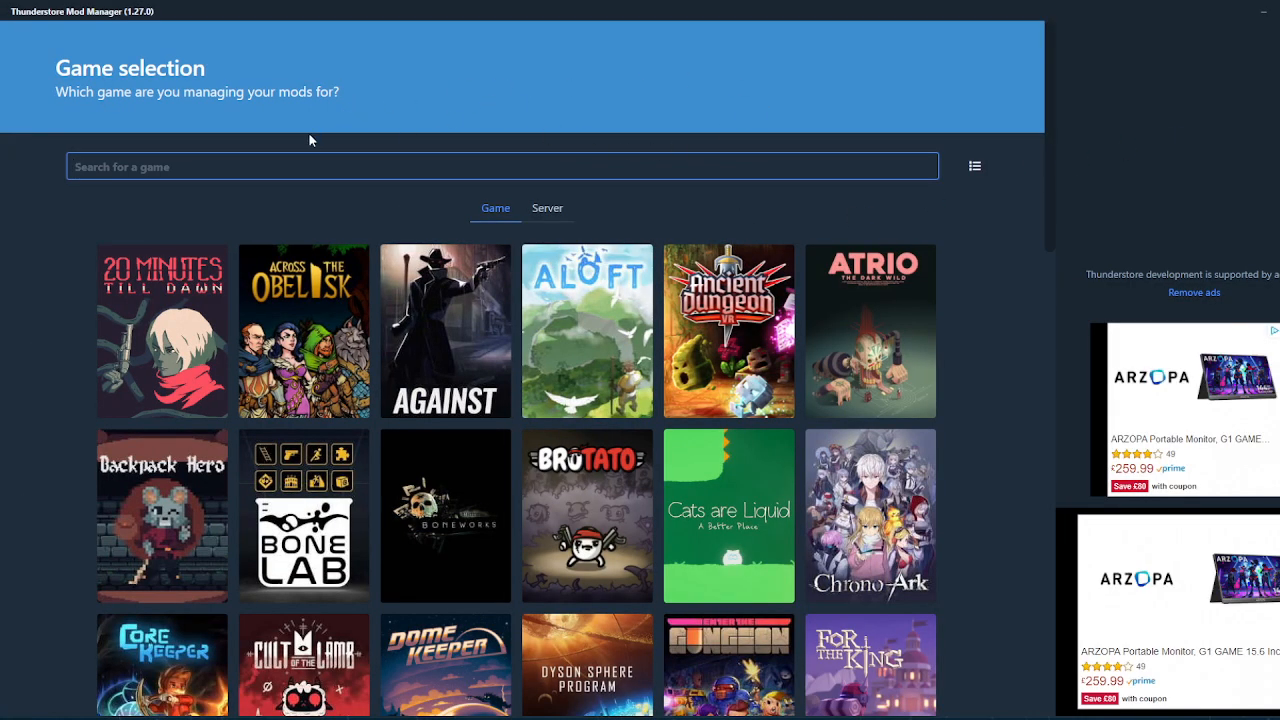
text(sons)
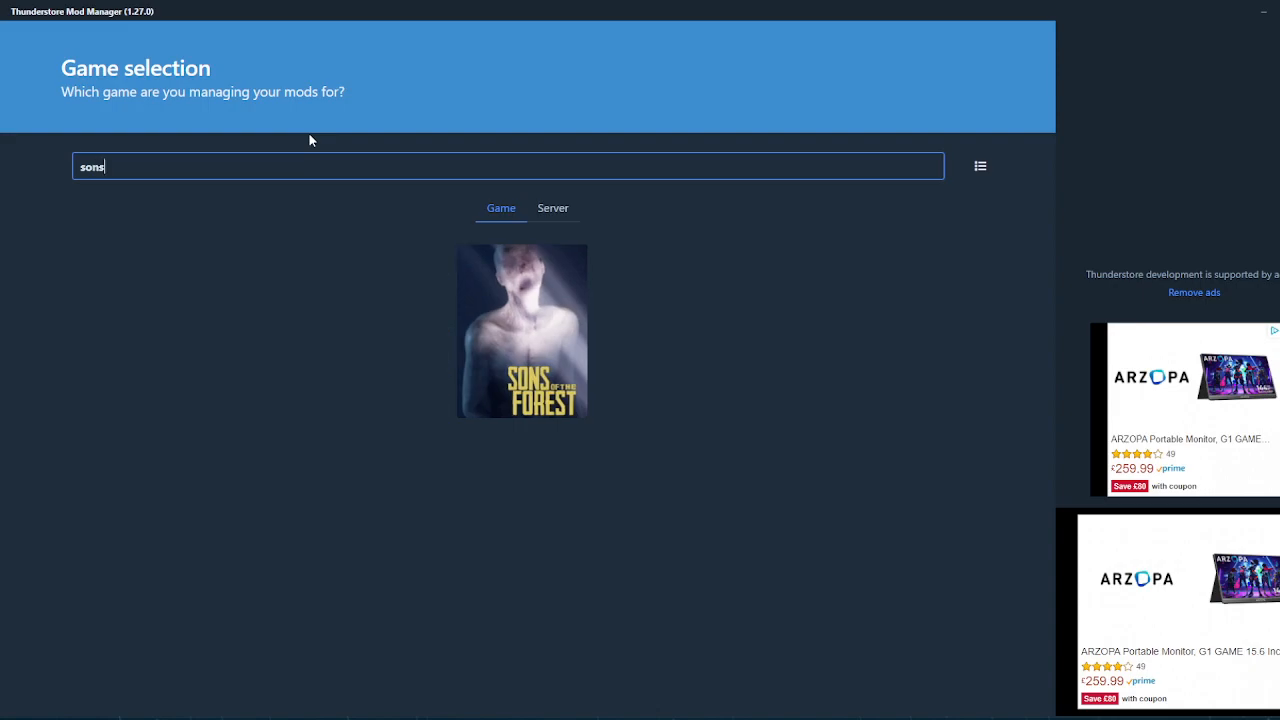
click(521, 331)
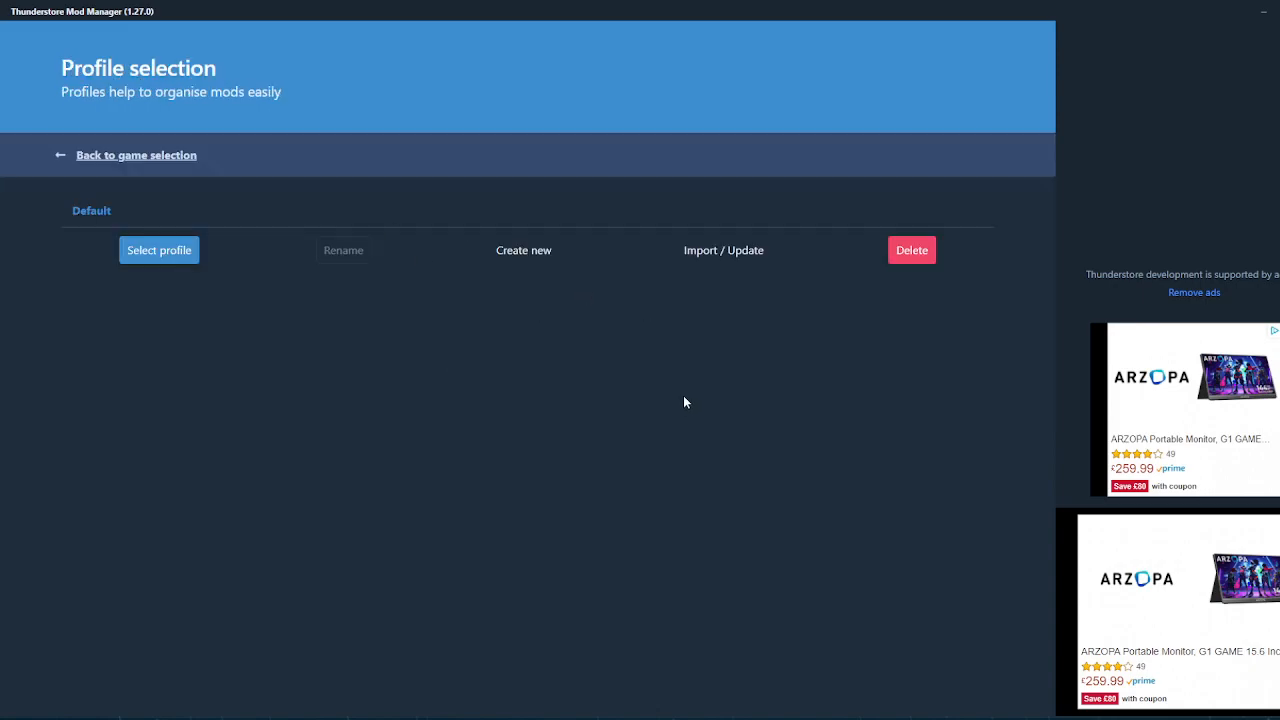
click(159, 250)
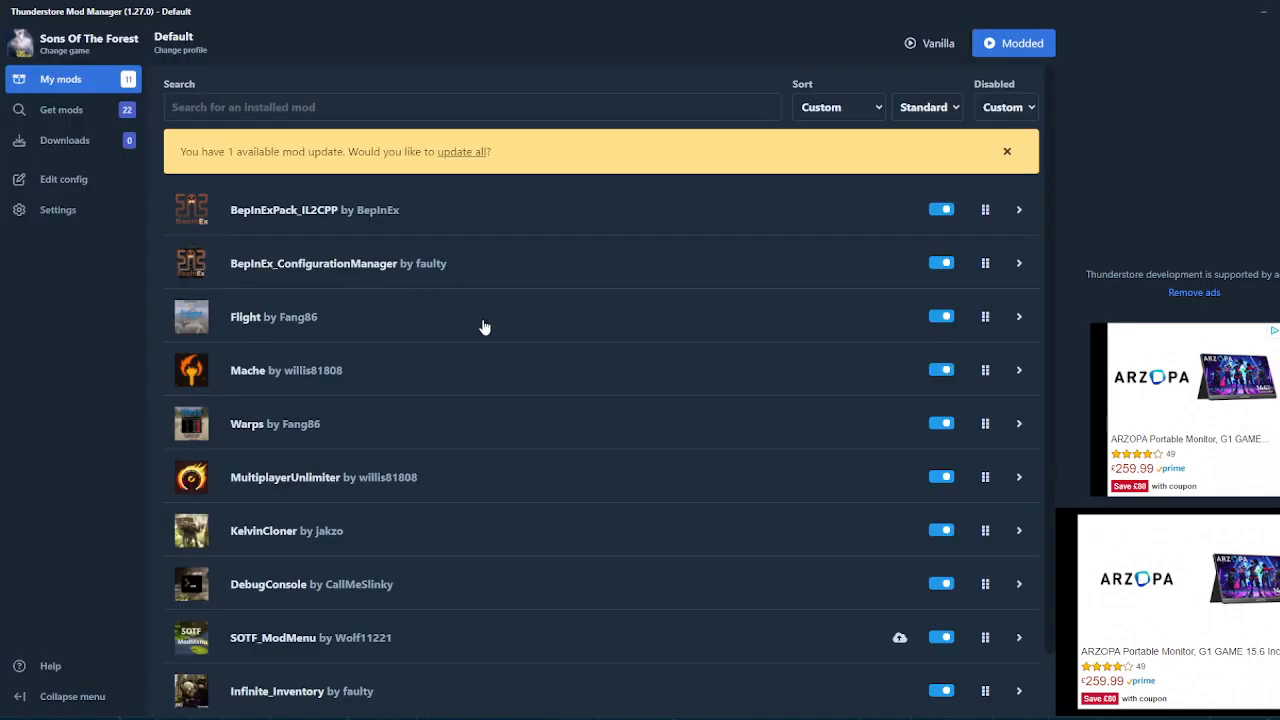
Open Get mods and browse the Sons Of The Forest mod list
click(62, 109)
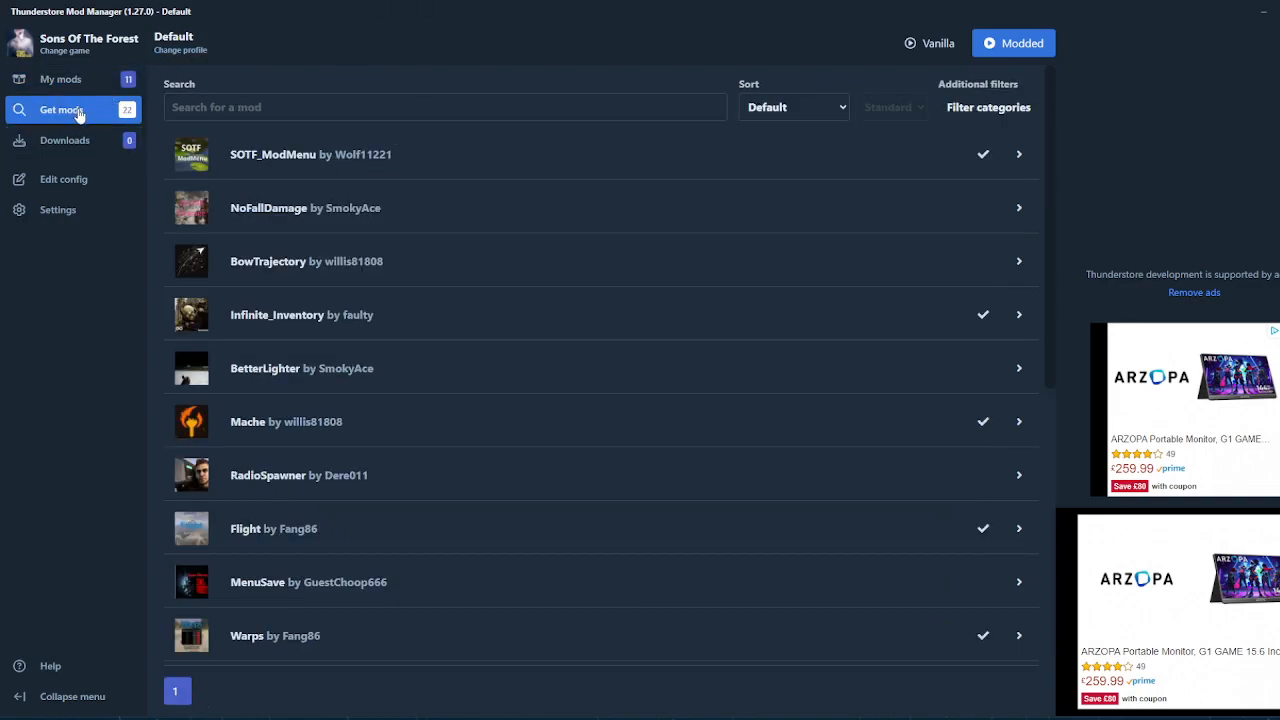
scroll(down, 3)
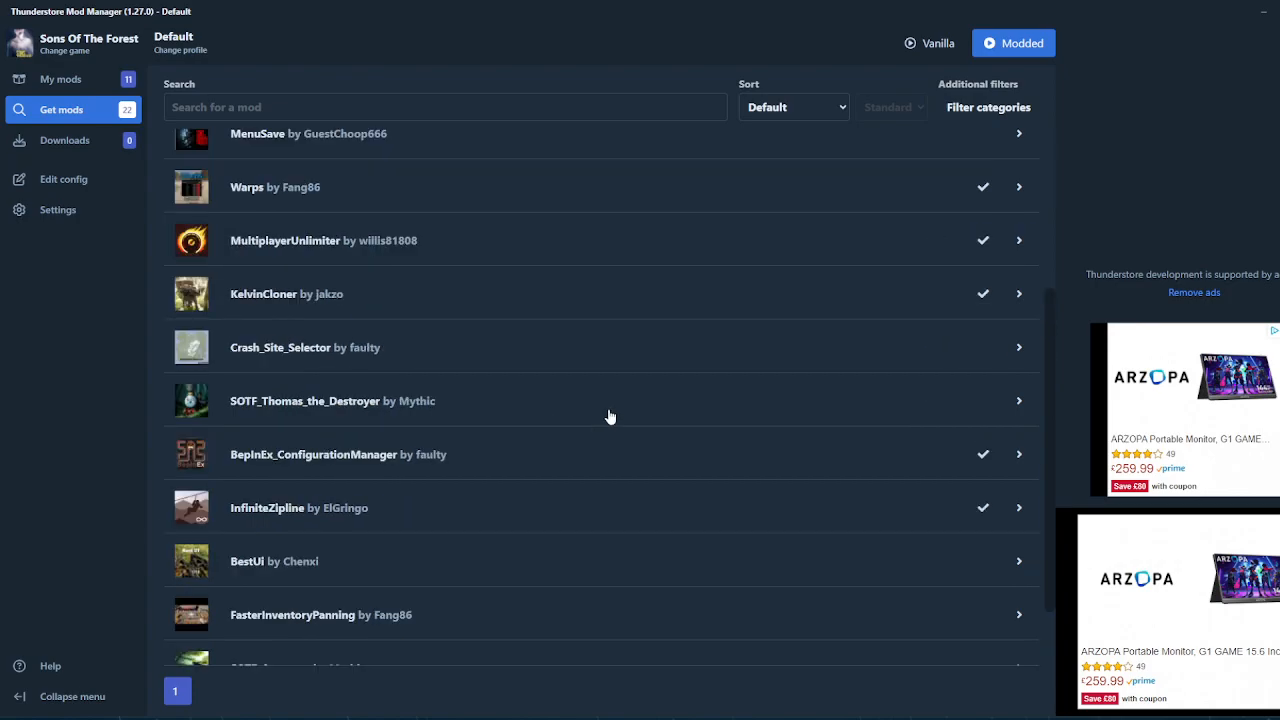
scroll(up, 3)
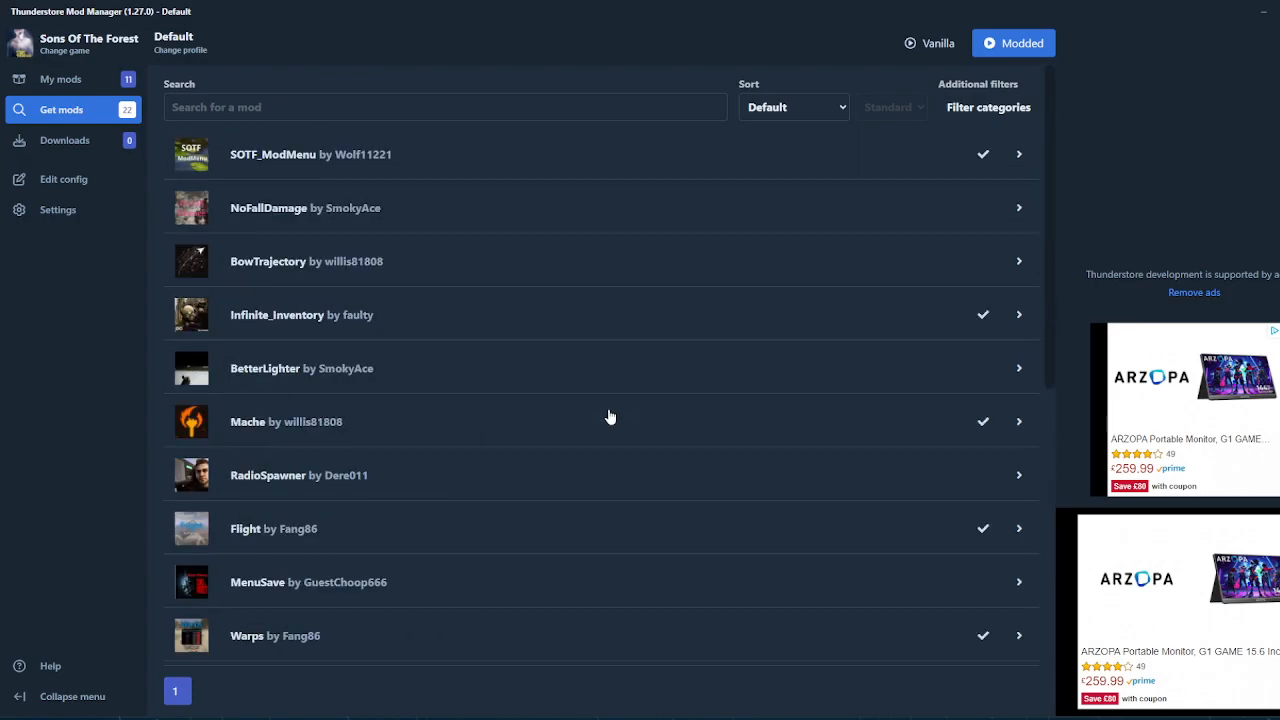
mouse_move(800, 107)
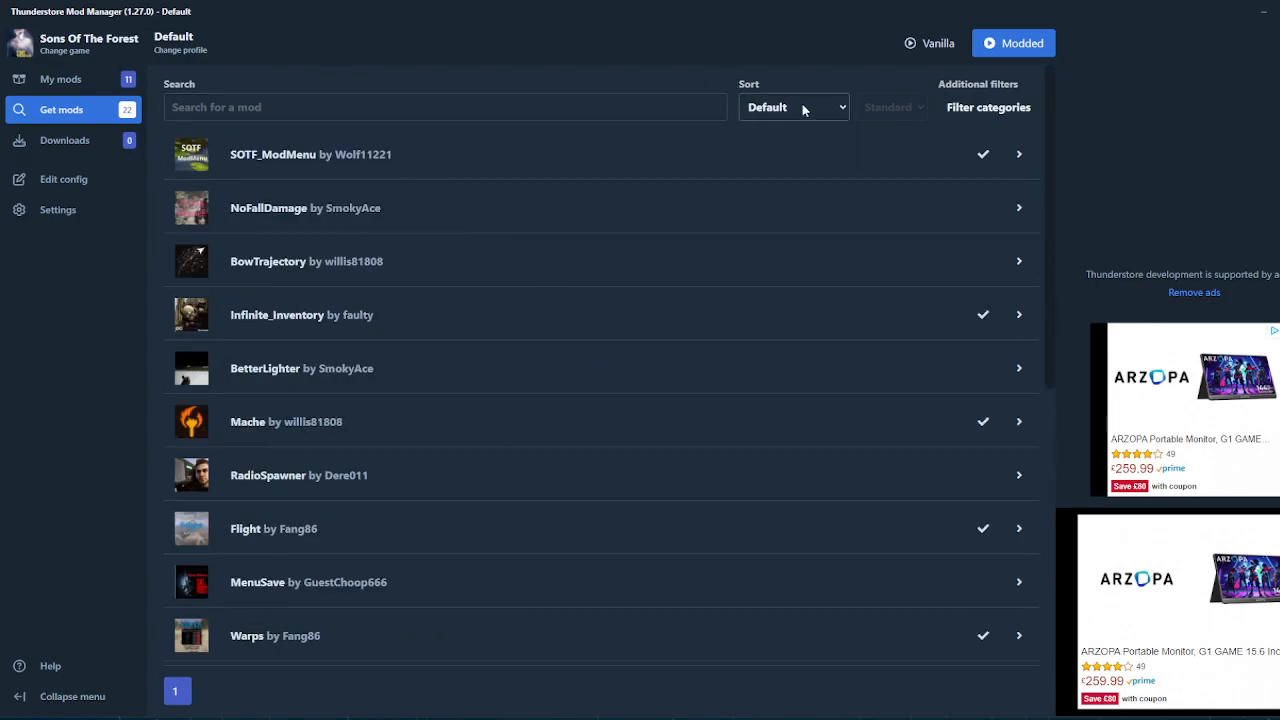
mouse_move(360, 140)
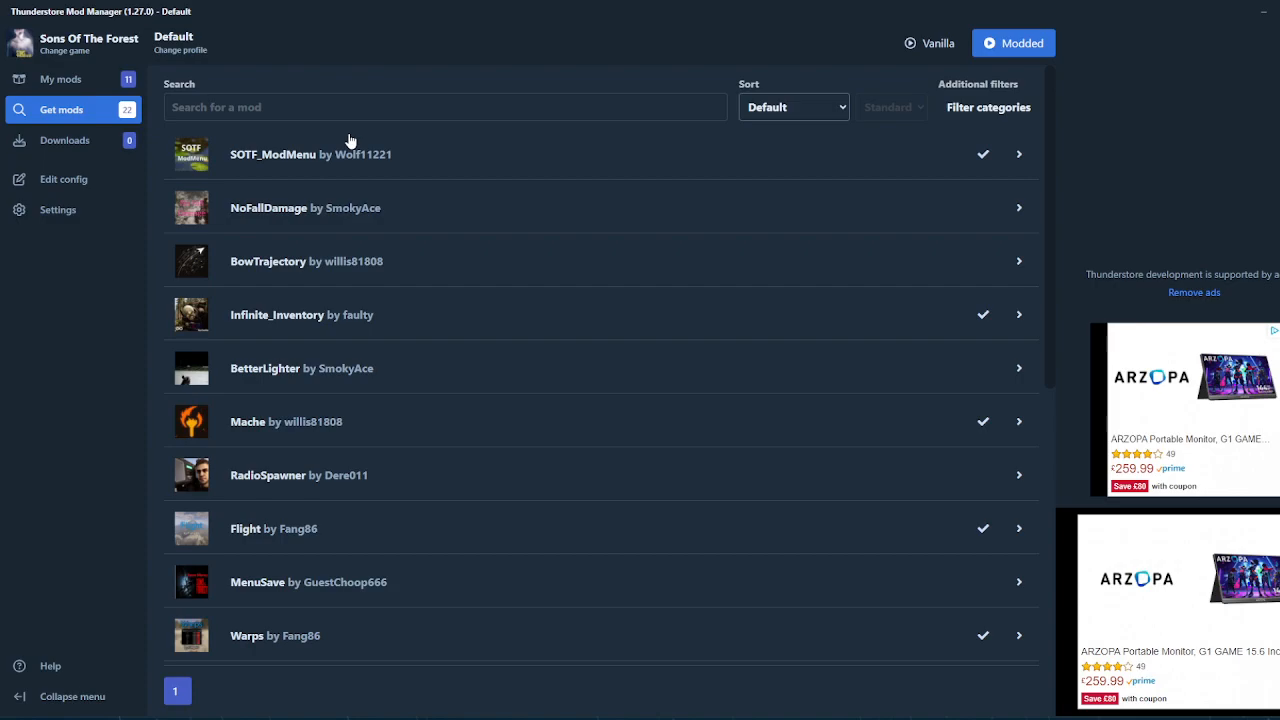
mouse_move(335, 231)
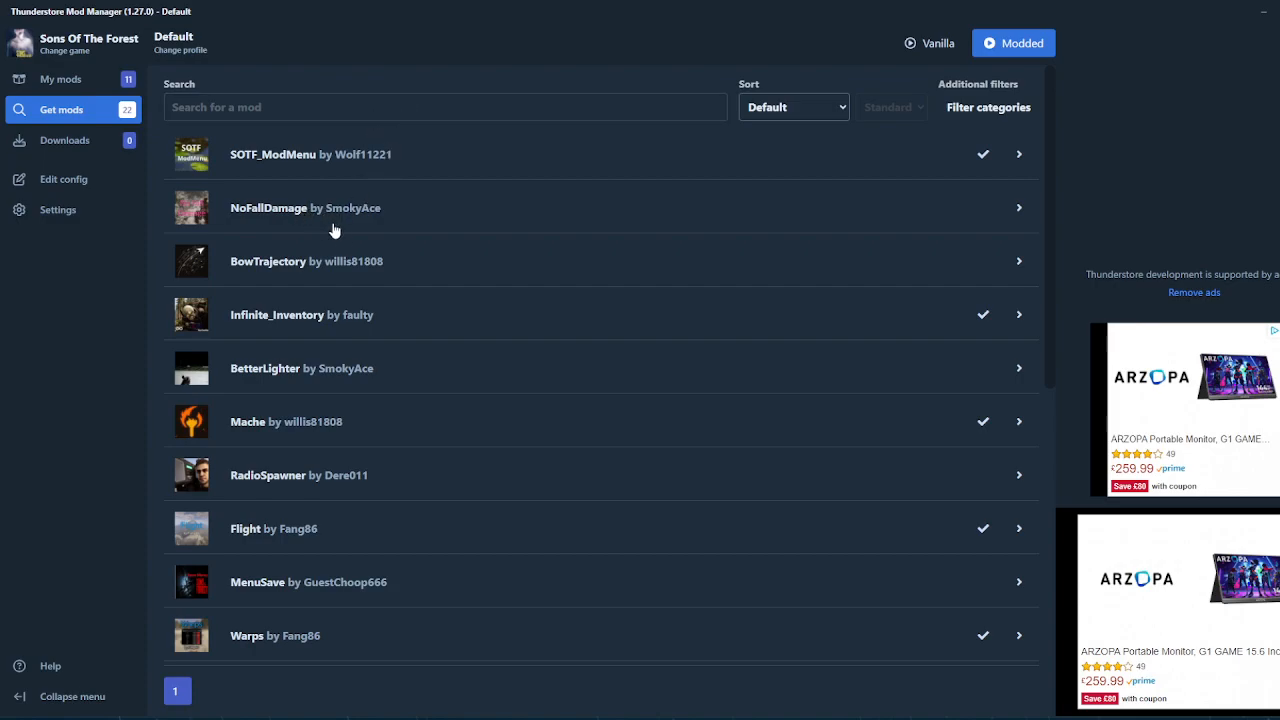
mouse_move(309, 219)
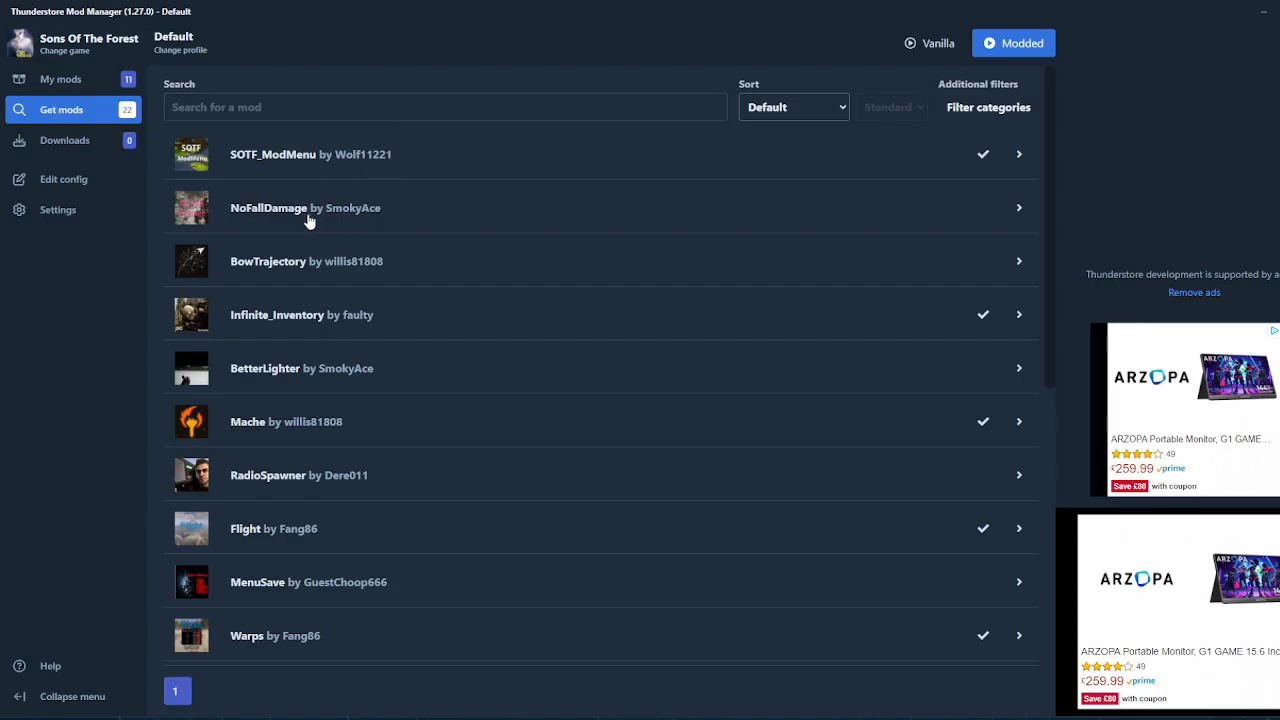
mouse_move(337, 245)
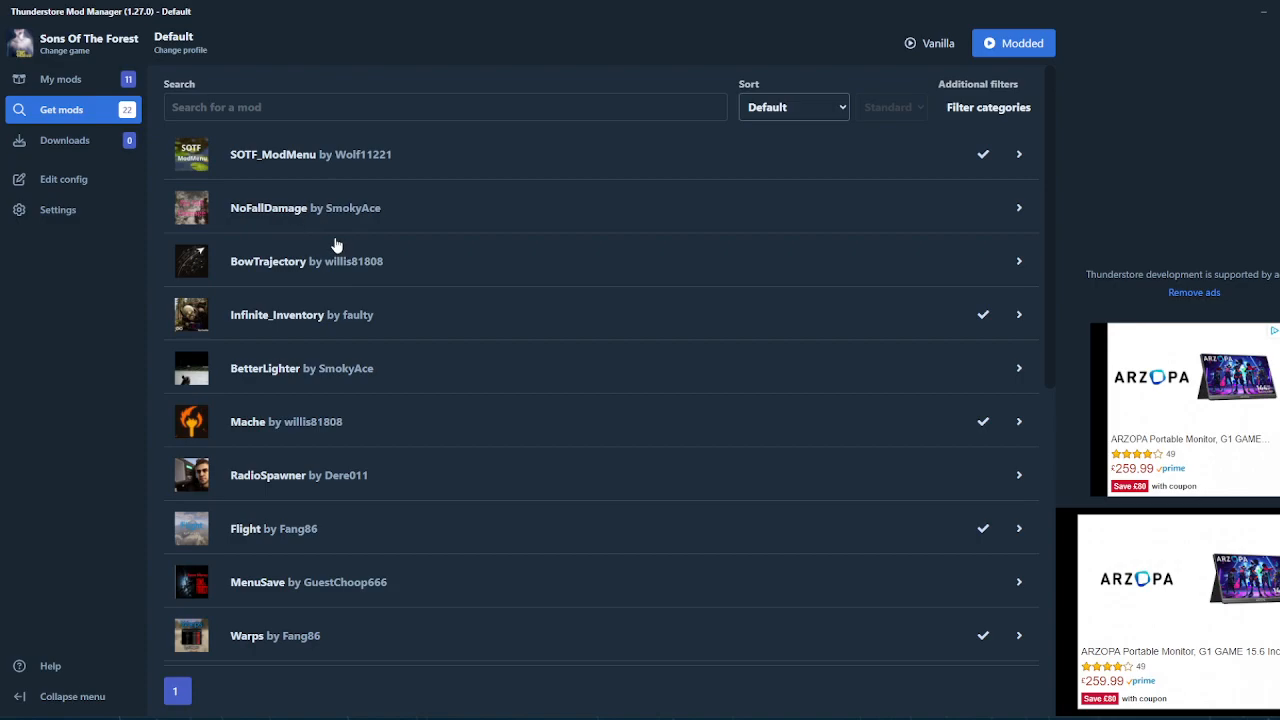
mouse_move(310, 217)
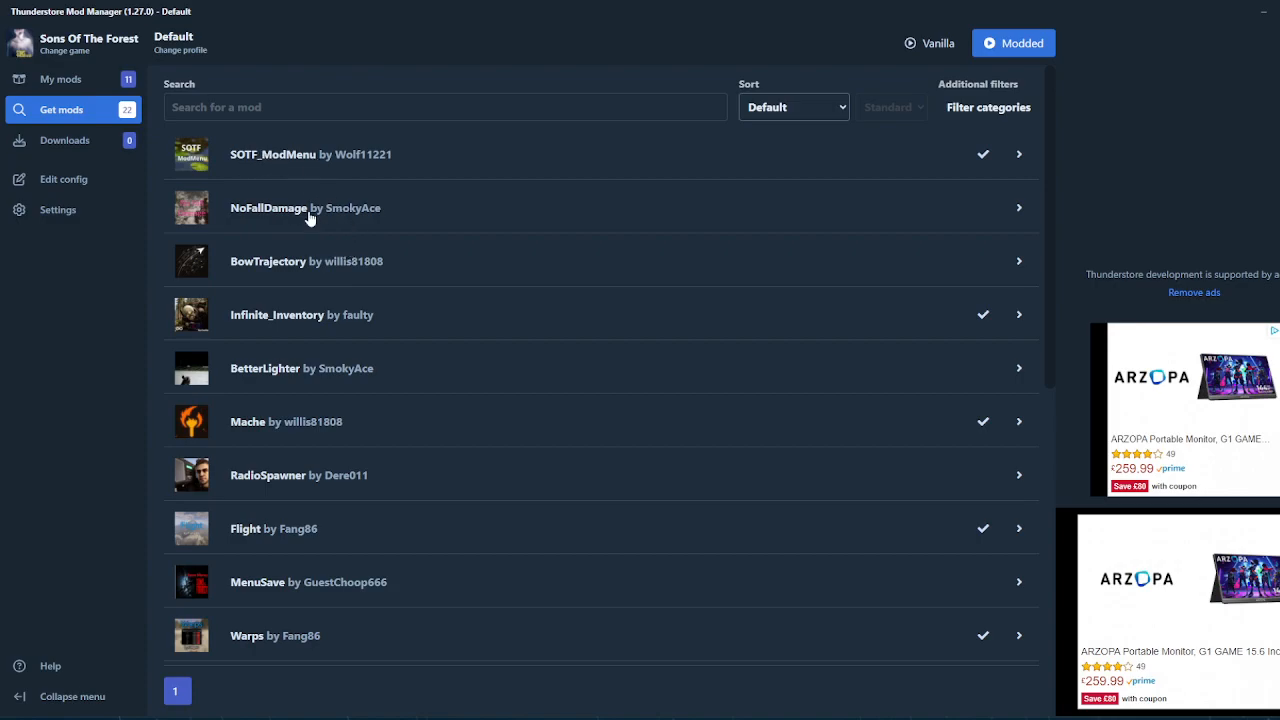
mouse_move(434, 311)
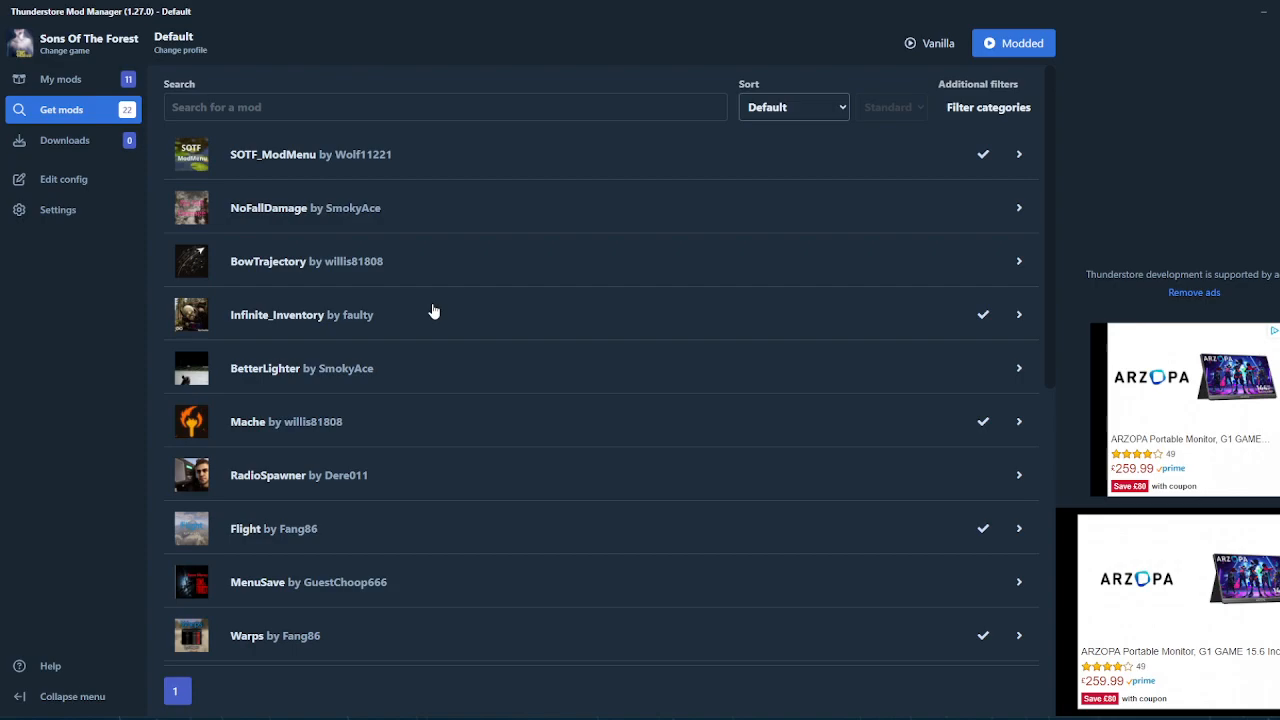
mouse_move(424, 311)
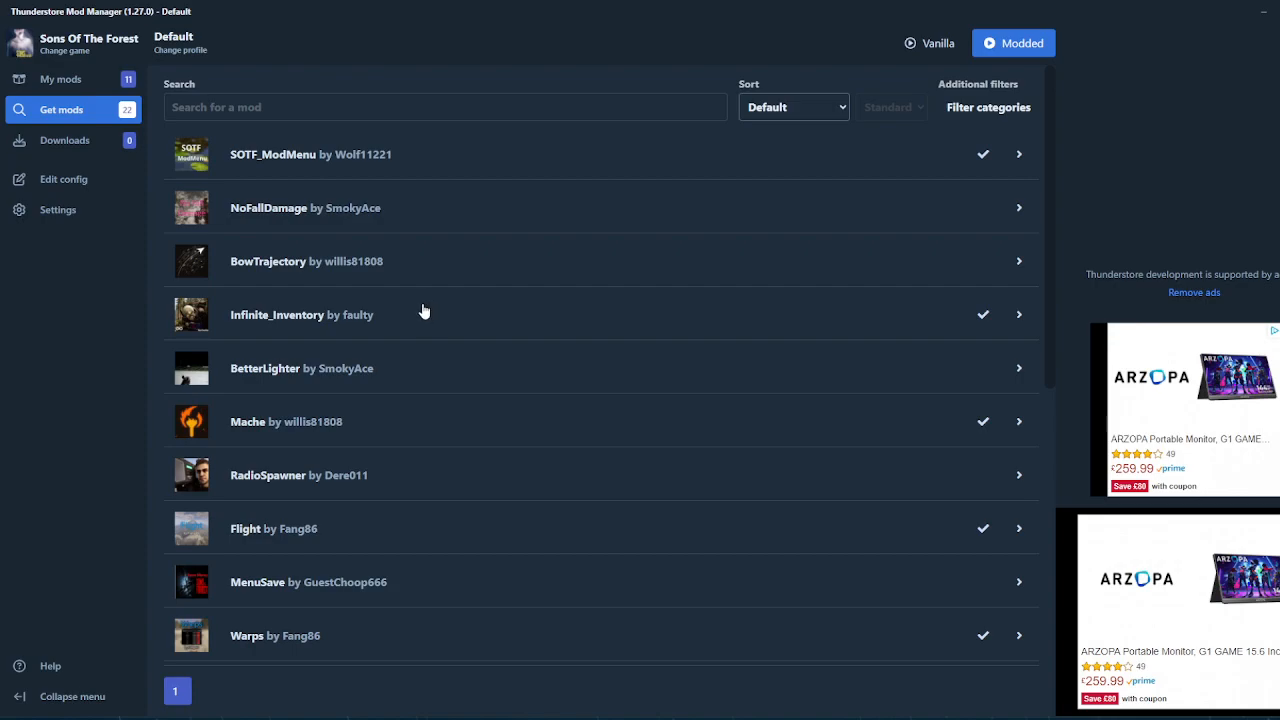
mouse_move(431, 430)
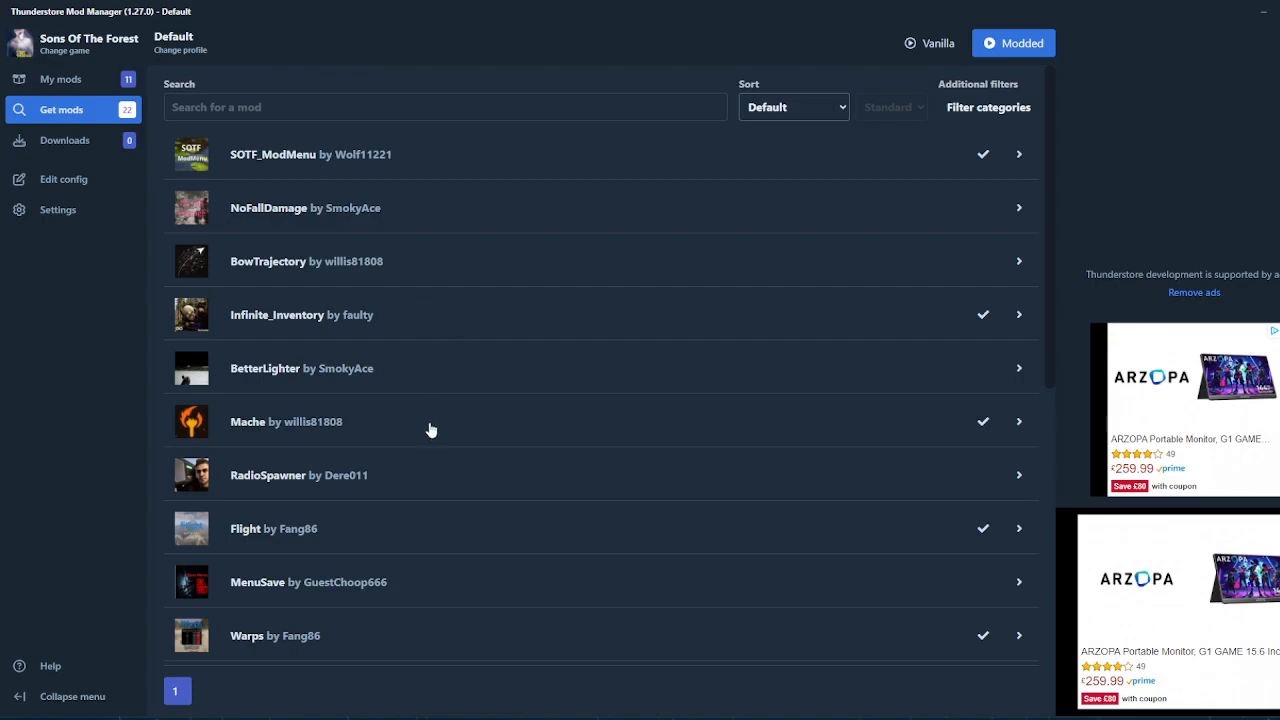
scroll(down, 3)
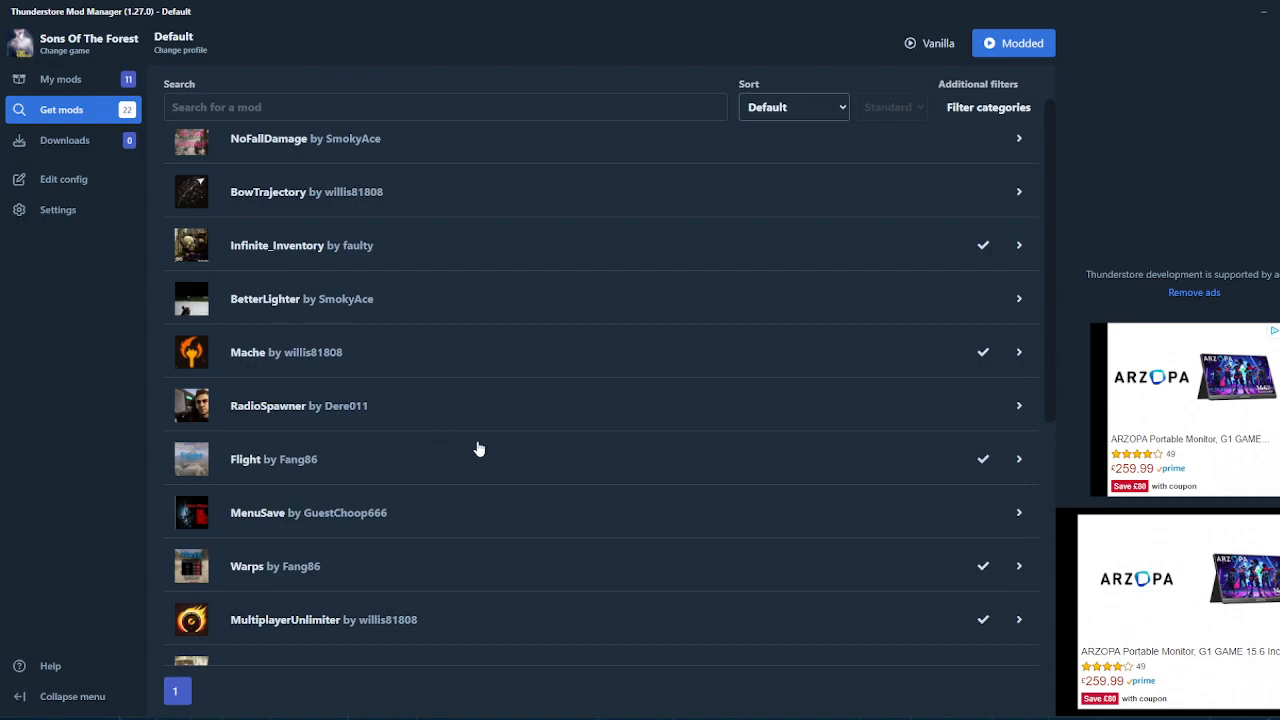
scroll(down, 3)
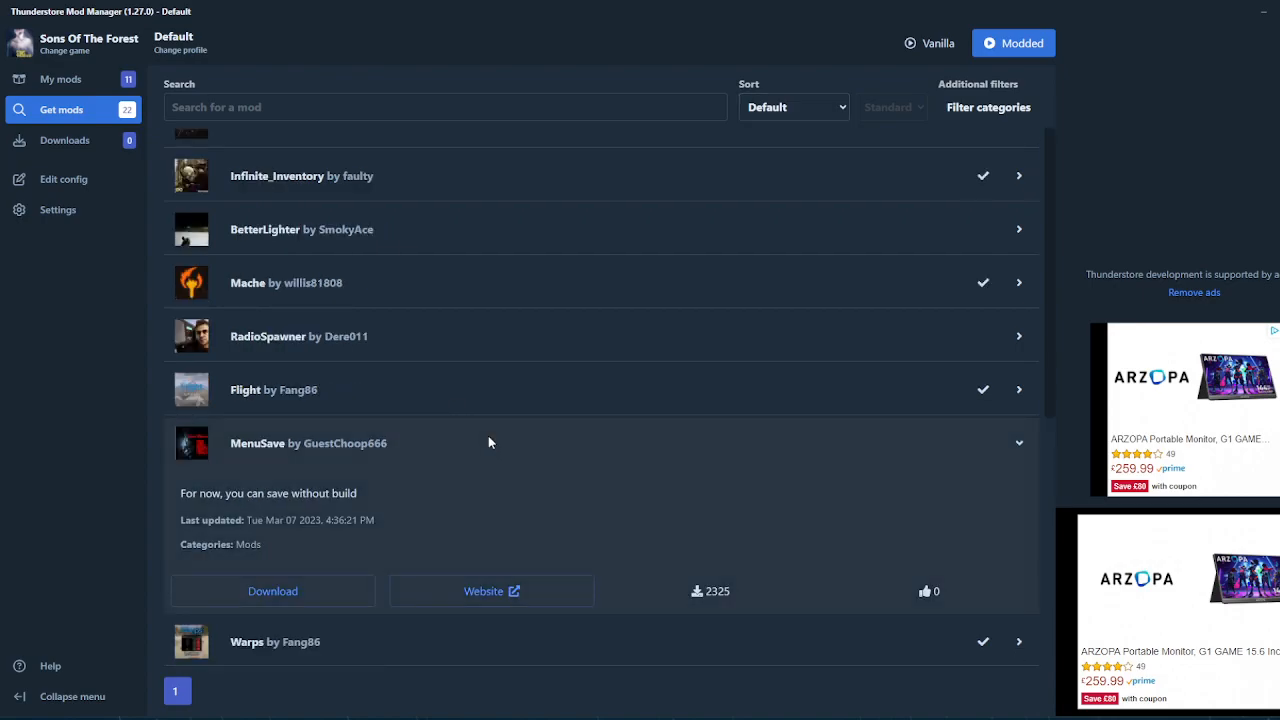
Collapse the MenuSave and MultiplayerUnlimiter details and scroll through the remaining mods
click(1018, 443)
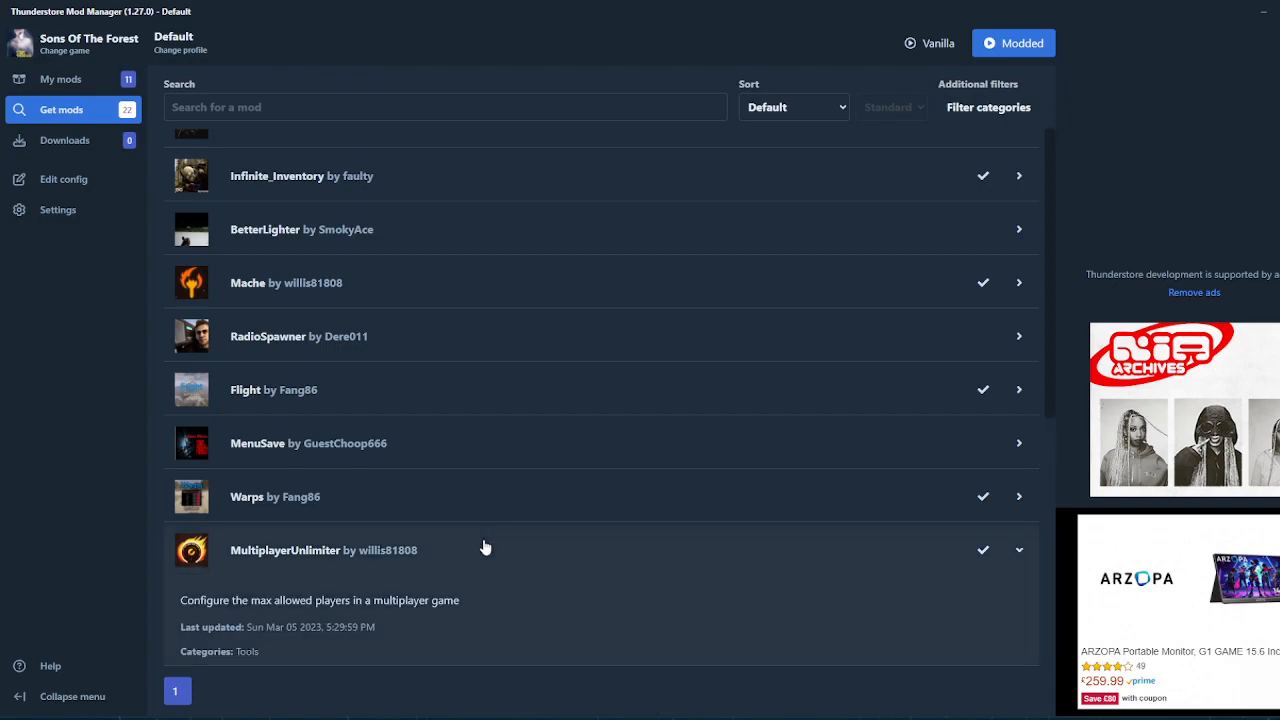
mouse_move(585, 546)
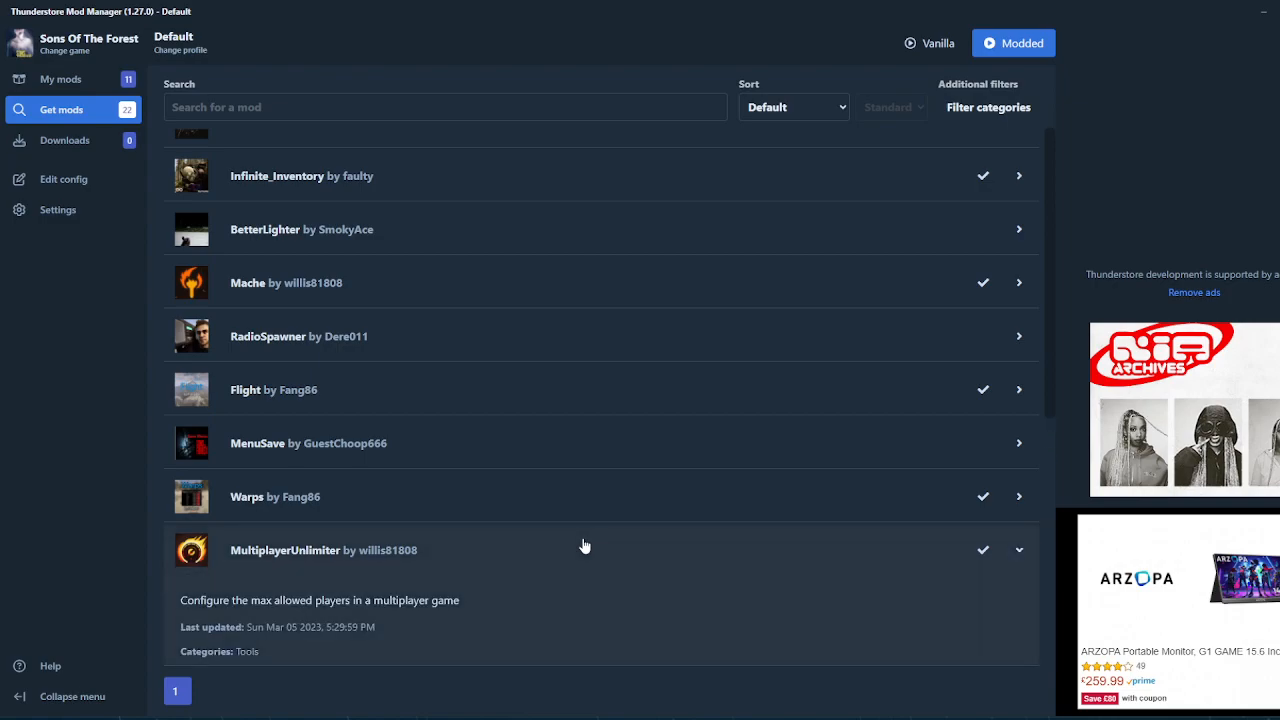
click(1019, 550)
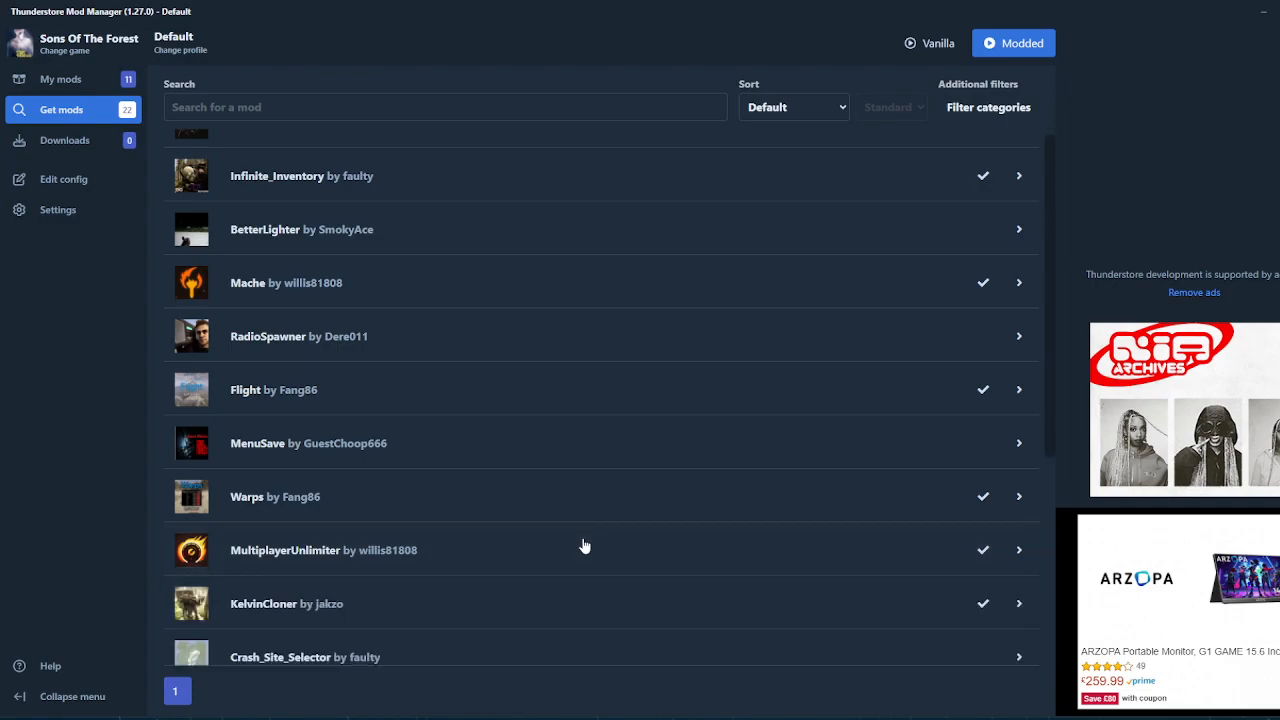
scroll(down, 3)
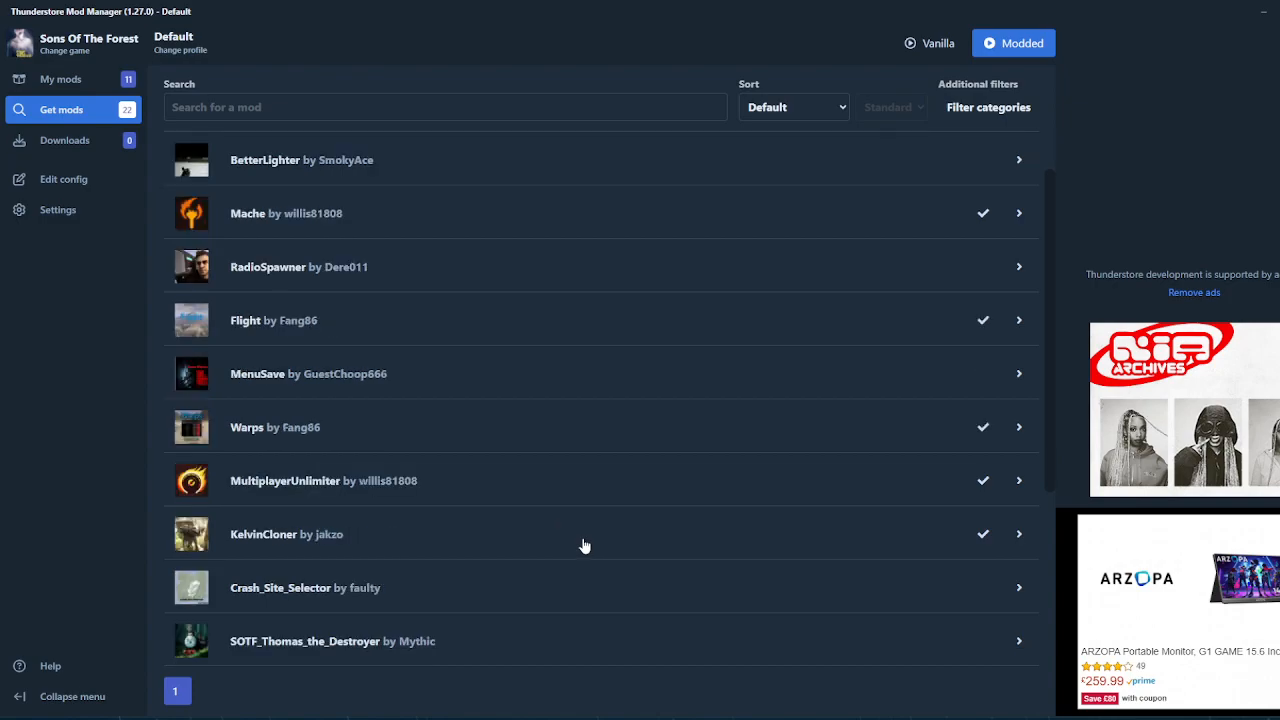
mouse_move(558, 547)
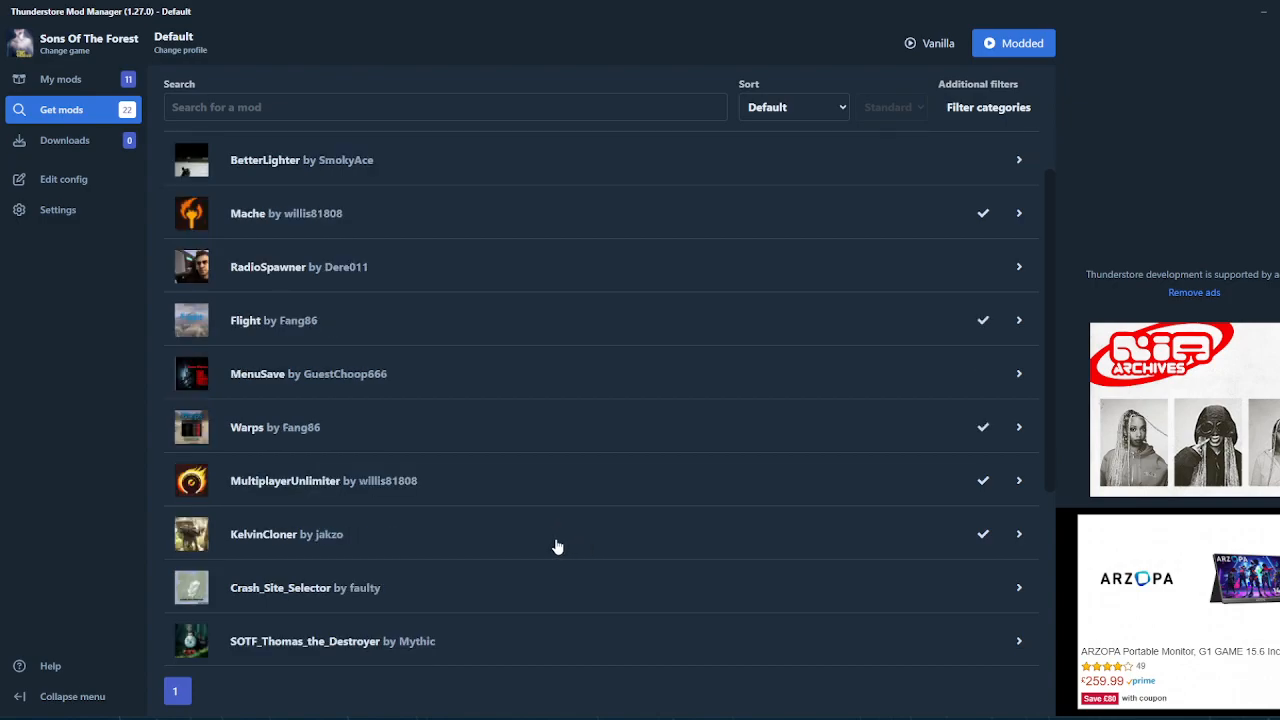
mouse_move(533, 540)
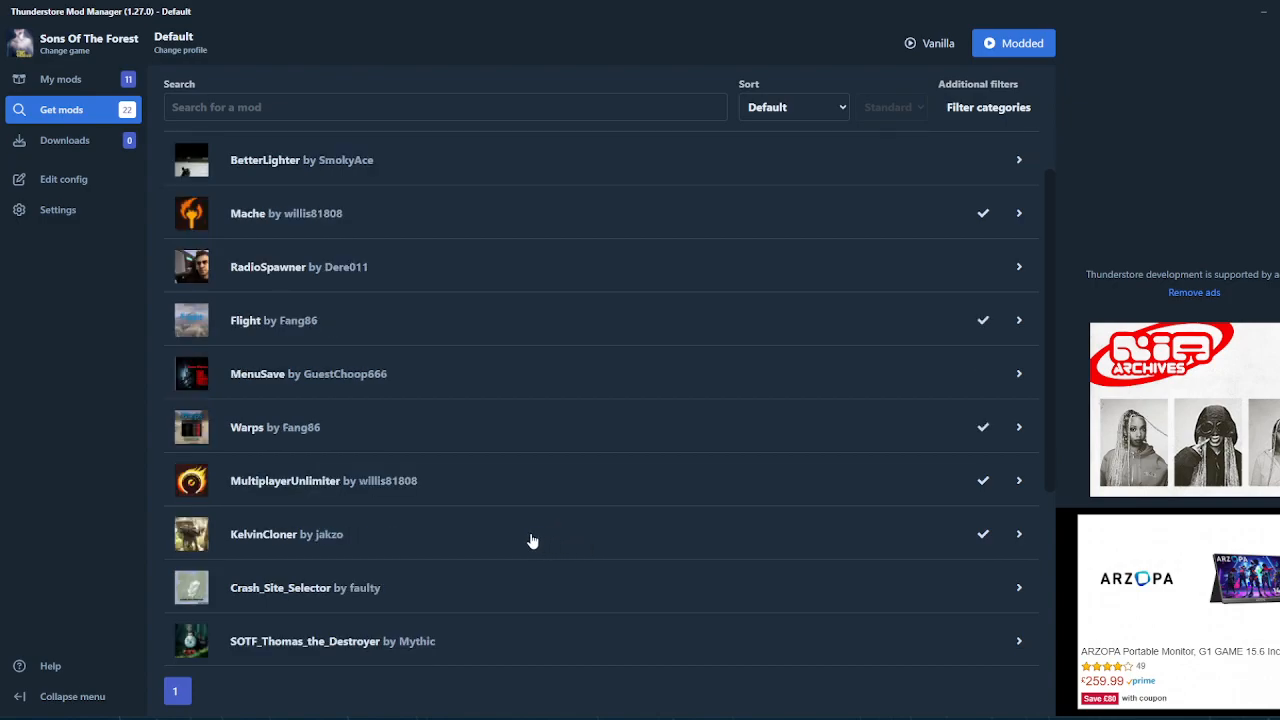
scroll(down, 3)
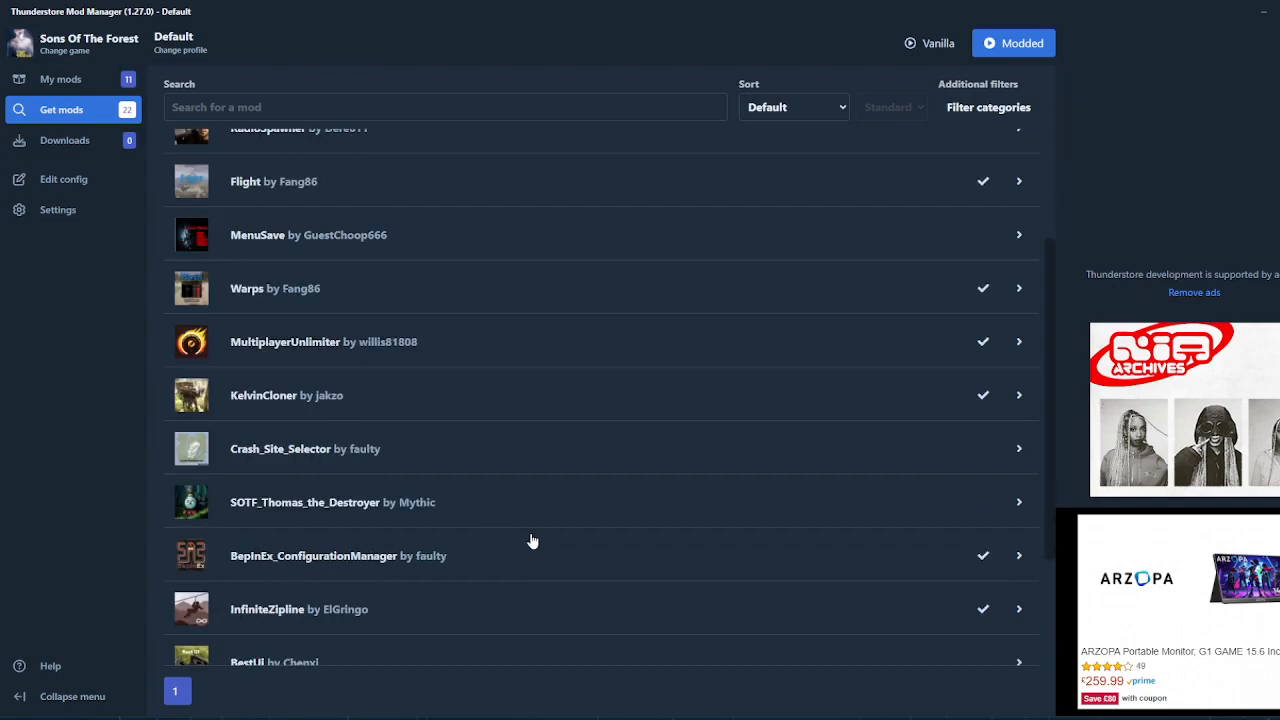
mouse_move(345, 553)
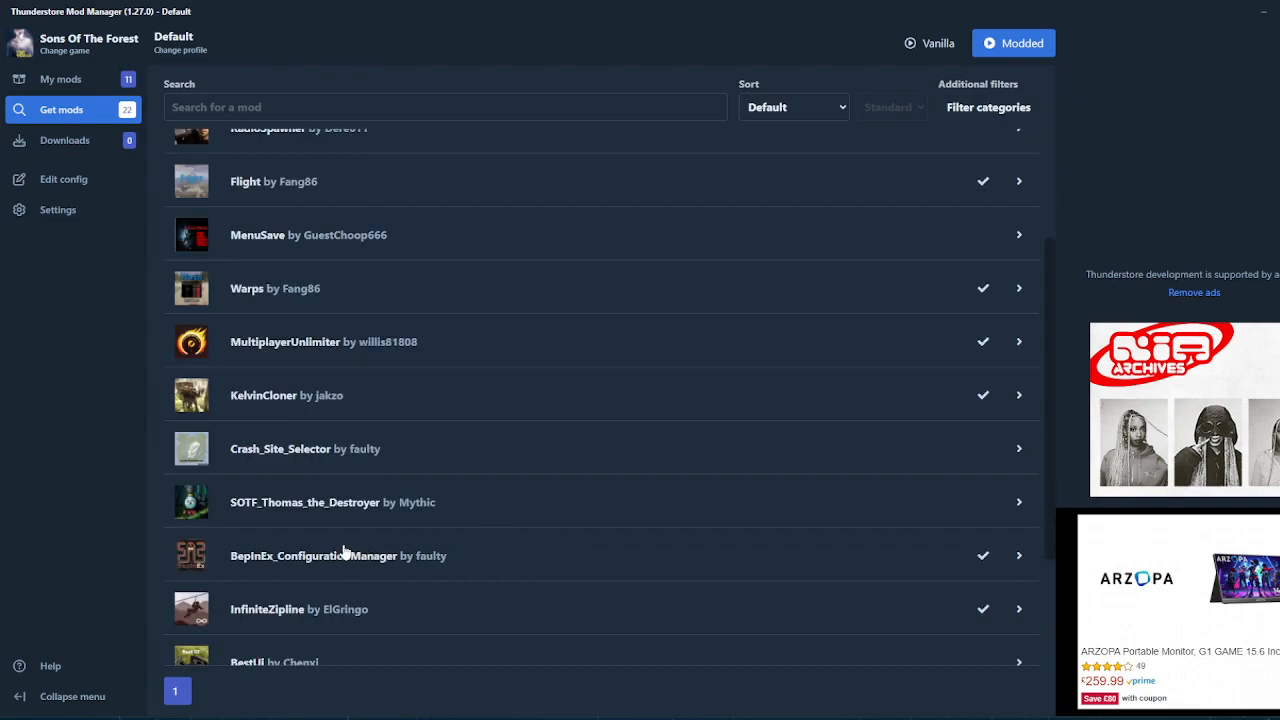
mouse_move(307, 562)
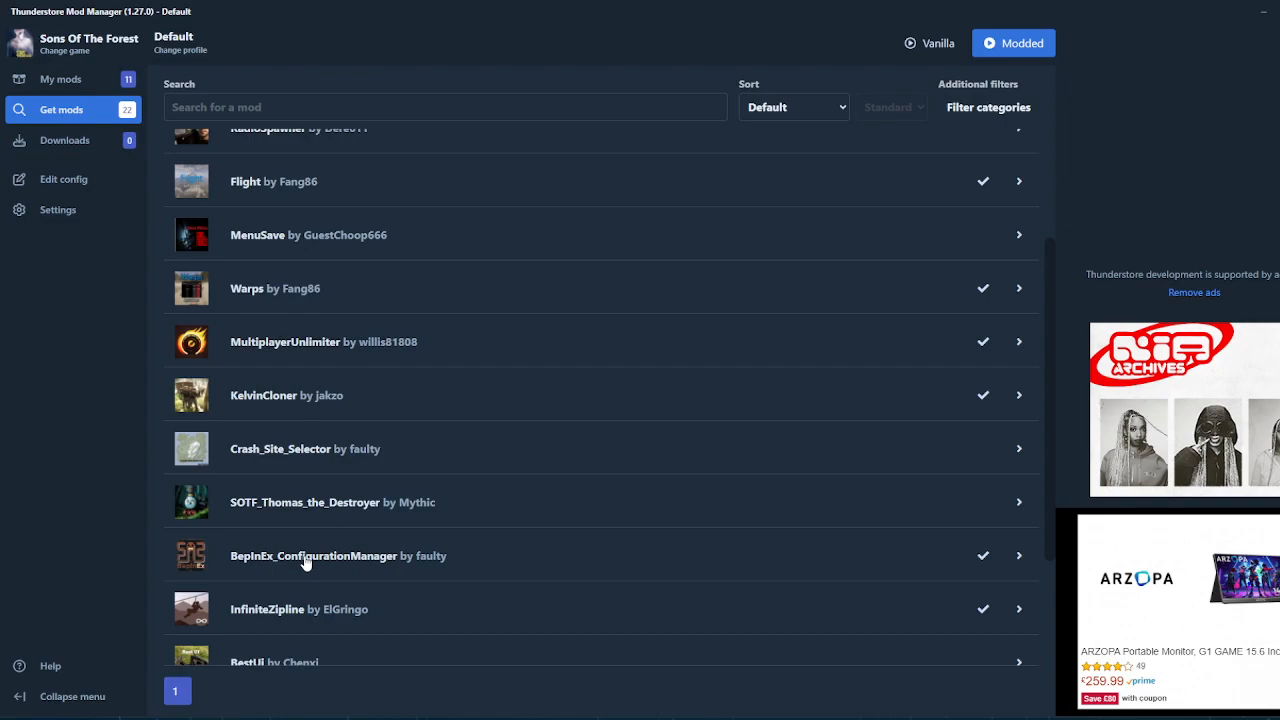
scroll(down, 3)
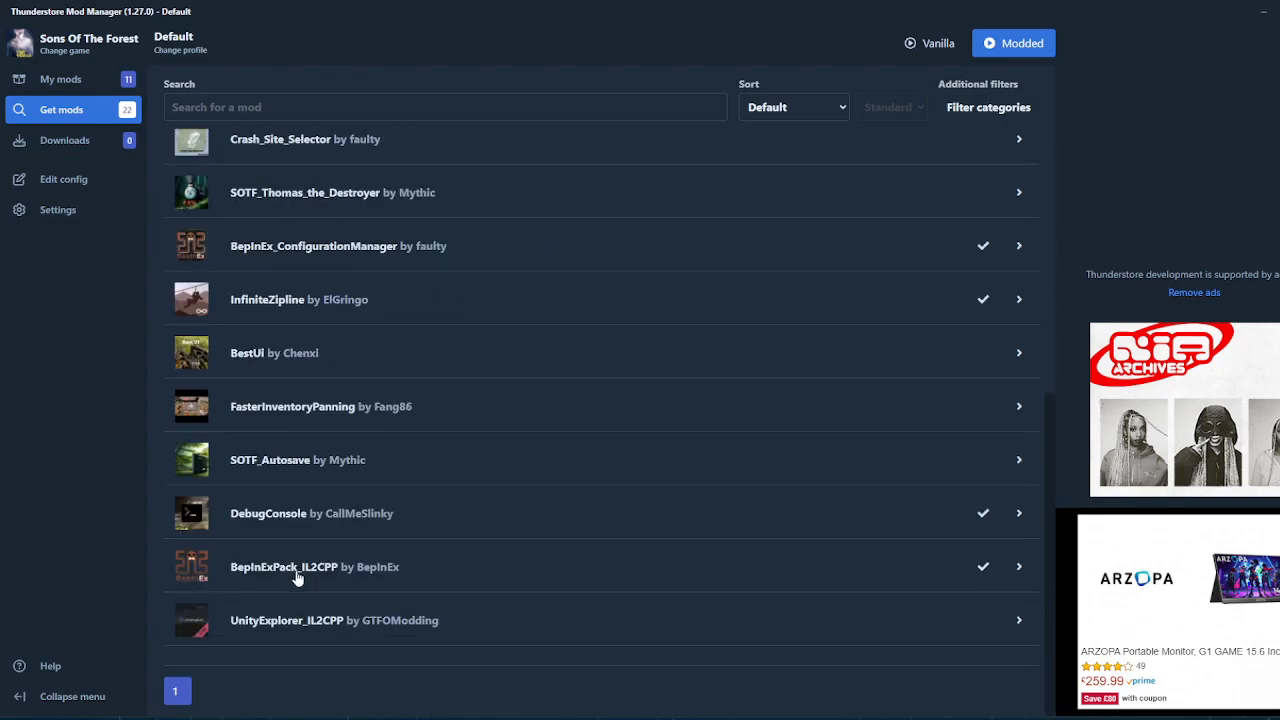
mouse_move(445, 567)
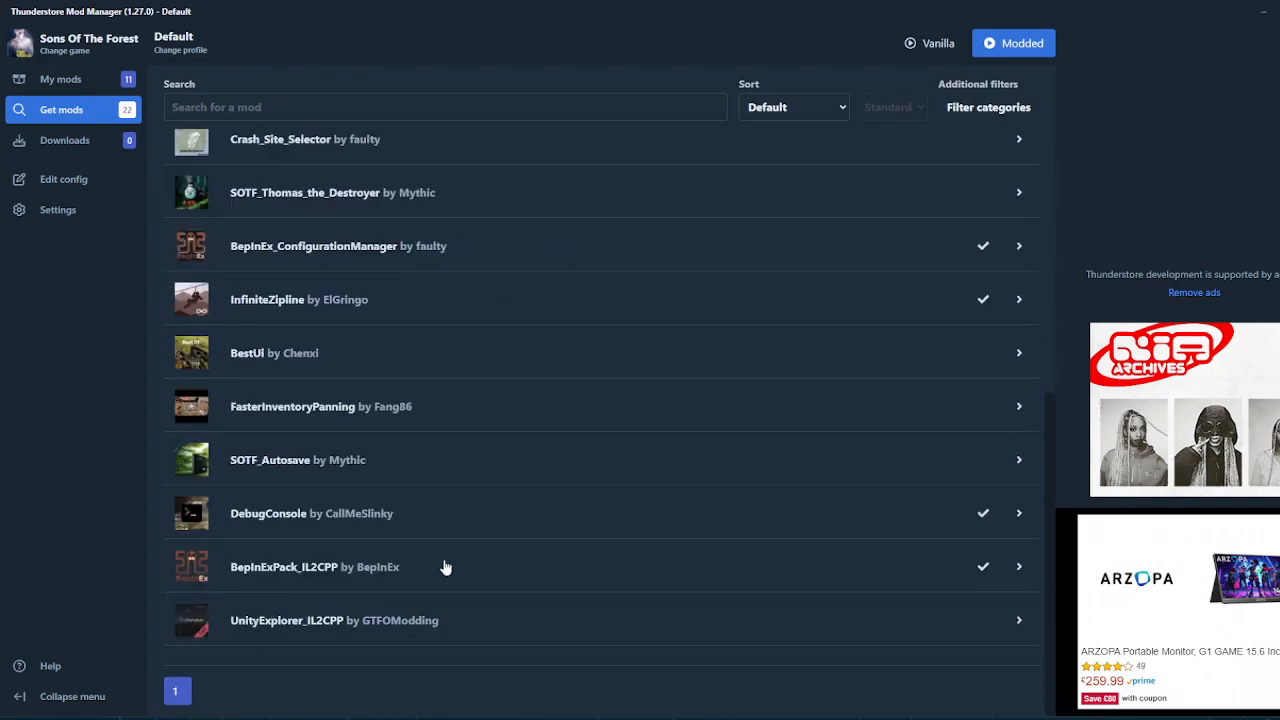
mouse_move(420, 520)
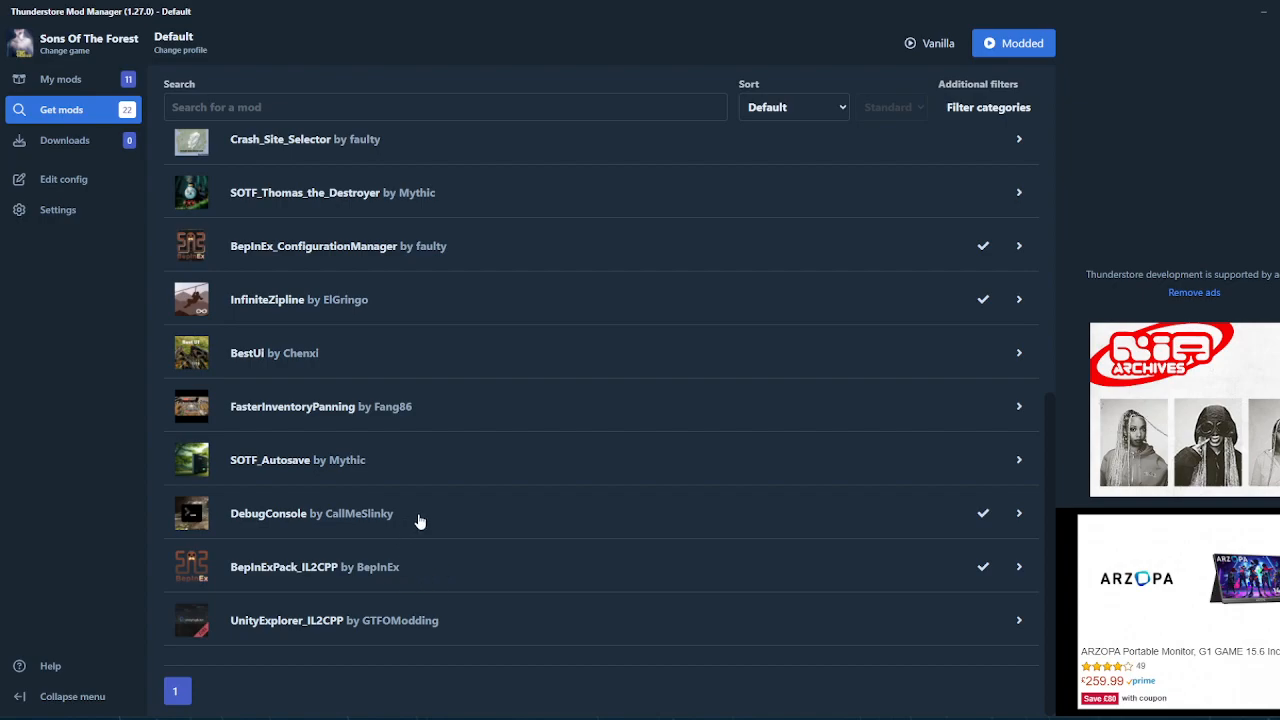
mouse_move(432, 518)
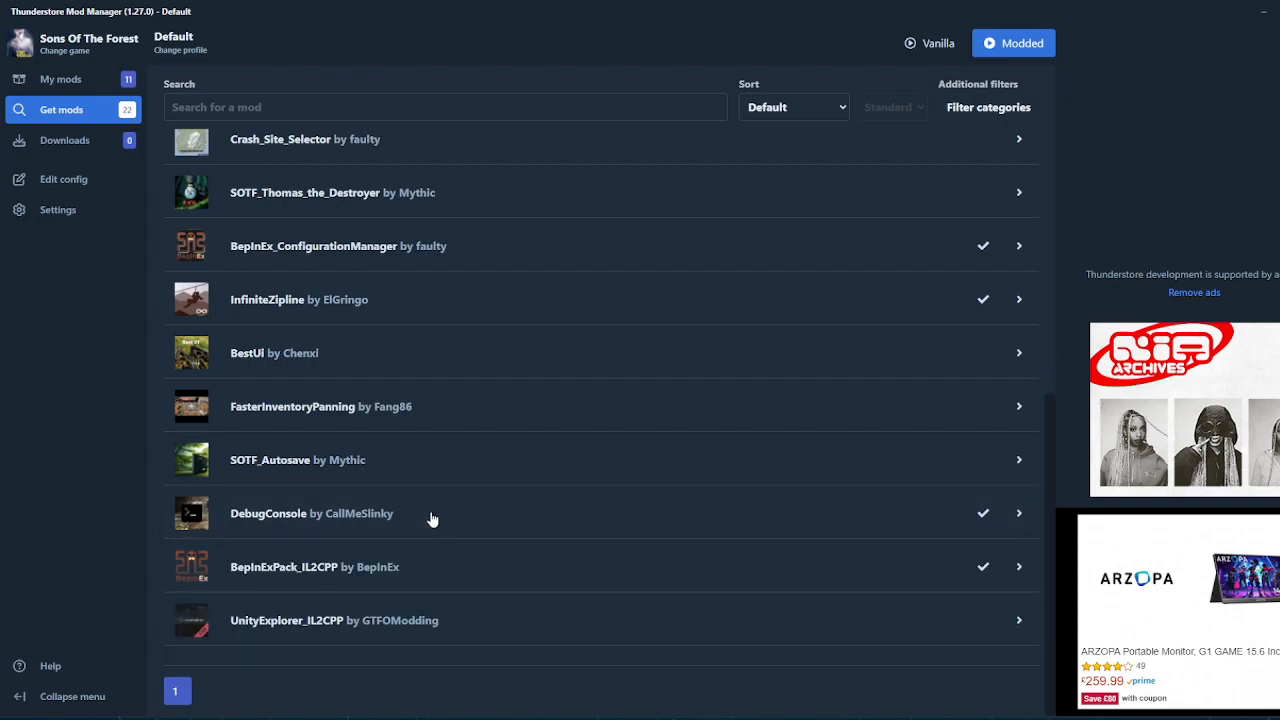
scroll(up, 3)
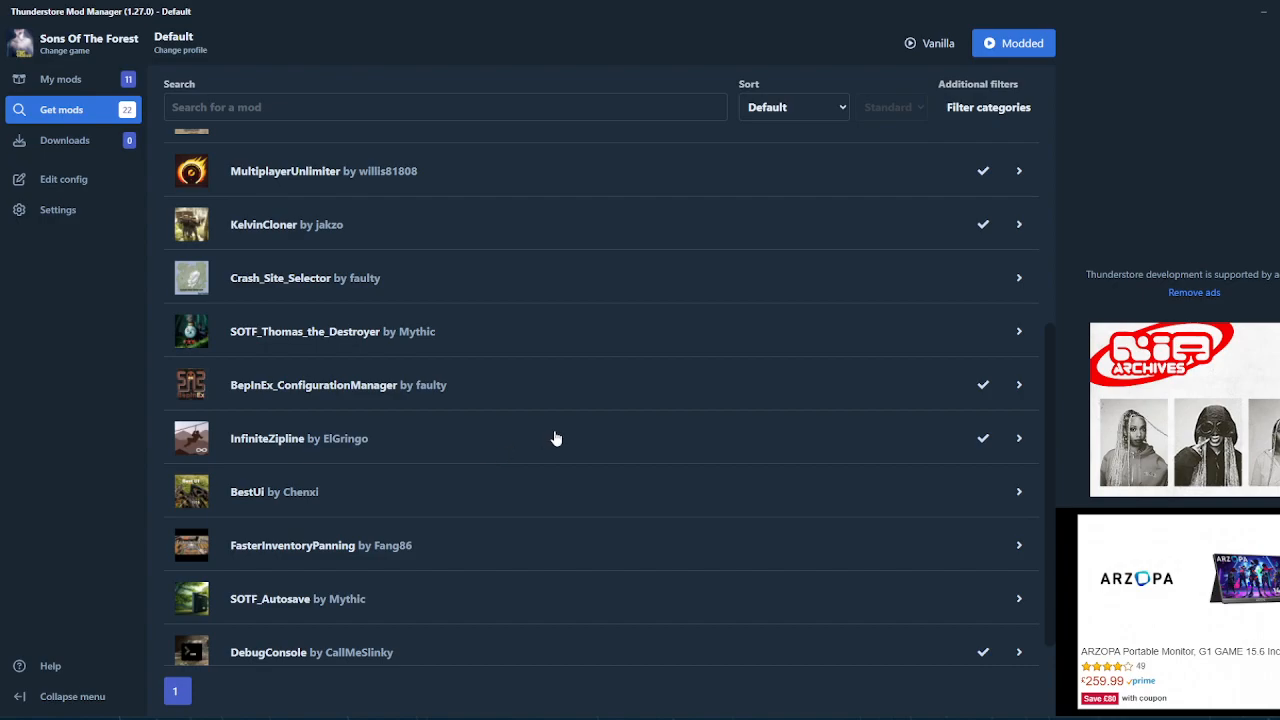
scroll(down, 3)
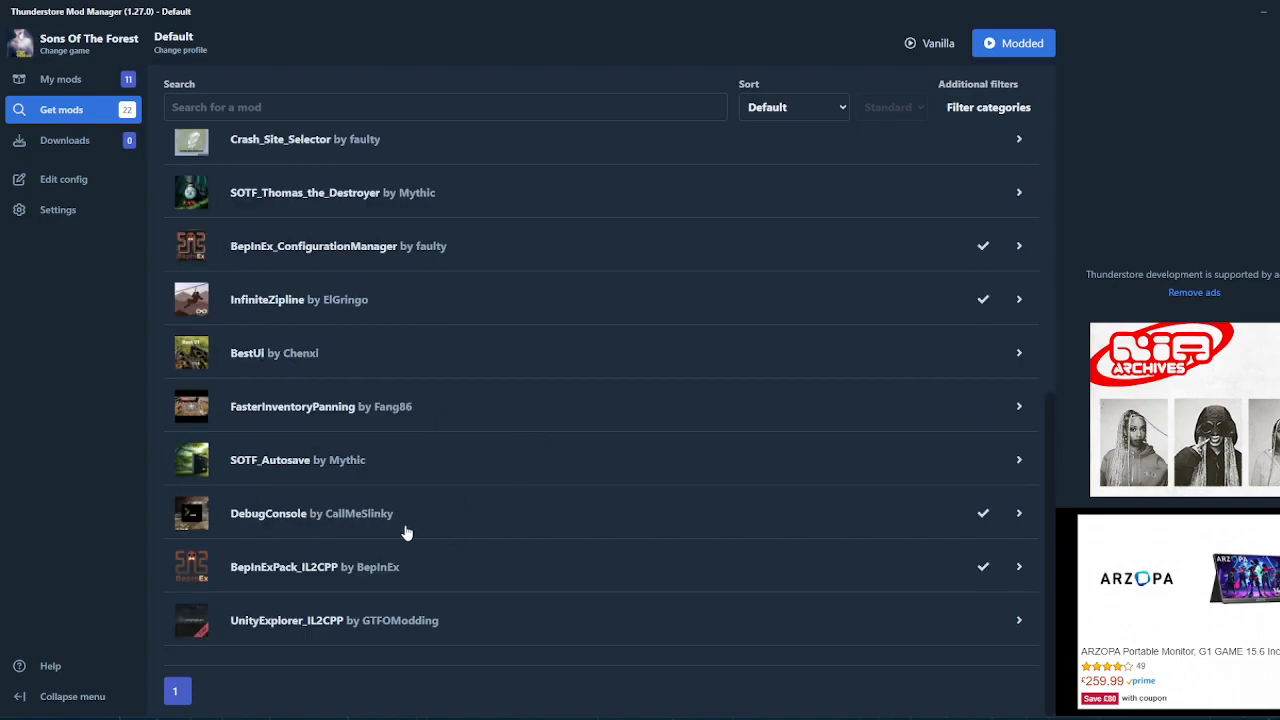
mouse_move(451, 512)
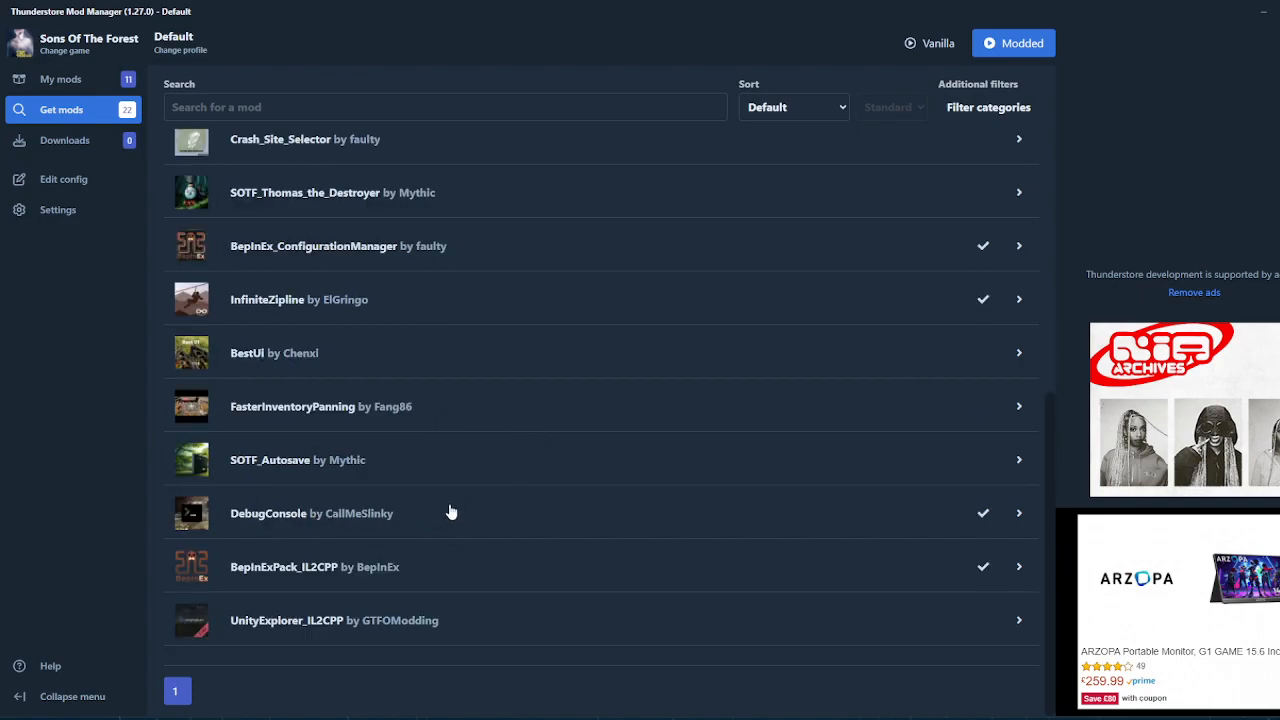
scroll(up, 3)
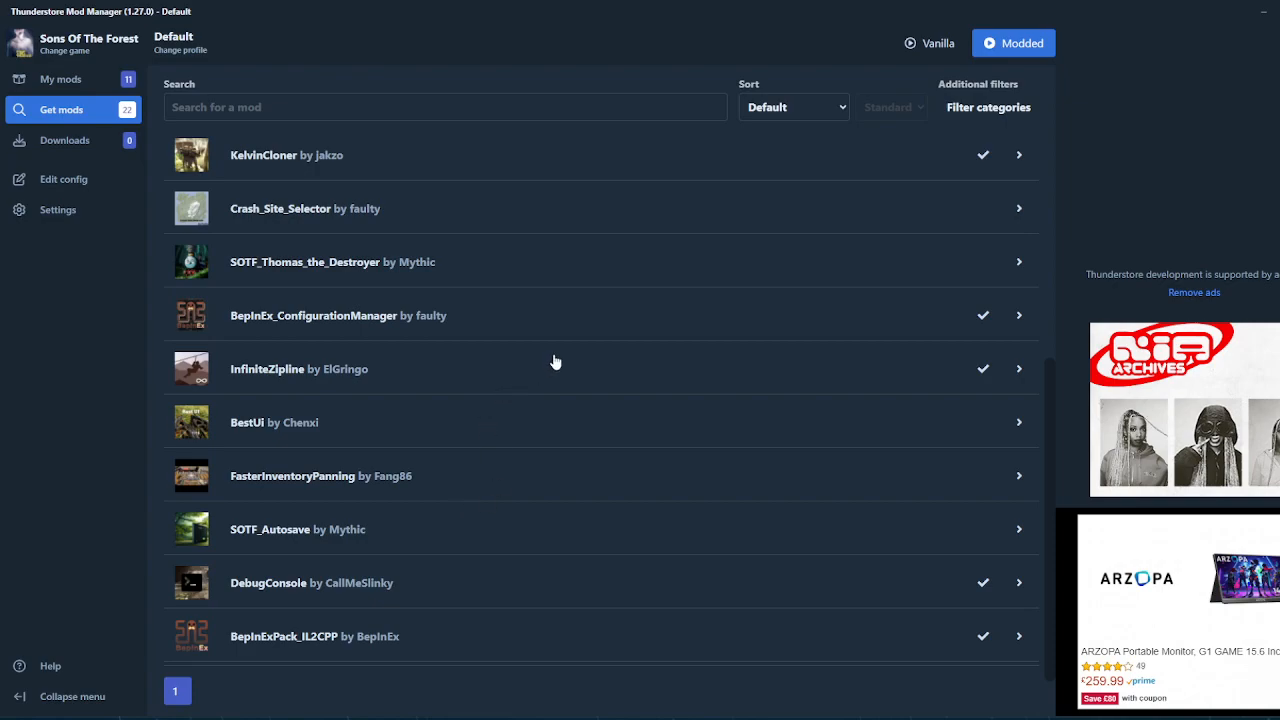
mouse_move(537, 363)
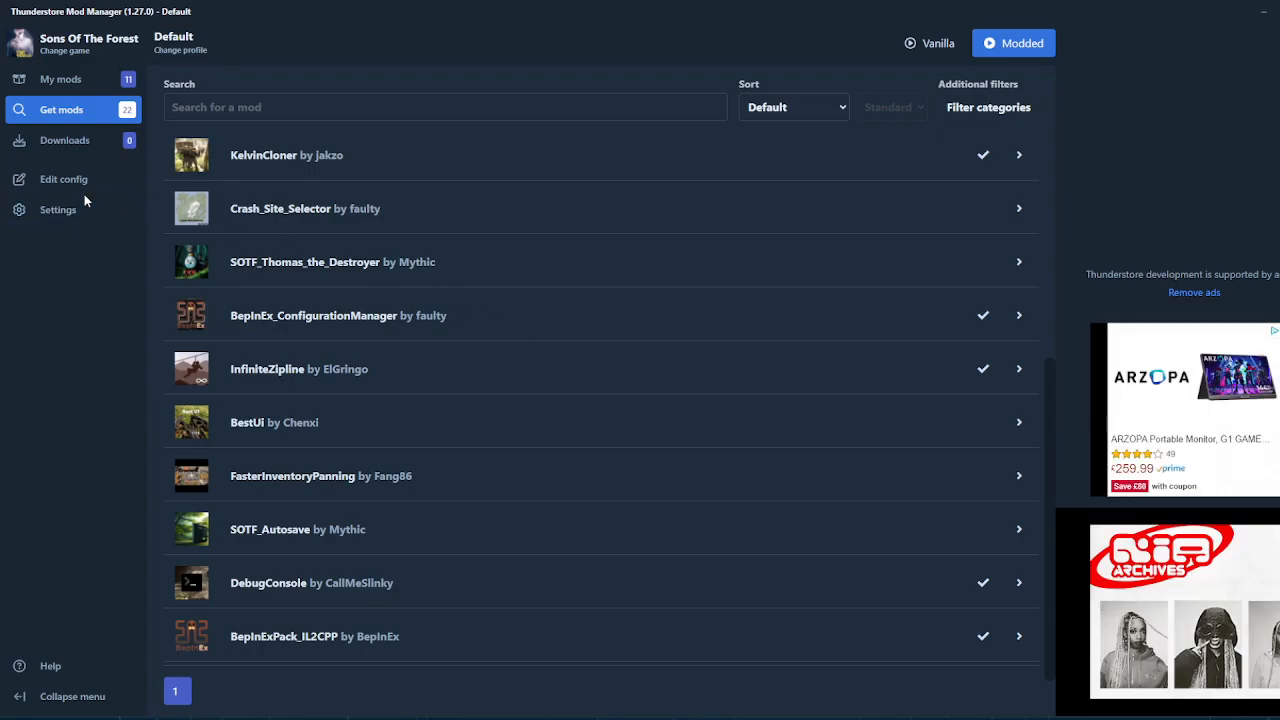
Scroll the mod manager settings to the 'Change Sons Of The Forest directory' option
click(57, 209)
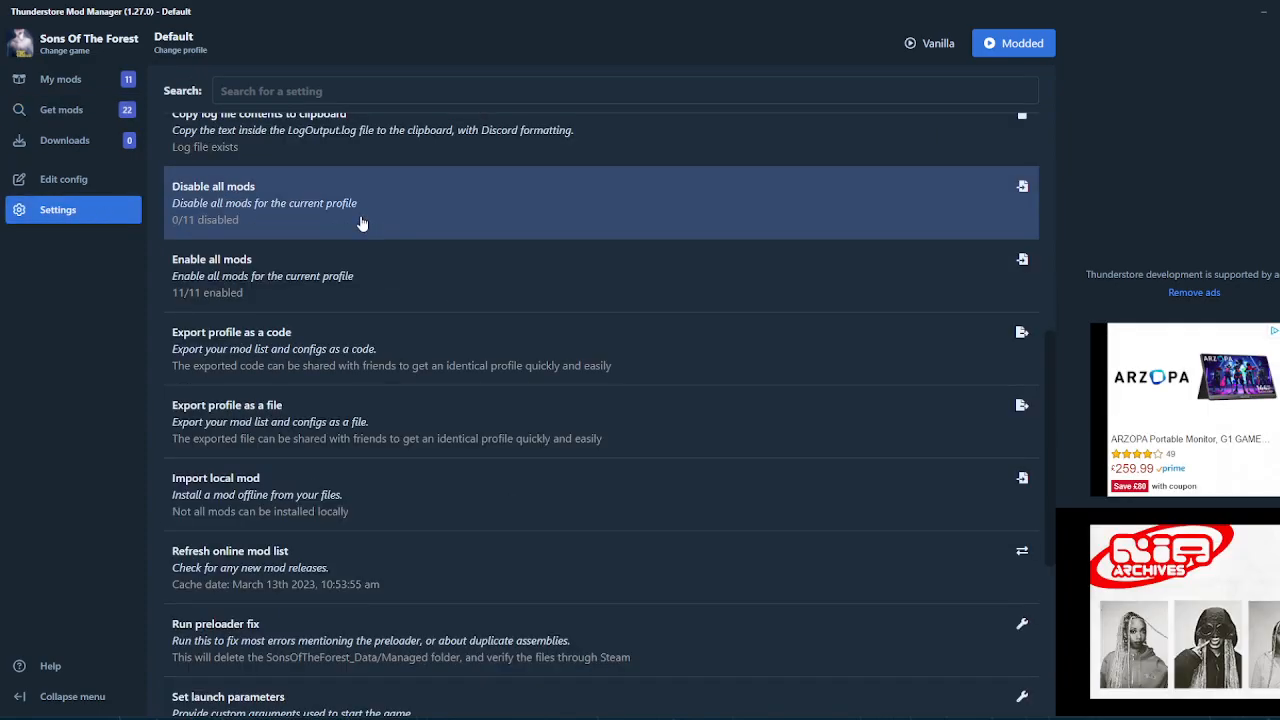
scroll(down, 3)
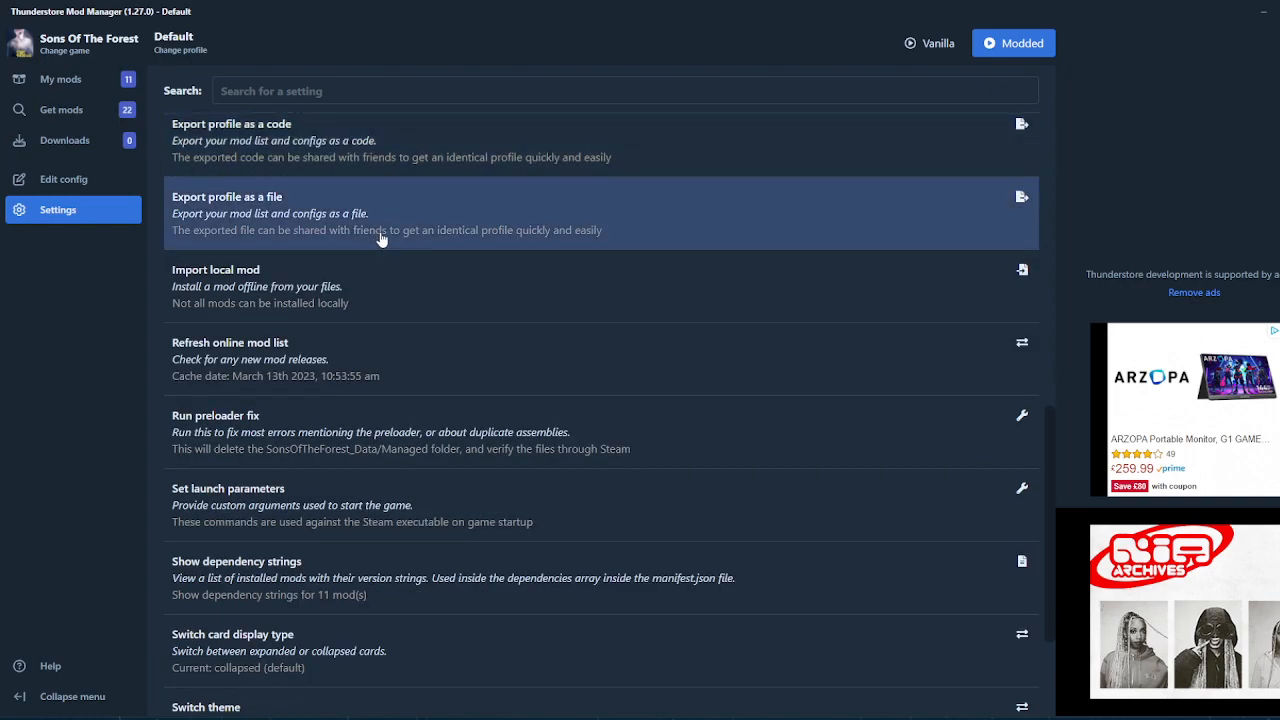
scroll(down, 3)
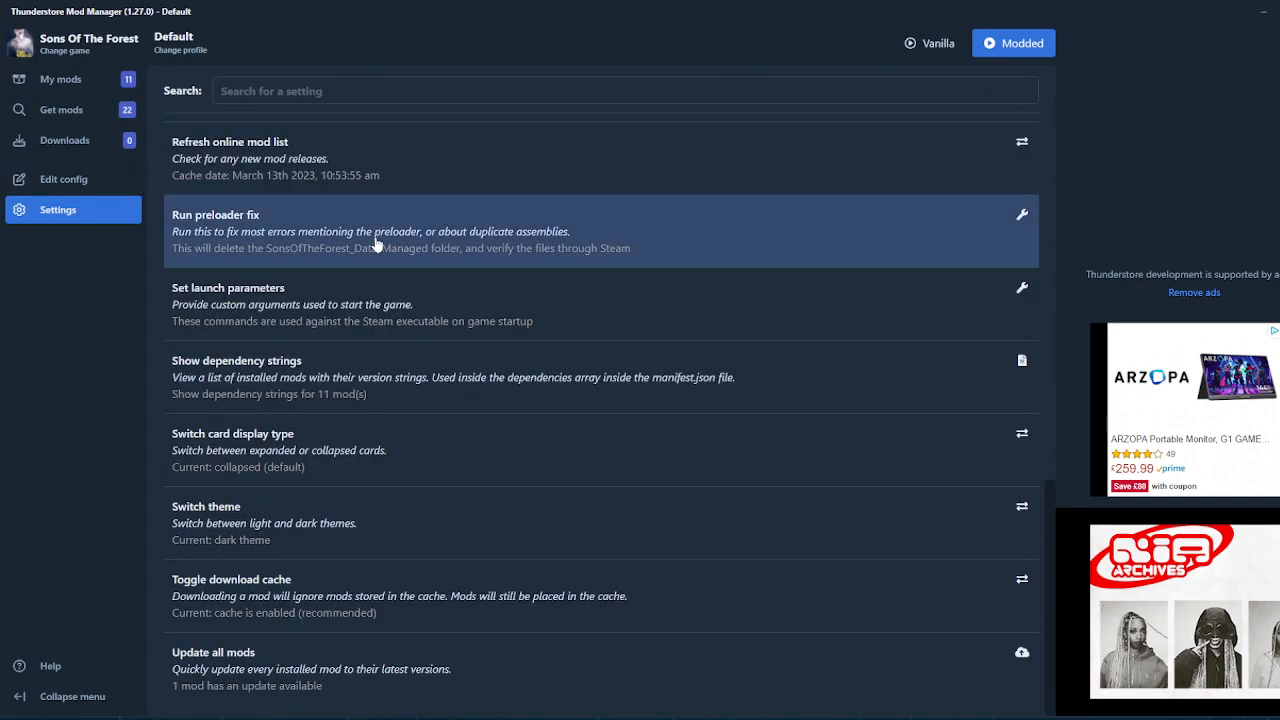
scroll(up, 3)
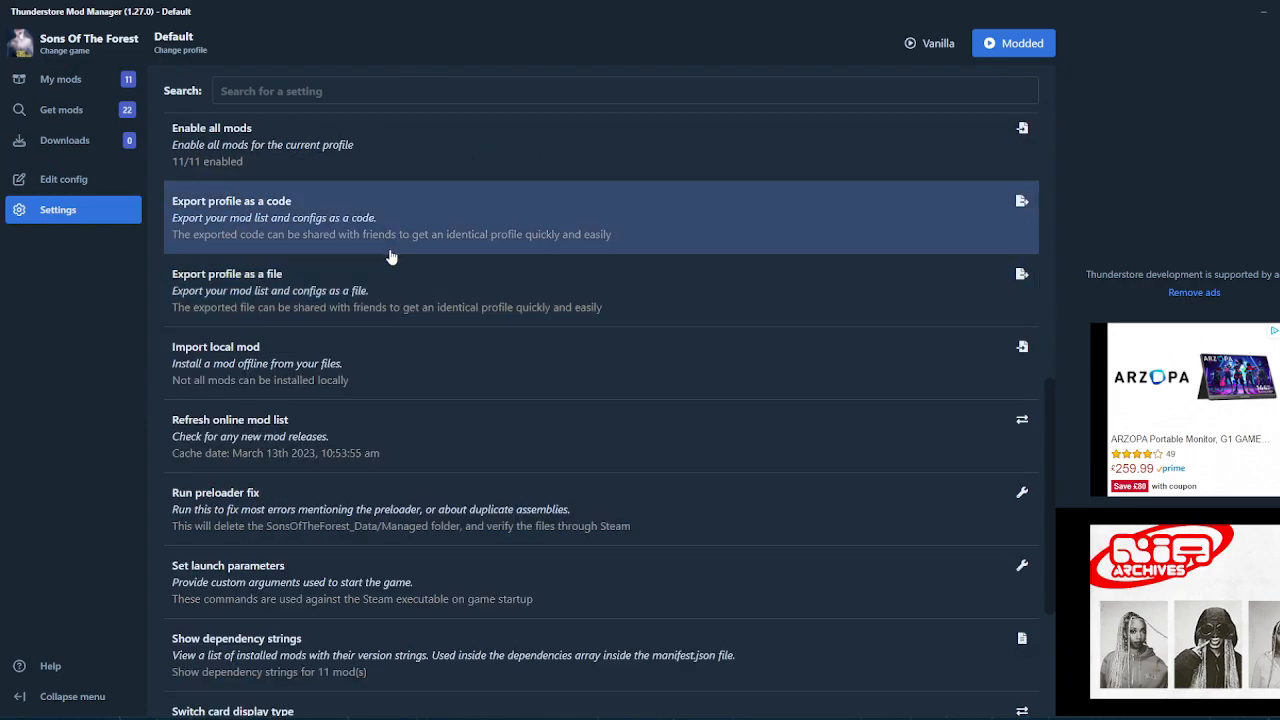
scroll(up, 3)
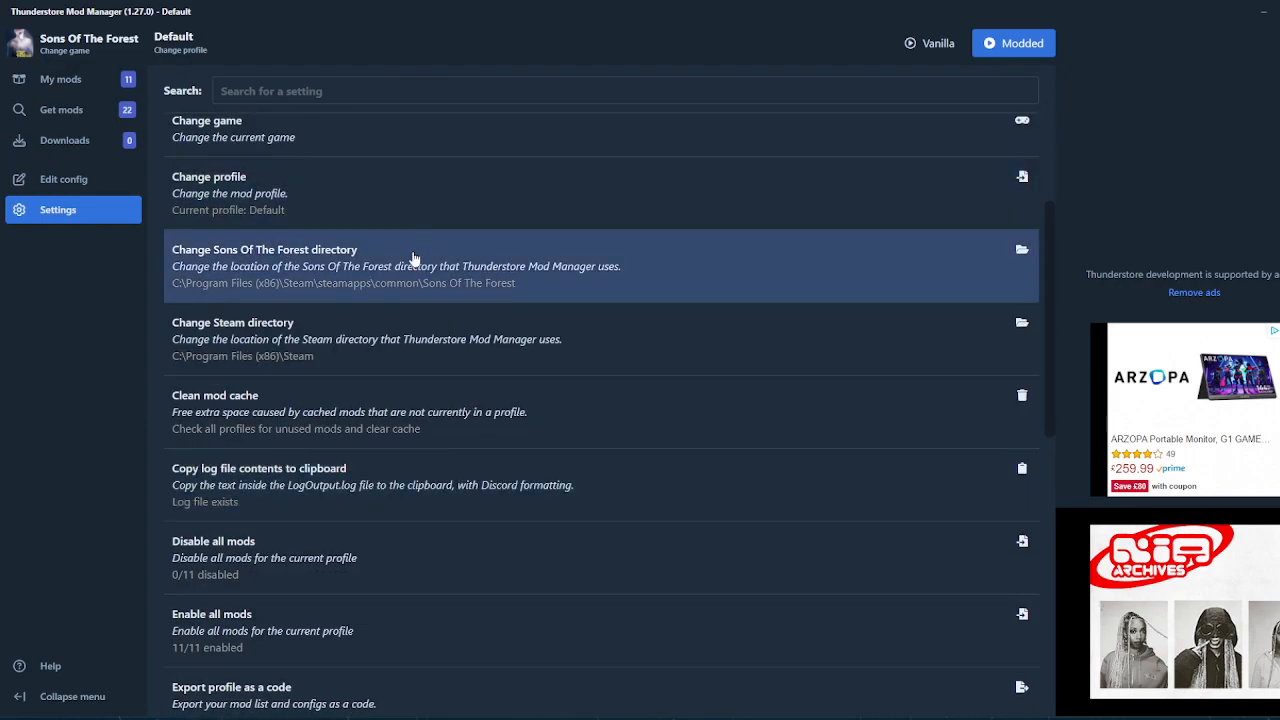
scroll(up, 3)
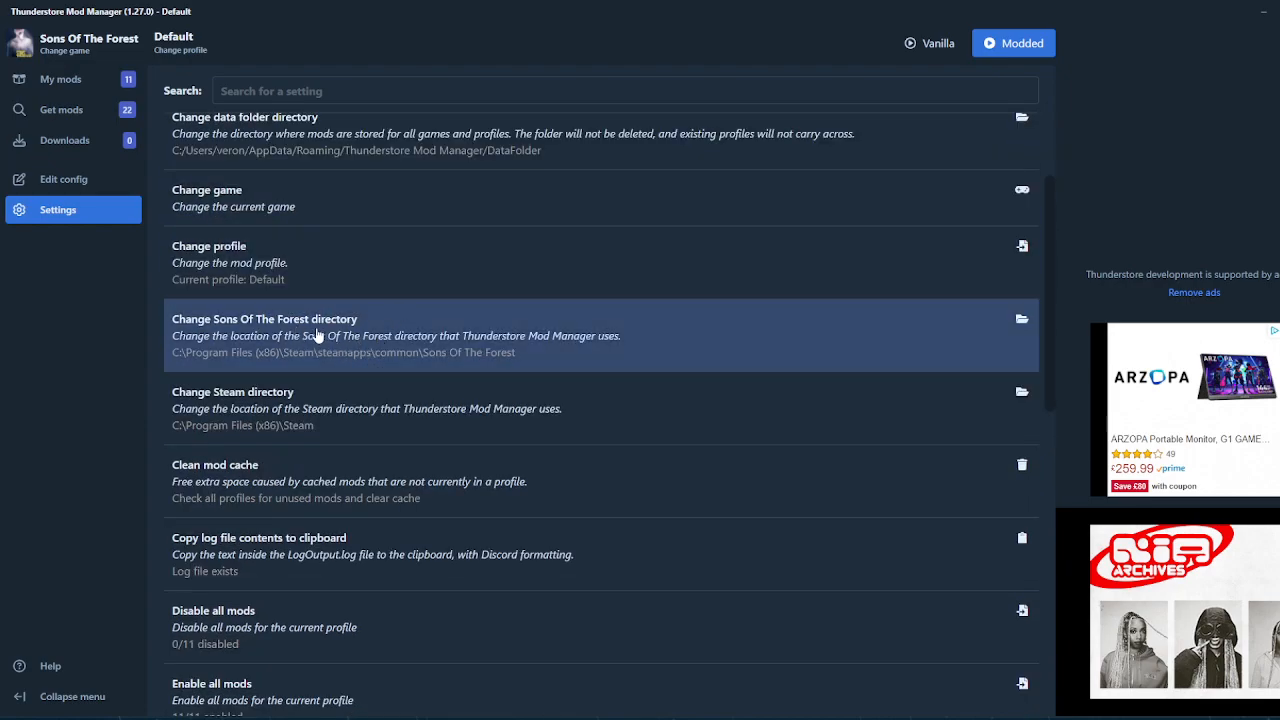
mouse_move(198, 363)
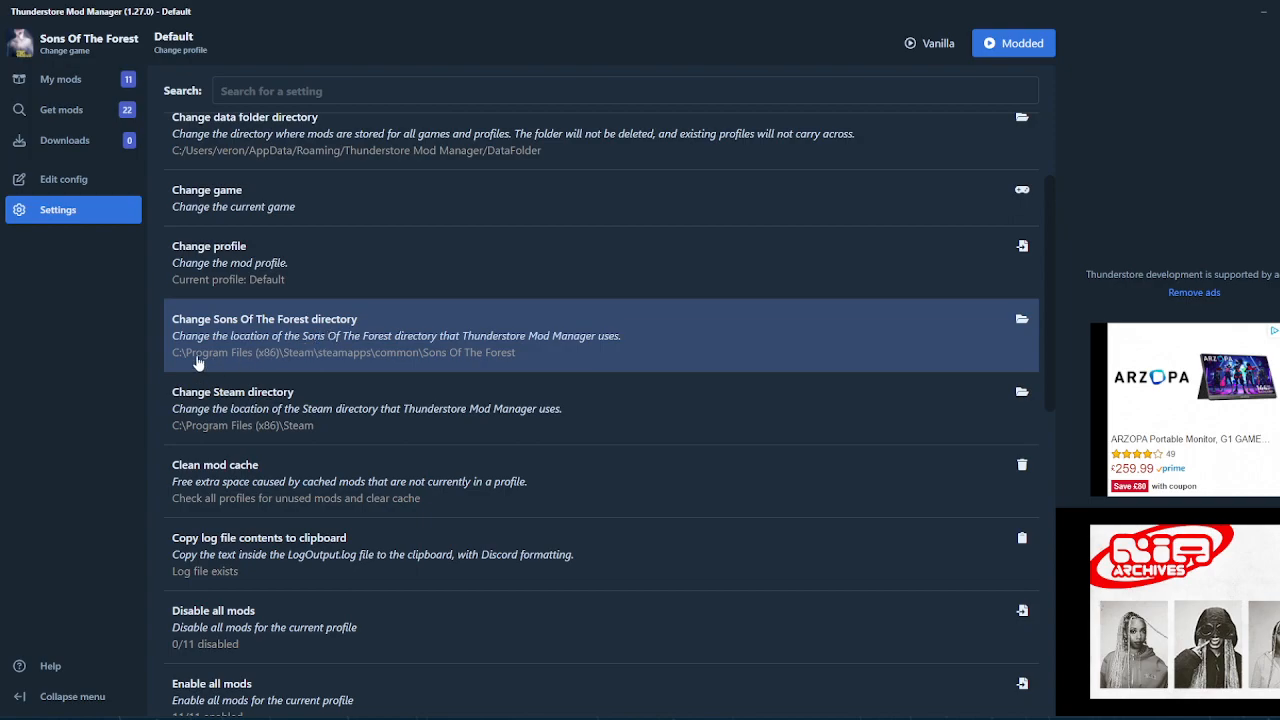
mouse_move(408, 363)
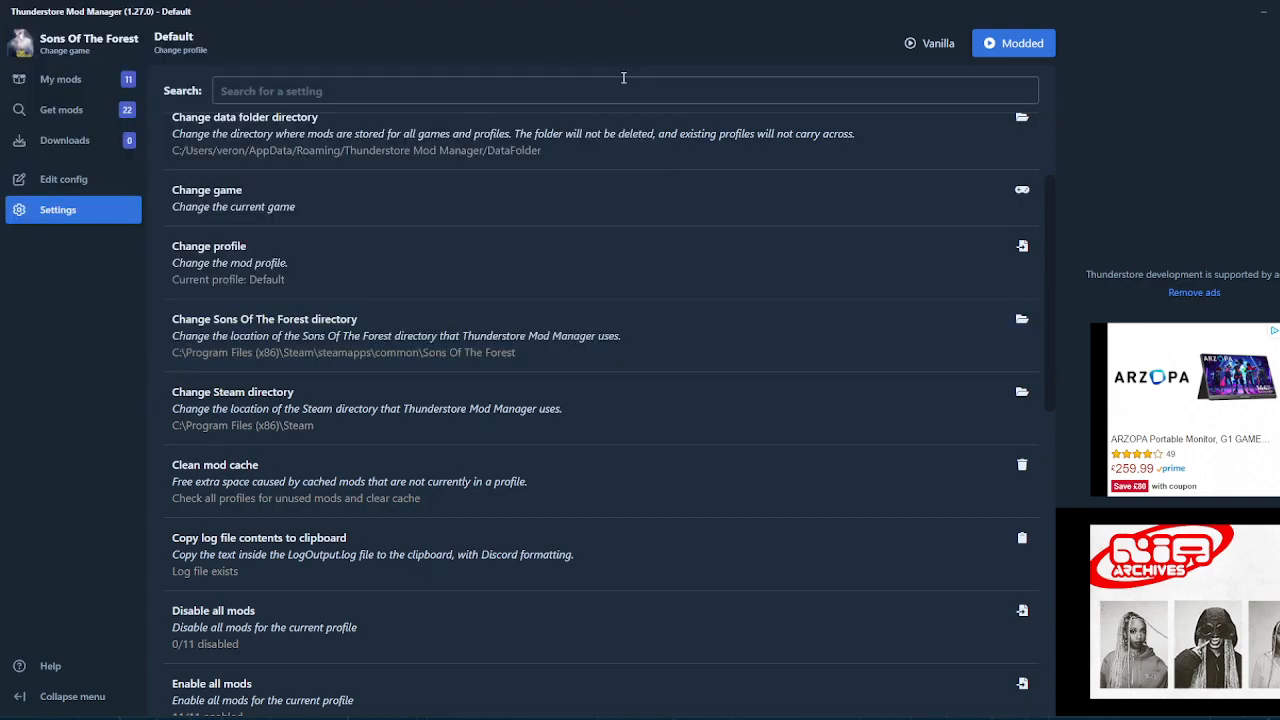
mouse_move(533, 363)
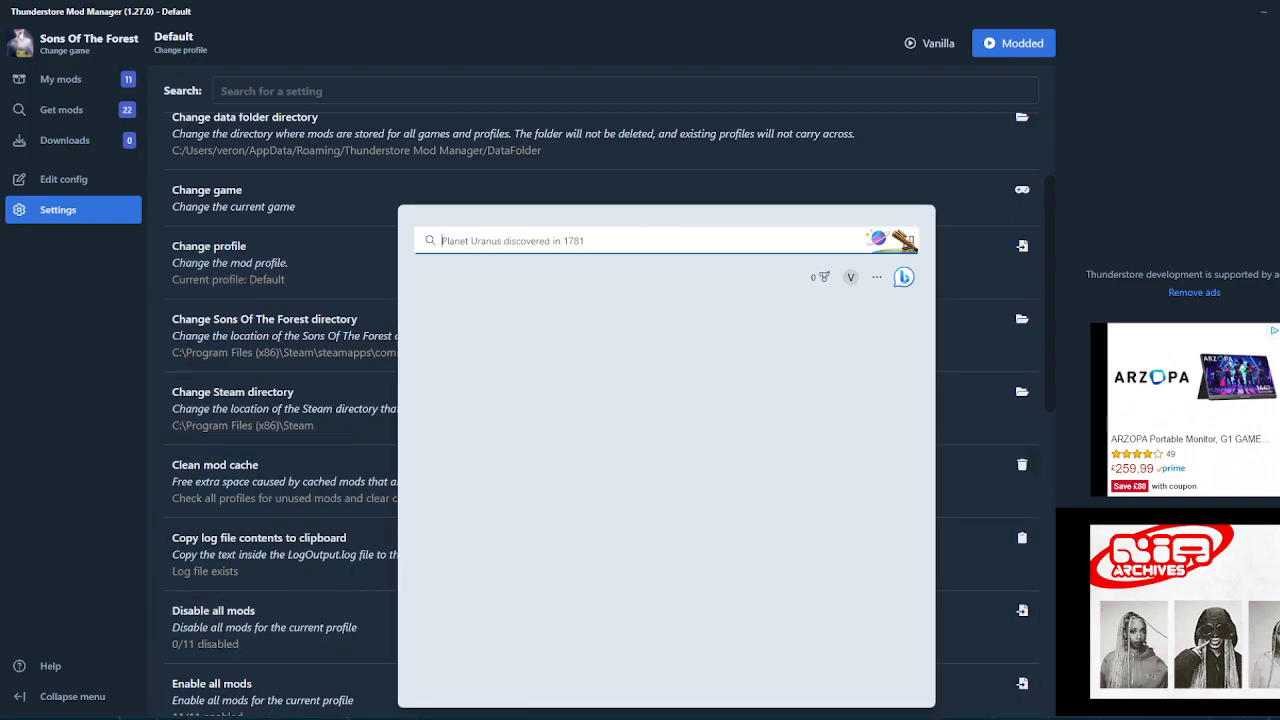
Launch Steam and view Sons Of The Forest's Properties on the Local Files page
text(steam)
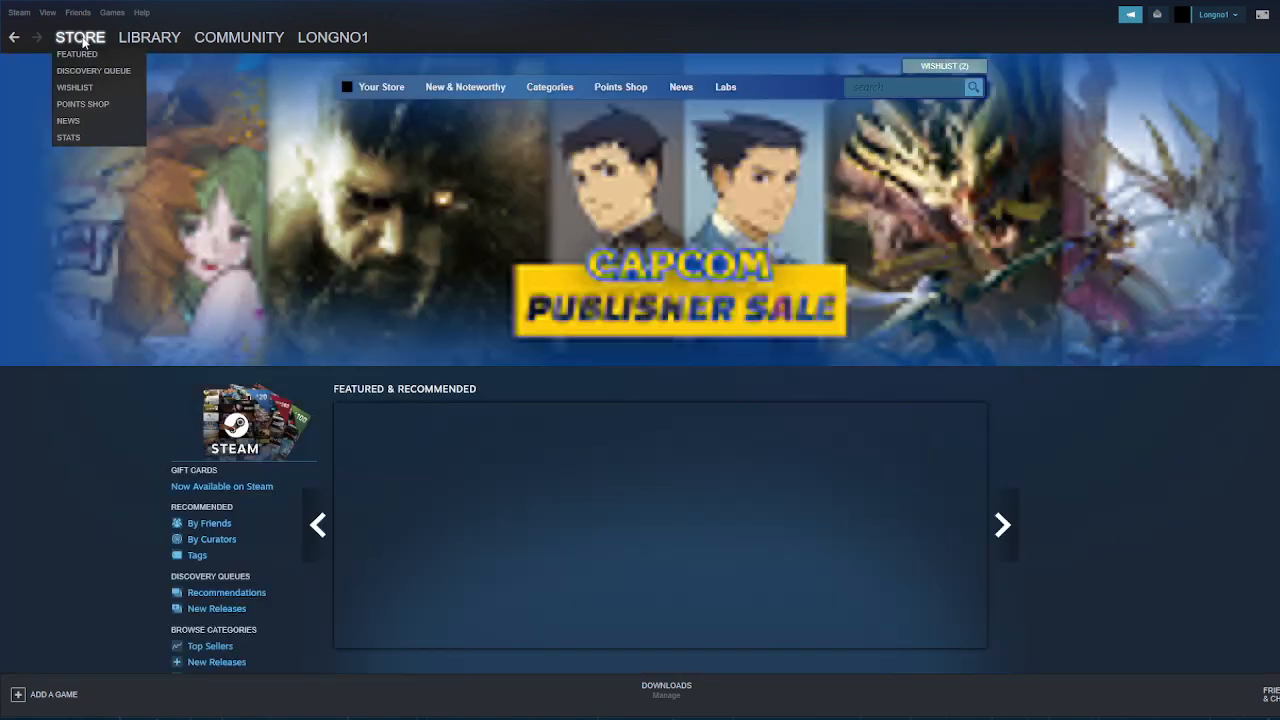
click(149, 37)
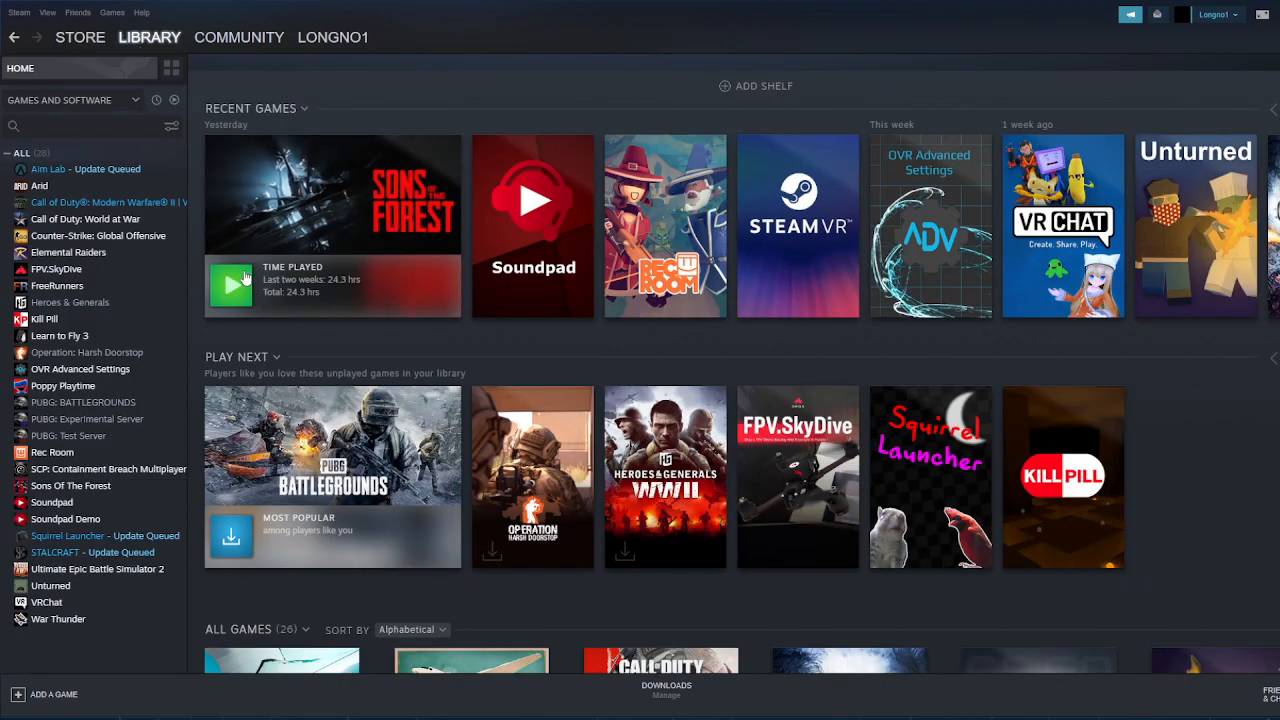
right_click(332, 195)
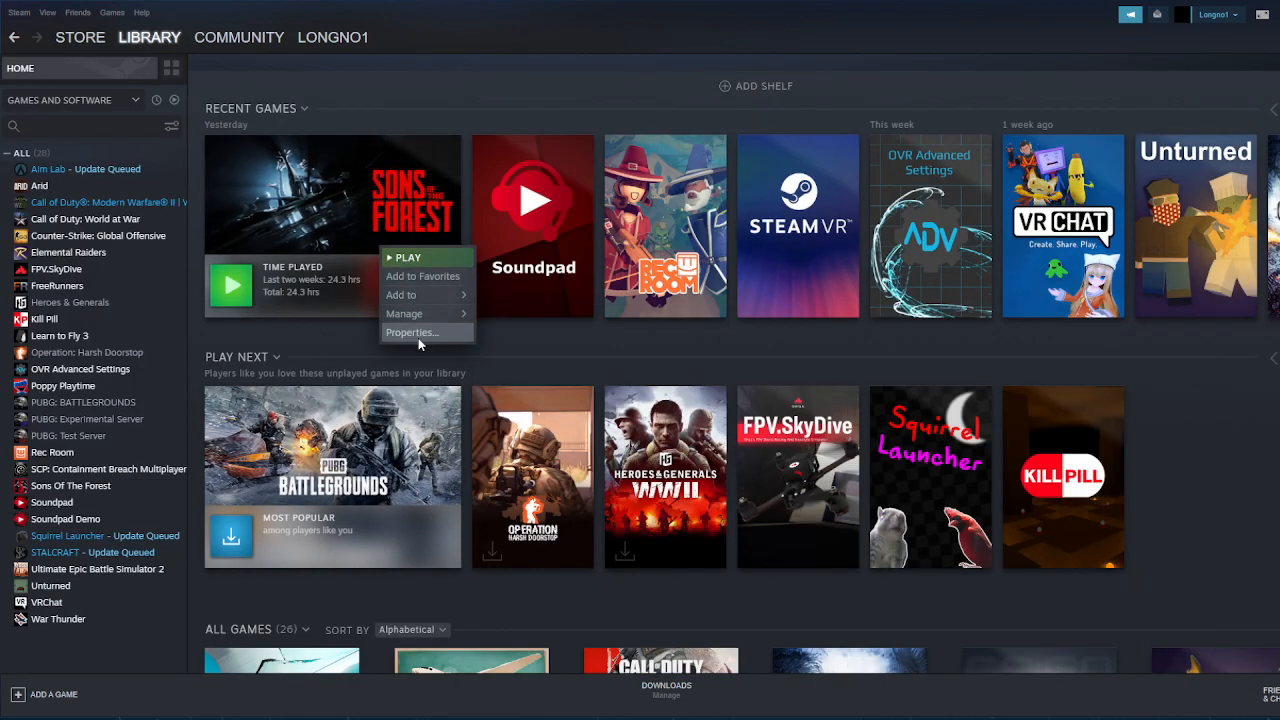
click(411, 332)
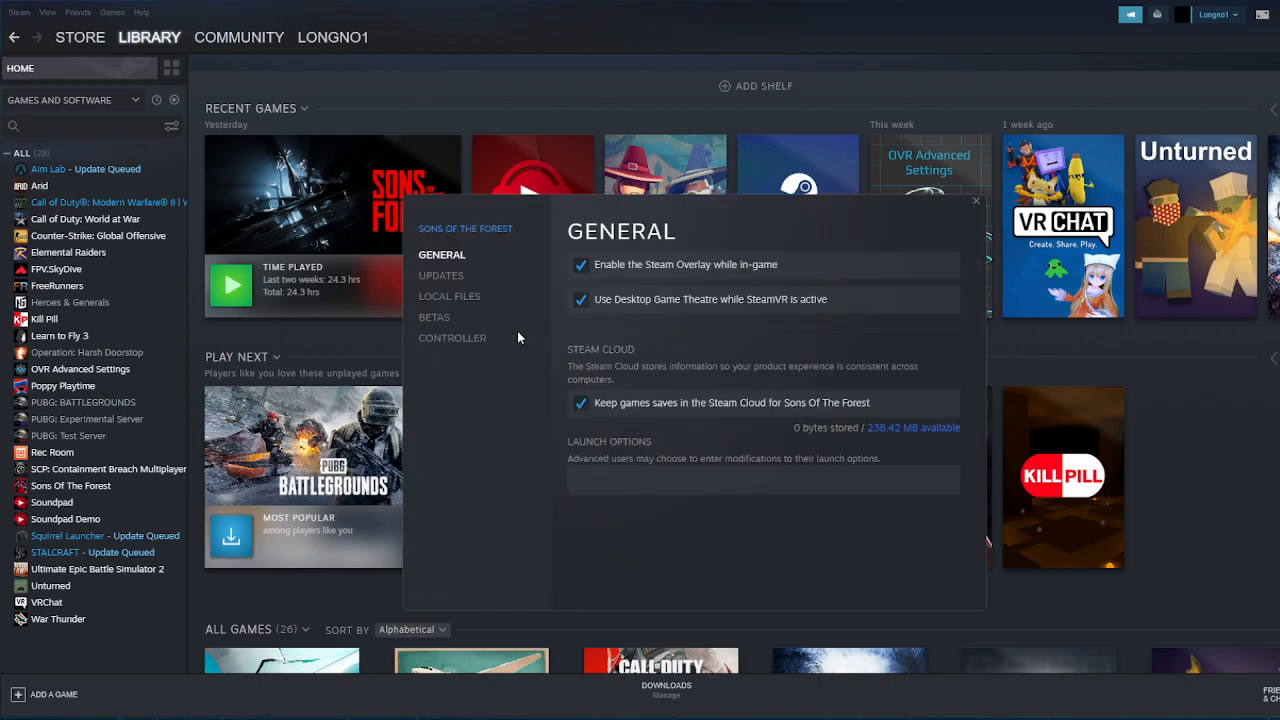
click(449, 296)
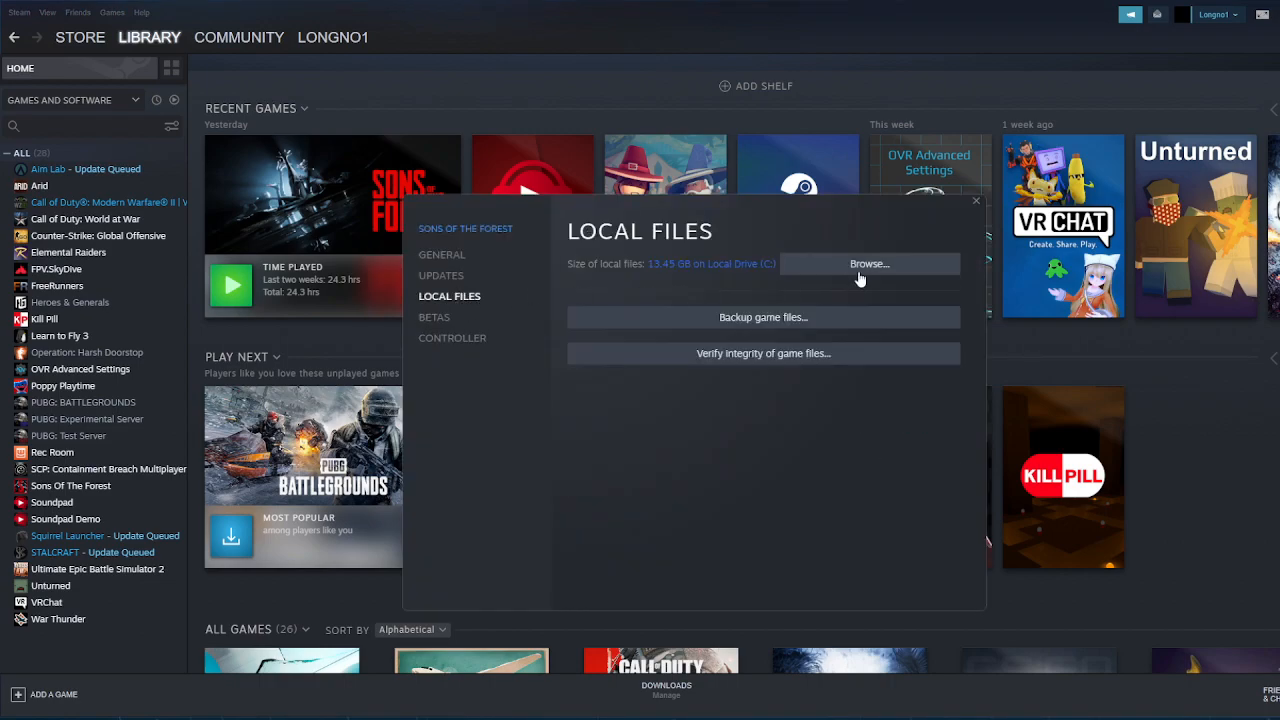
click(868, 263)
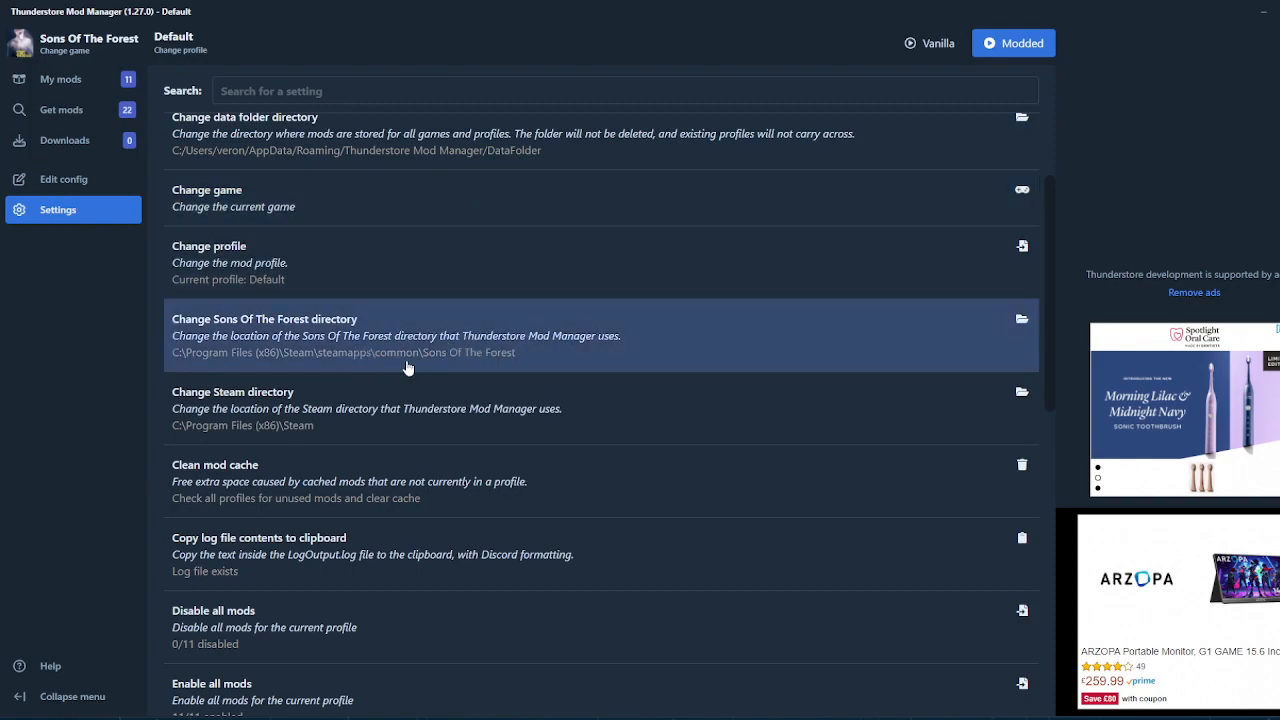
mouse_move(1145, 19)
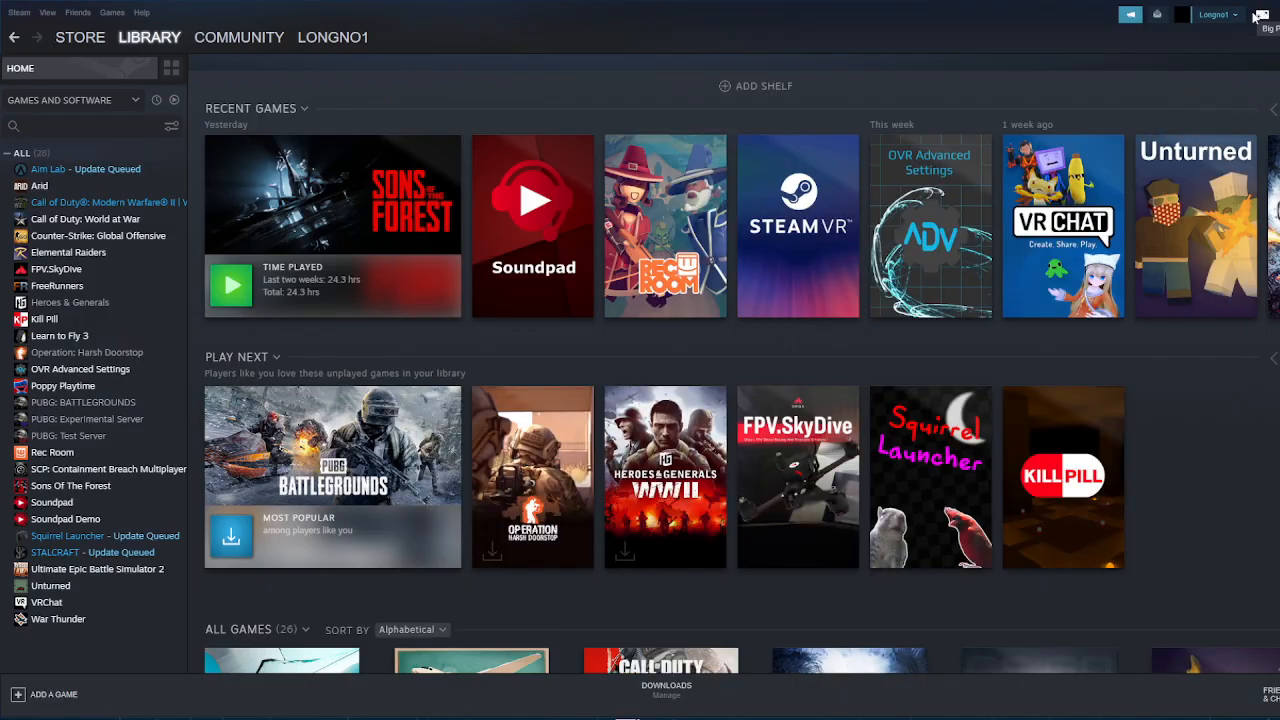
mouse_move(1262, 13)
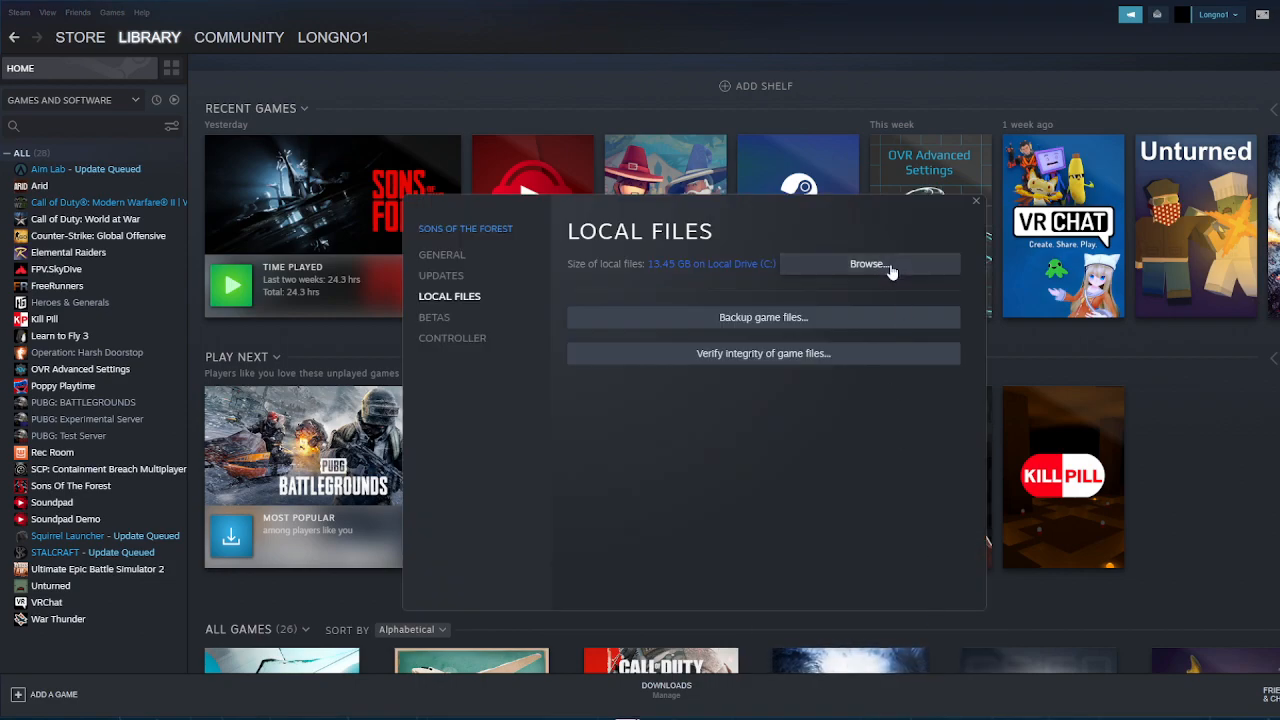
mouse_move(890, 272)
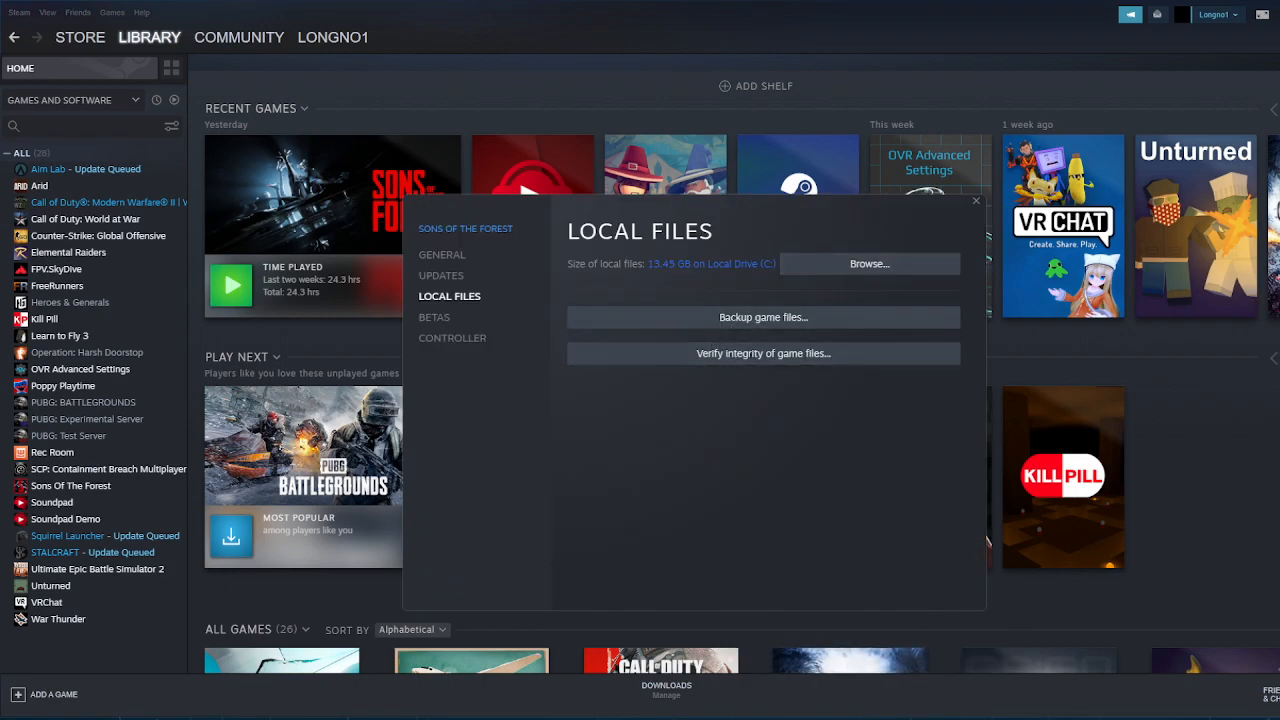
Browse the game's local files and show the folder's full path in File Explorer
click(868, 263)
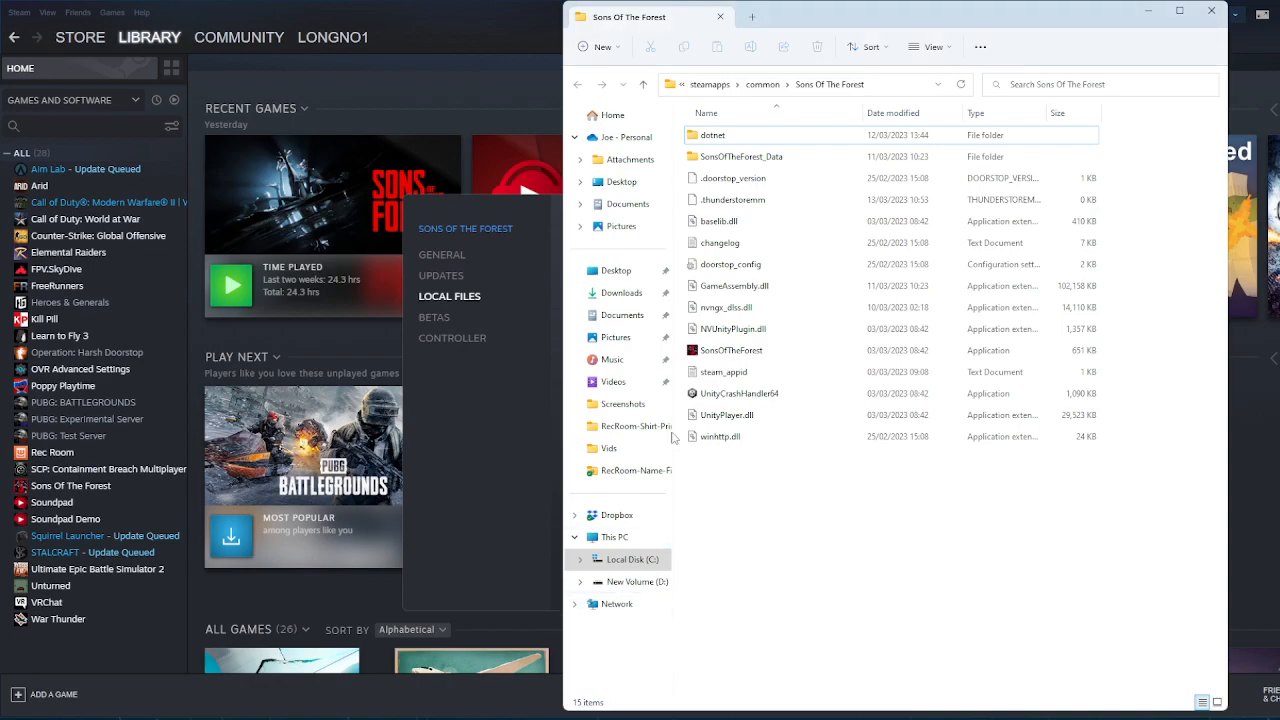
click(682, 84)
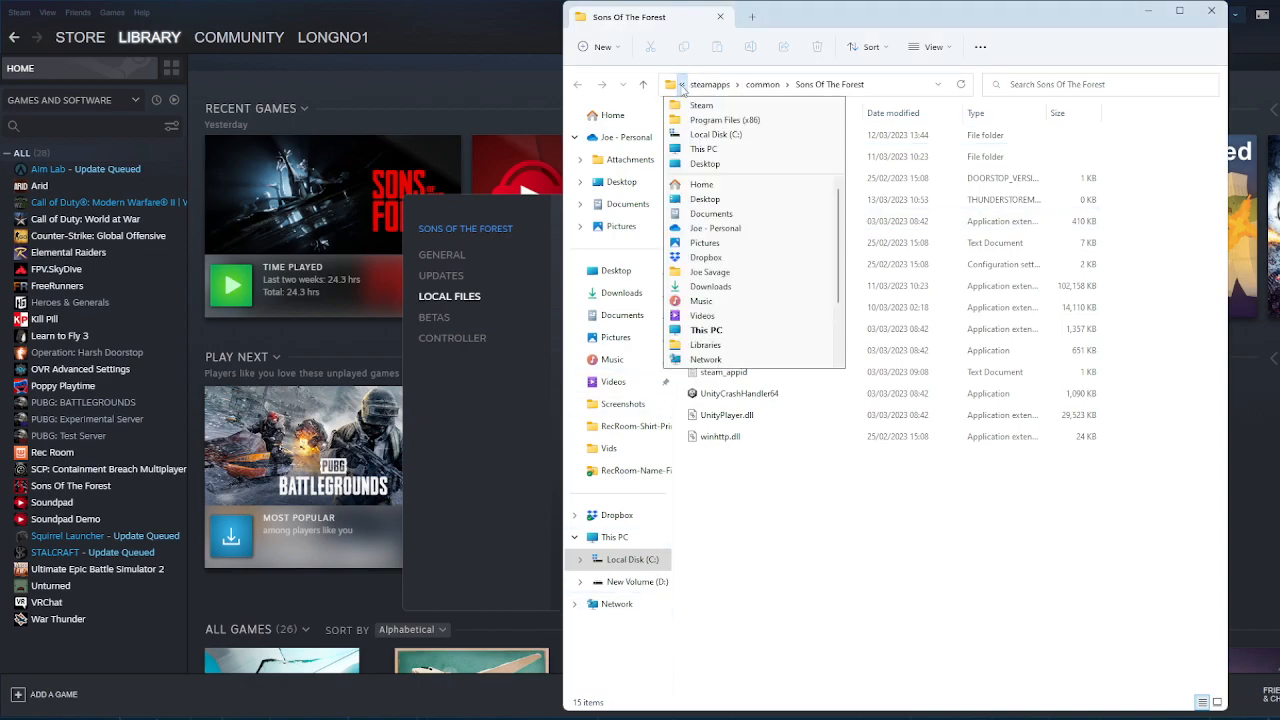
click(710, 84)
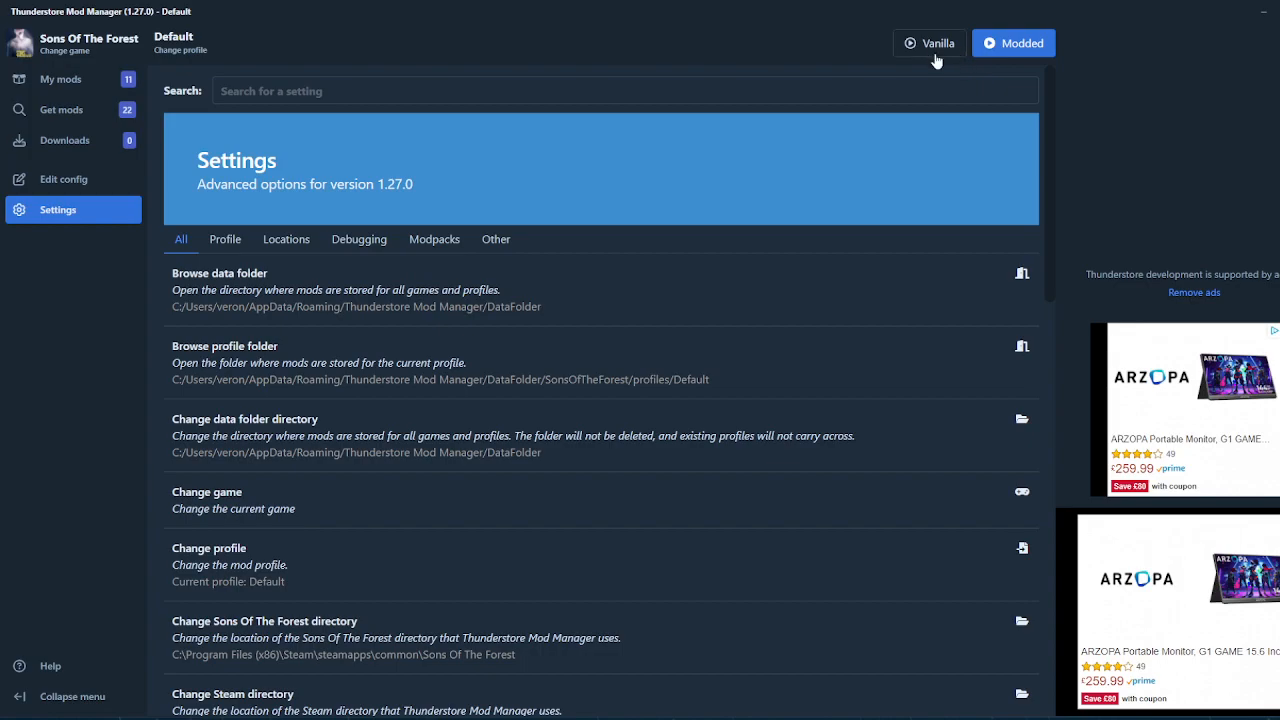
Start Sons Of The Forest modded, then view the Default profile's installed mods
click(434, 239)
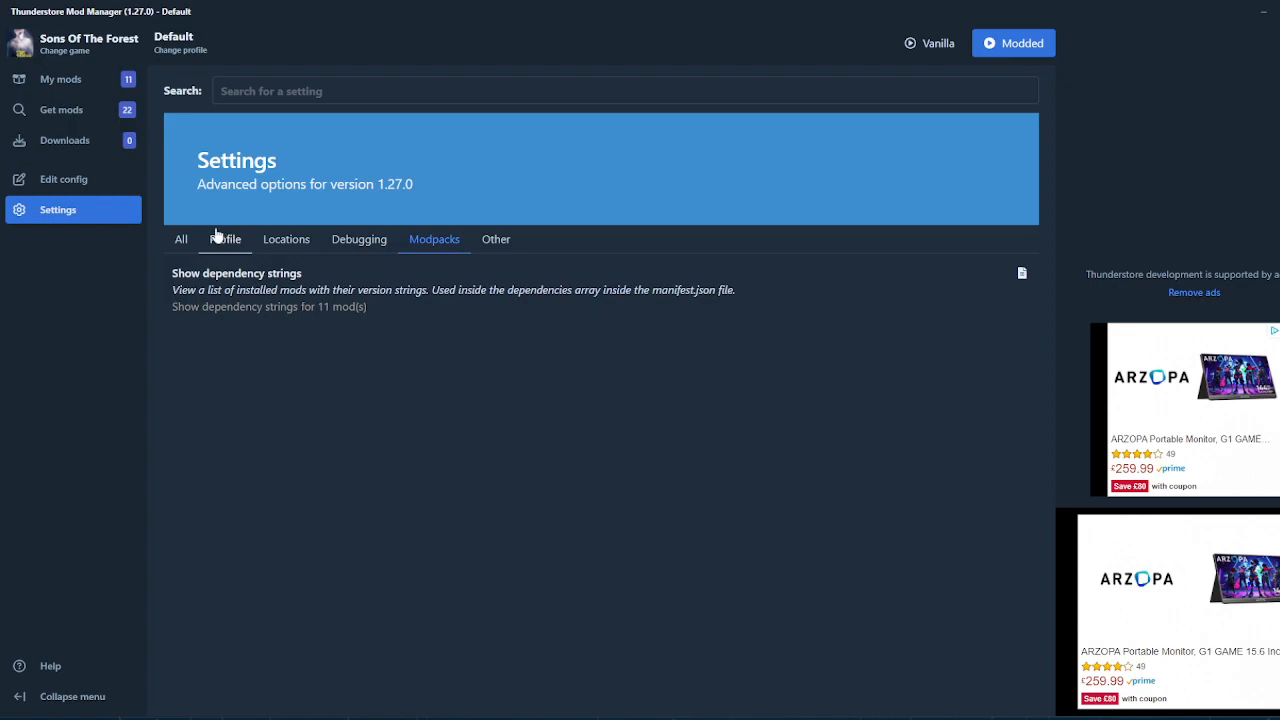
click(181, 239)
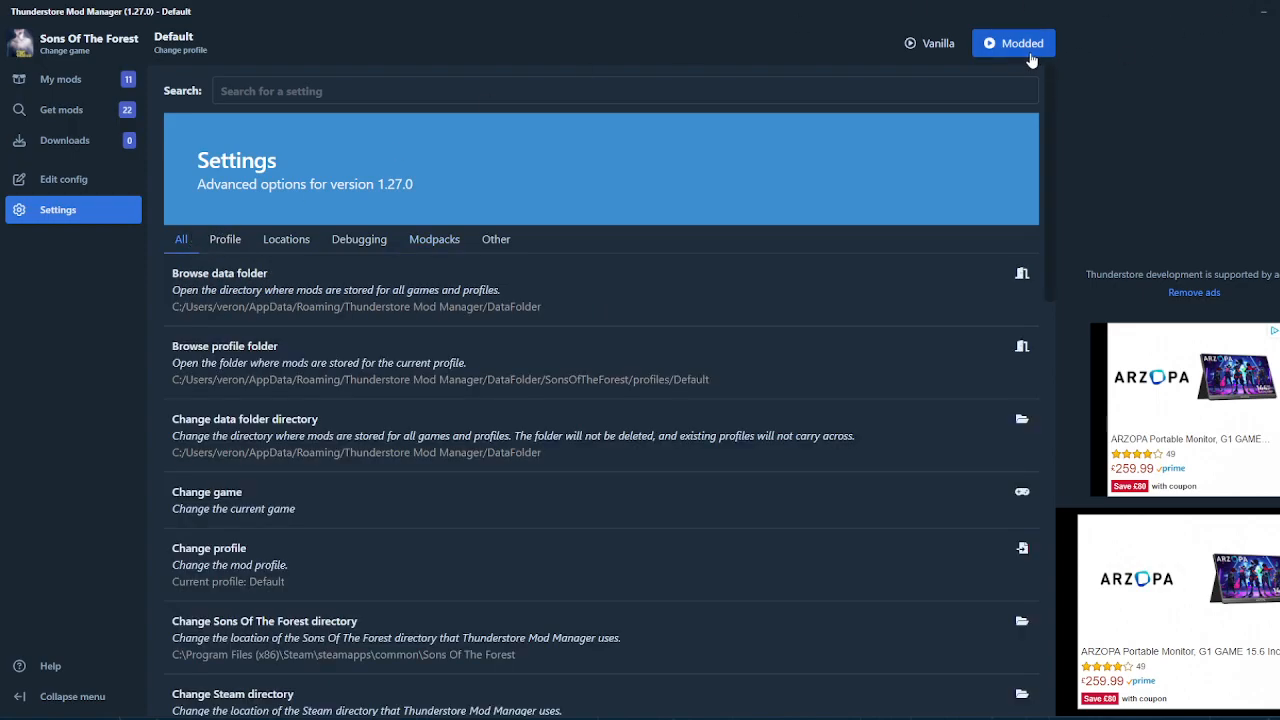
click(1013, 43)
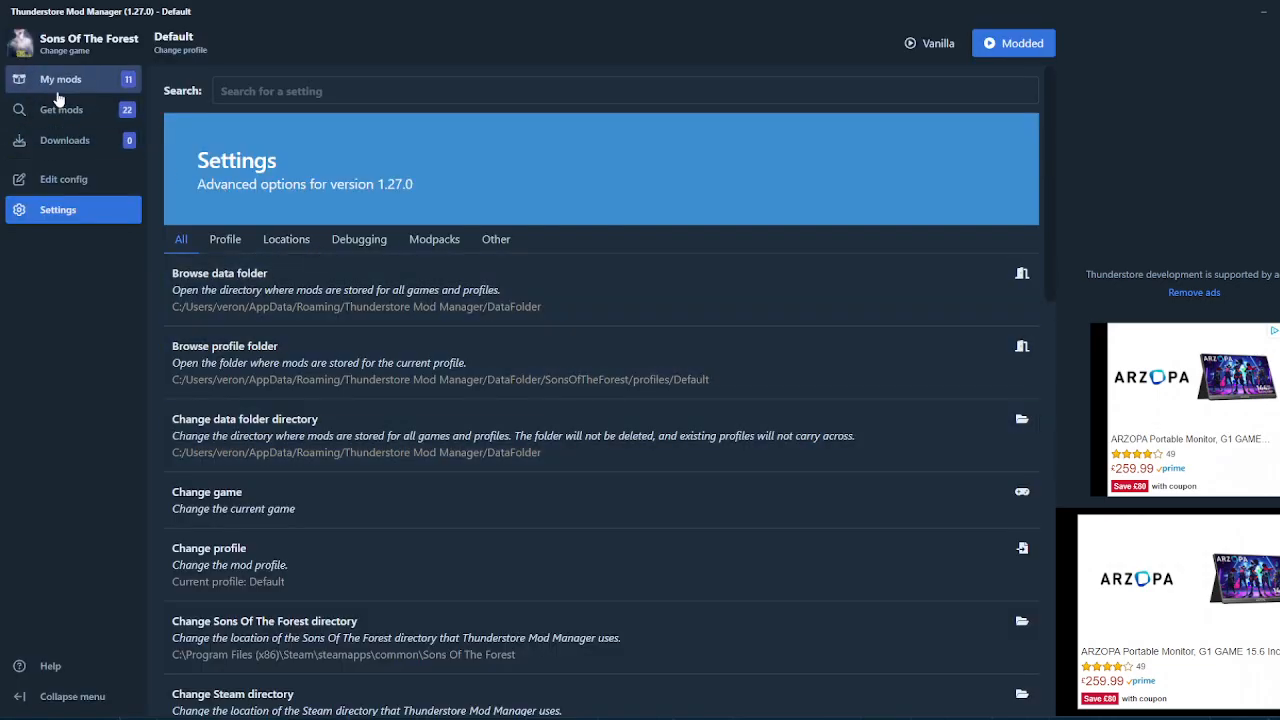
click(61, 79)
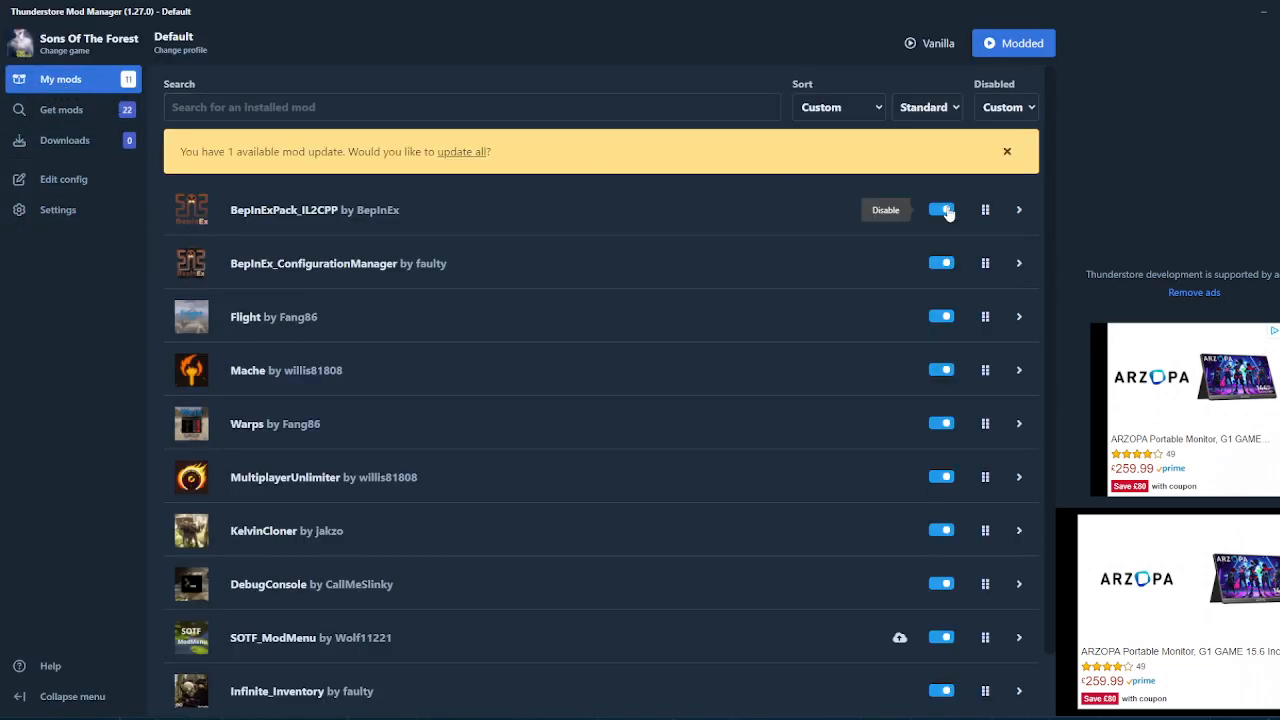
click(1007, 151)
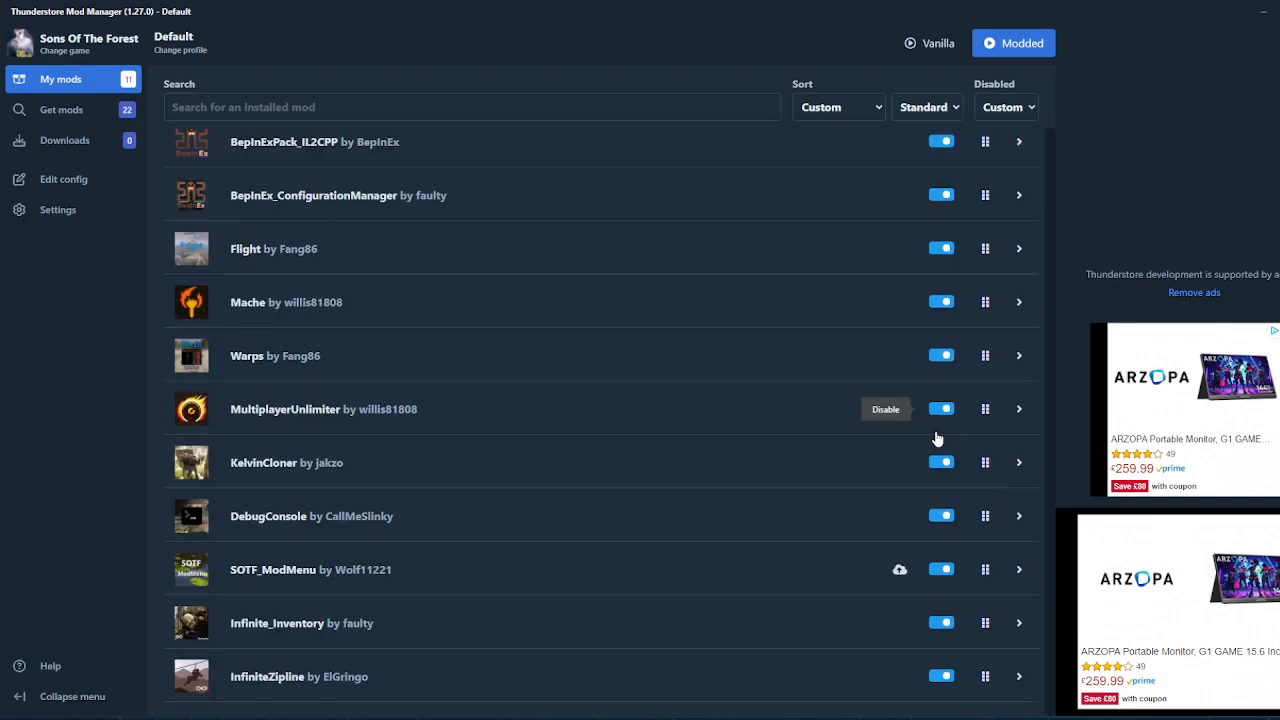
mouse_move(937, 622)
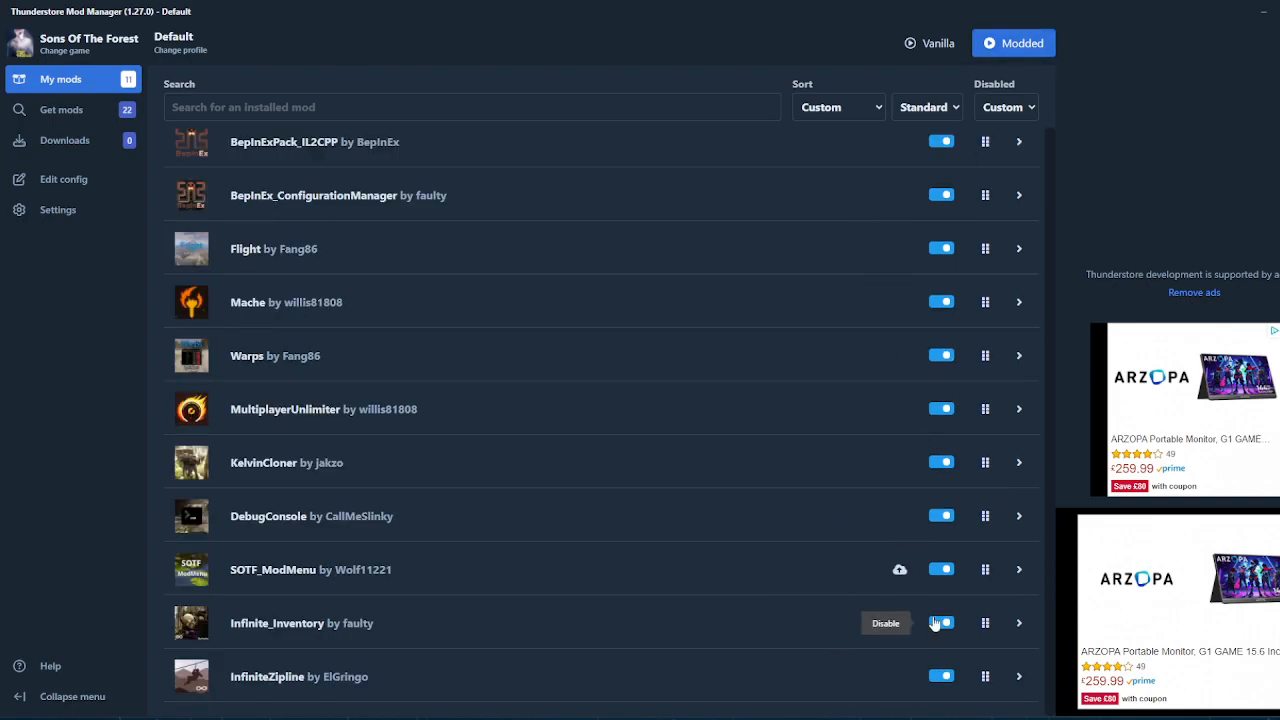
mouse_move(1268, 13)
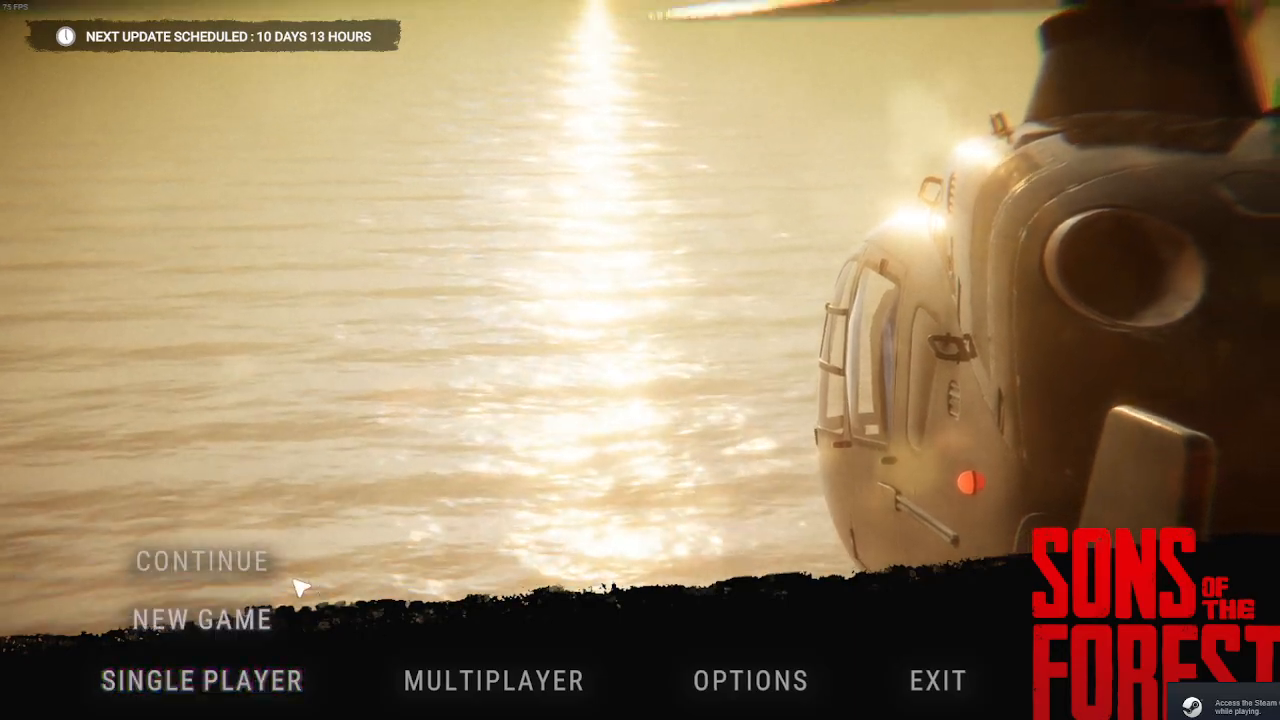
Continue to the Load Game list and load a saved Peaceful-mode game
click(200, 560)
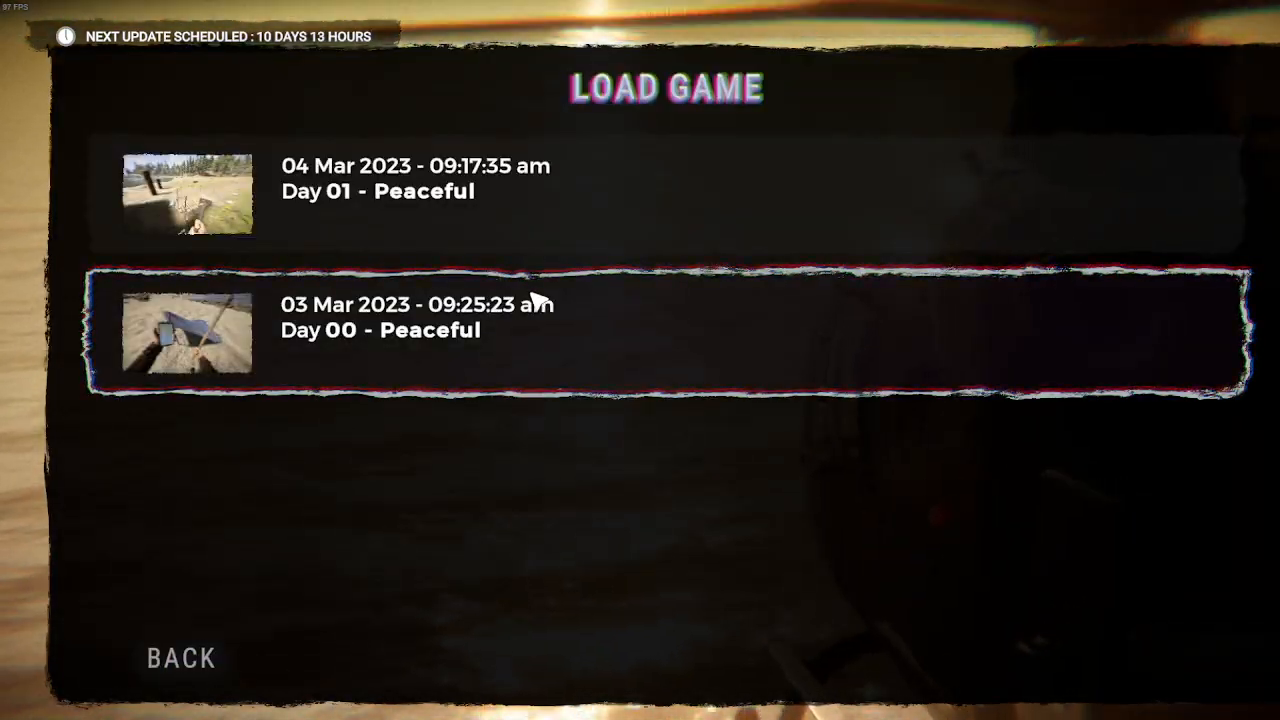
click(660, 330)
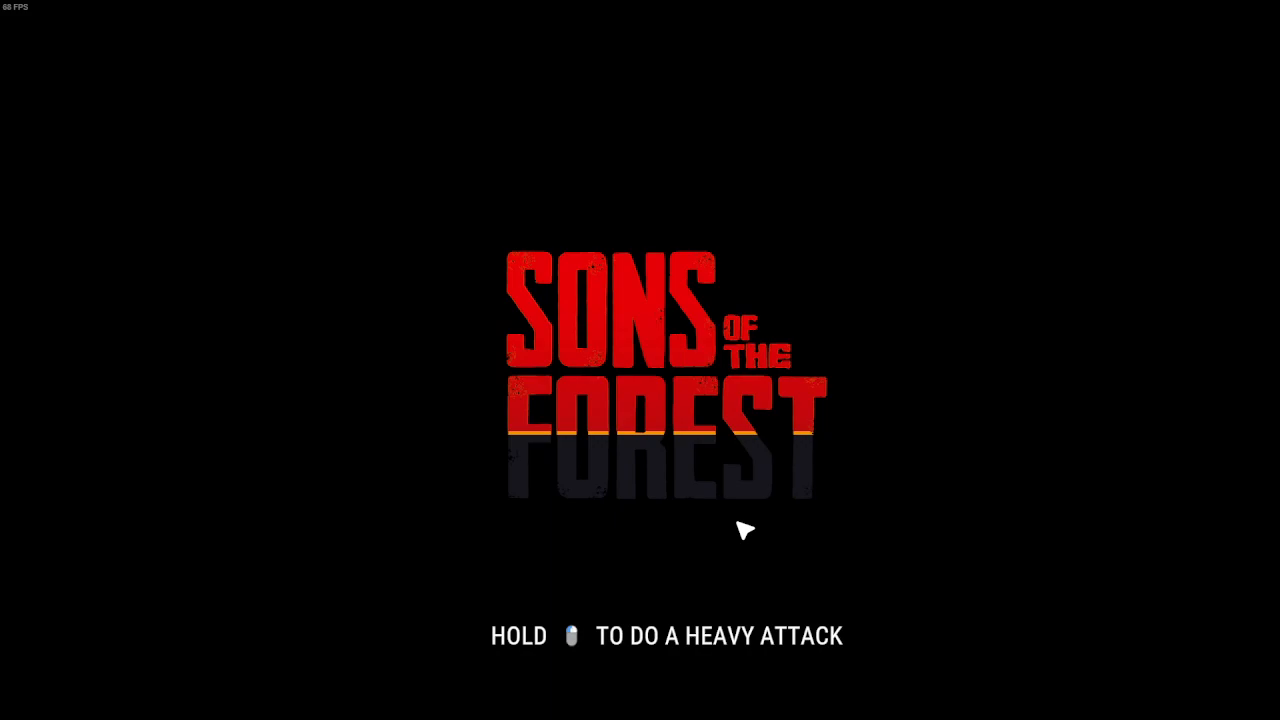
mouse_move(745, 530)
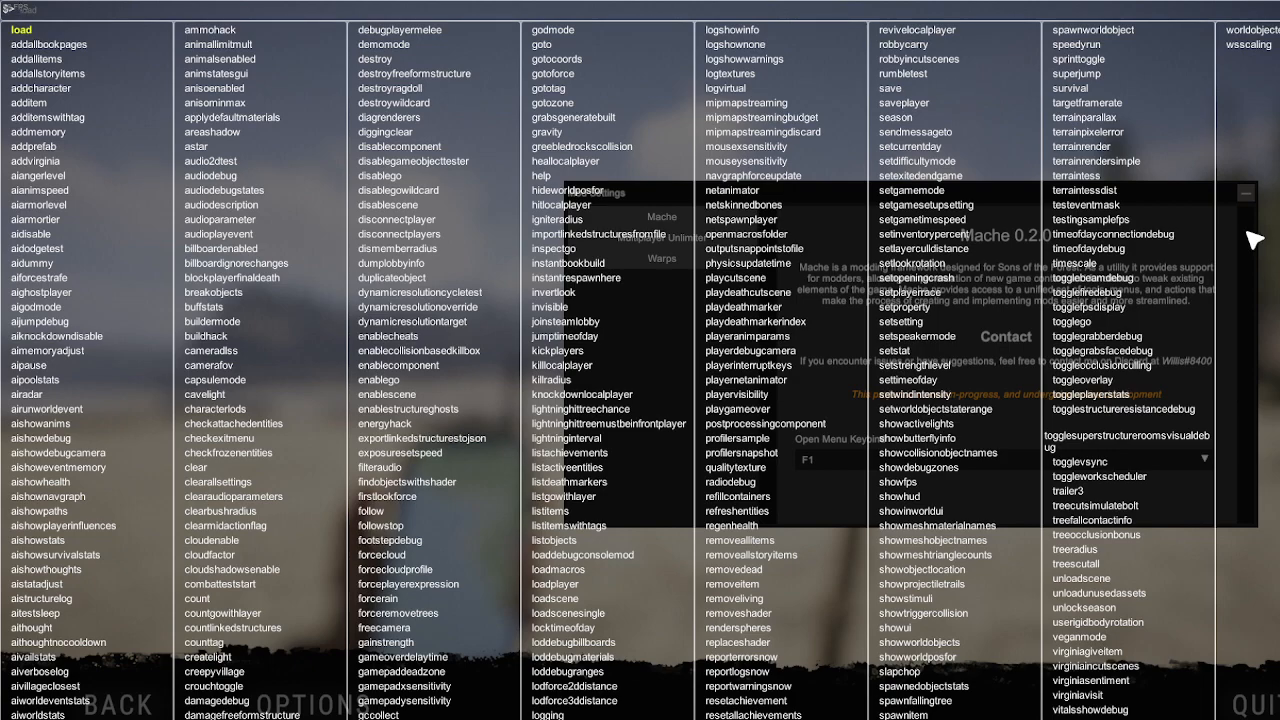
mouse_move(835, 205)
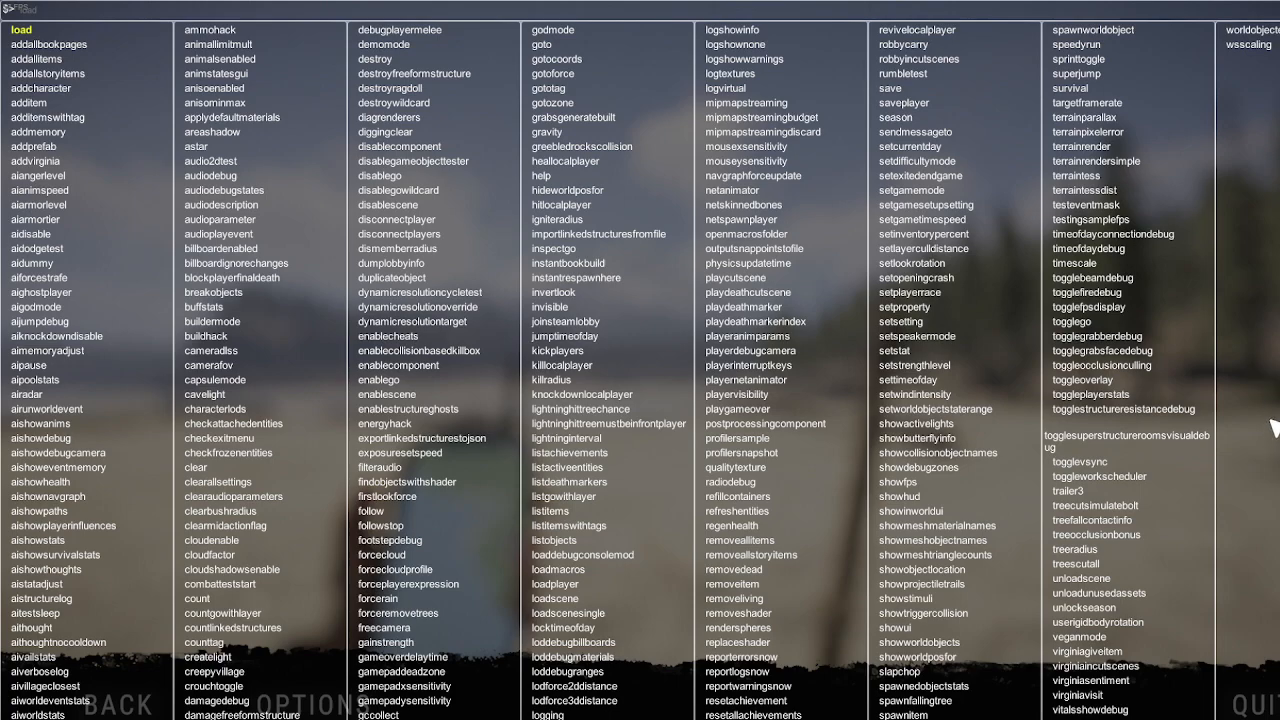
mouse_move(905, 270)
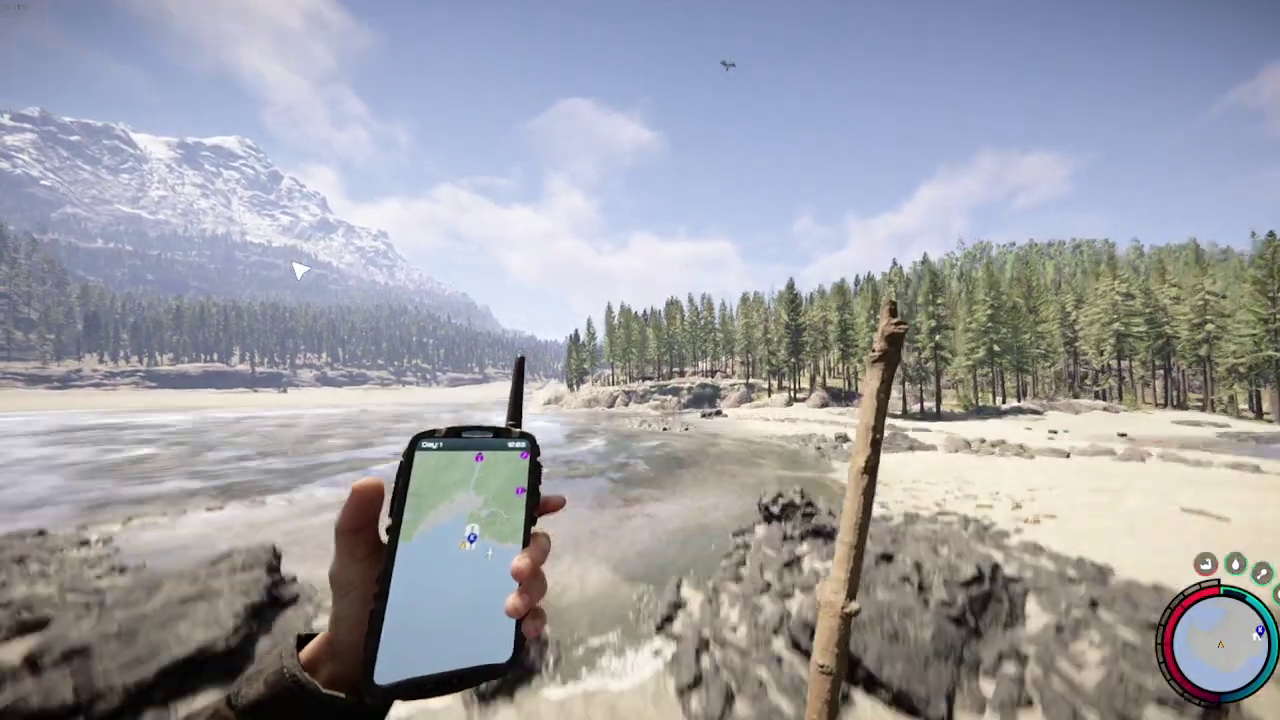
mouse_move(640, 360)
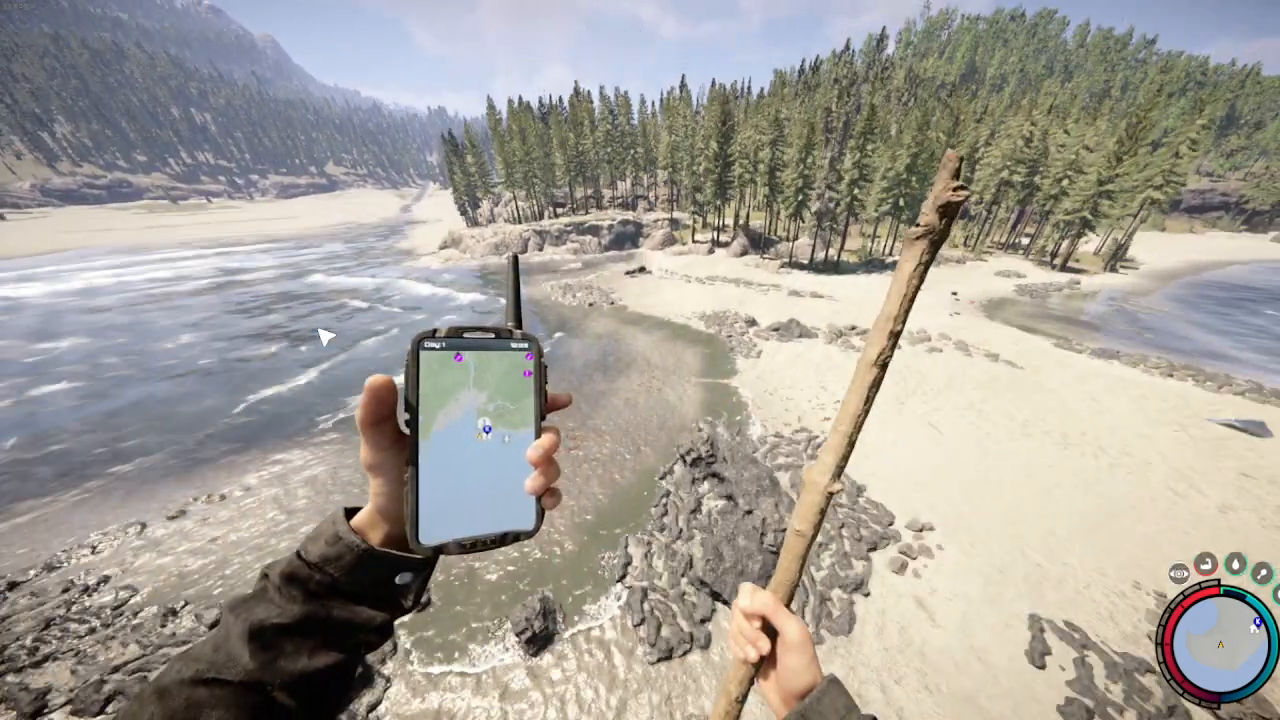
mouse_move(240, 115)
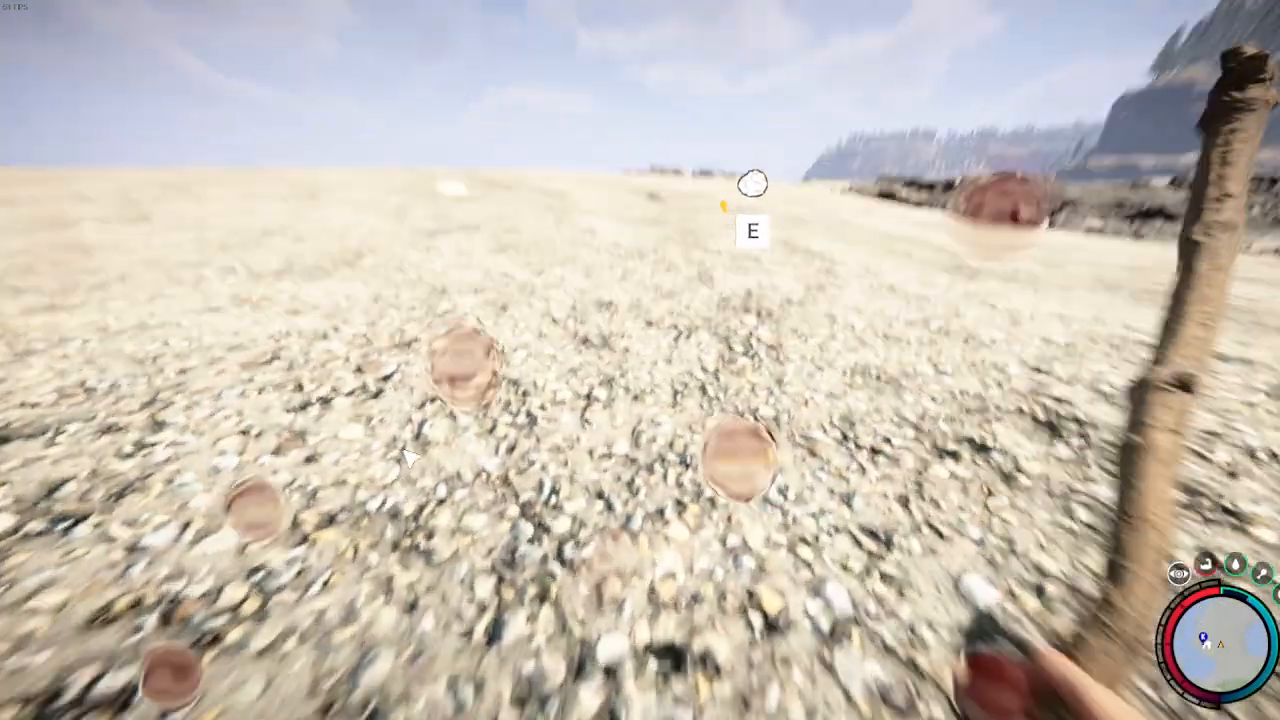
Toggle the flight mod with E to fly over the beach and descend
key(e)
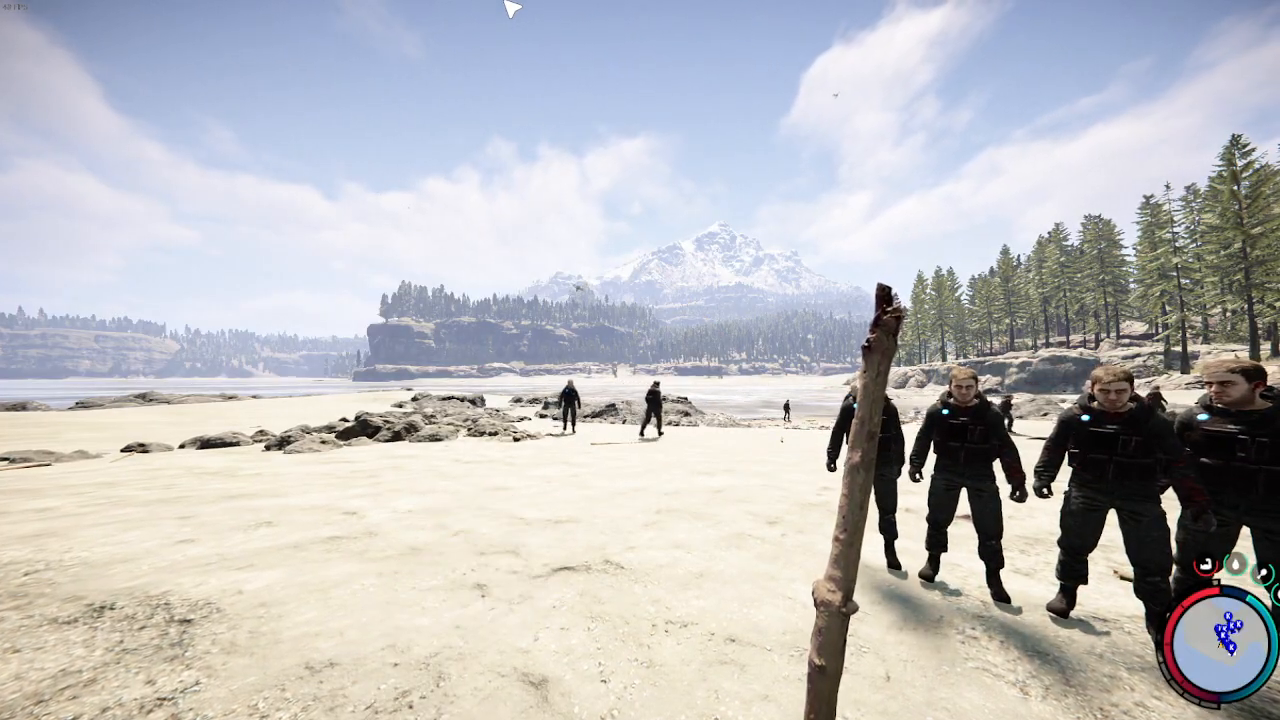
Click the game view after spawning Kelvins to bring the console command list back
click(640, 360)
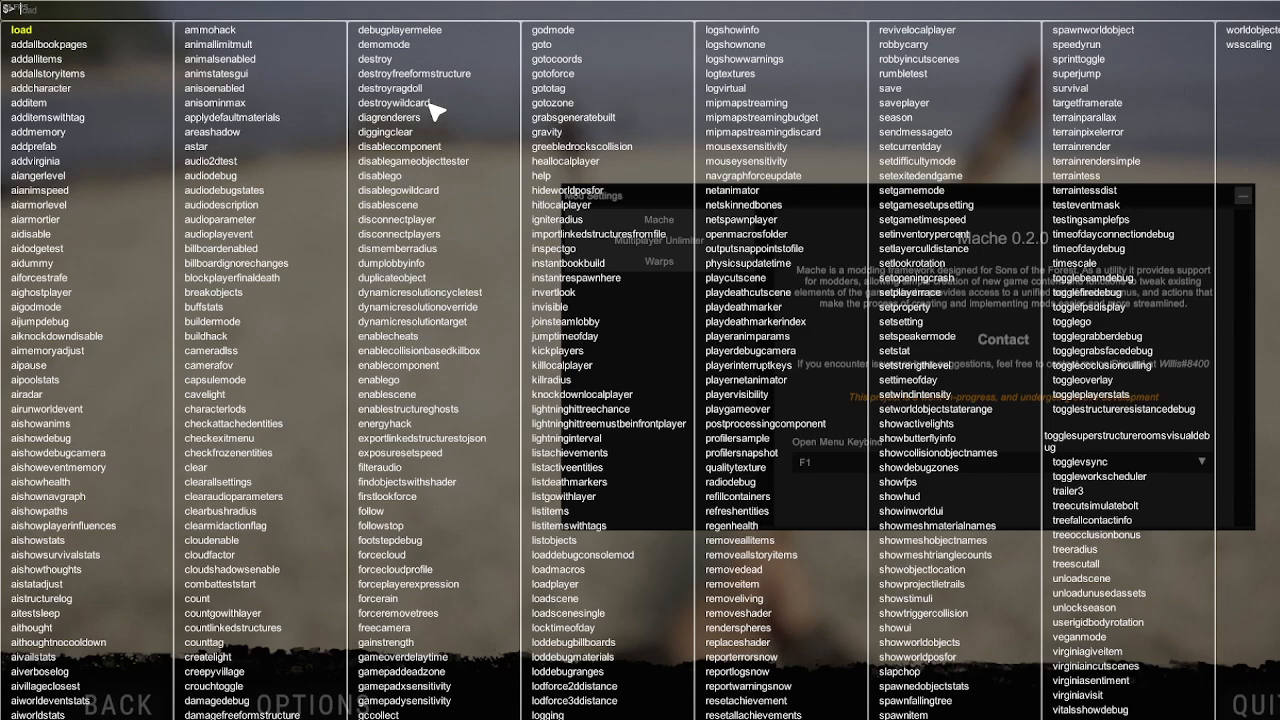
mouse_move(1240, 113)
text(lfgdsrtyyery)
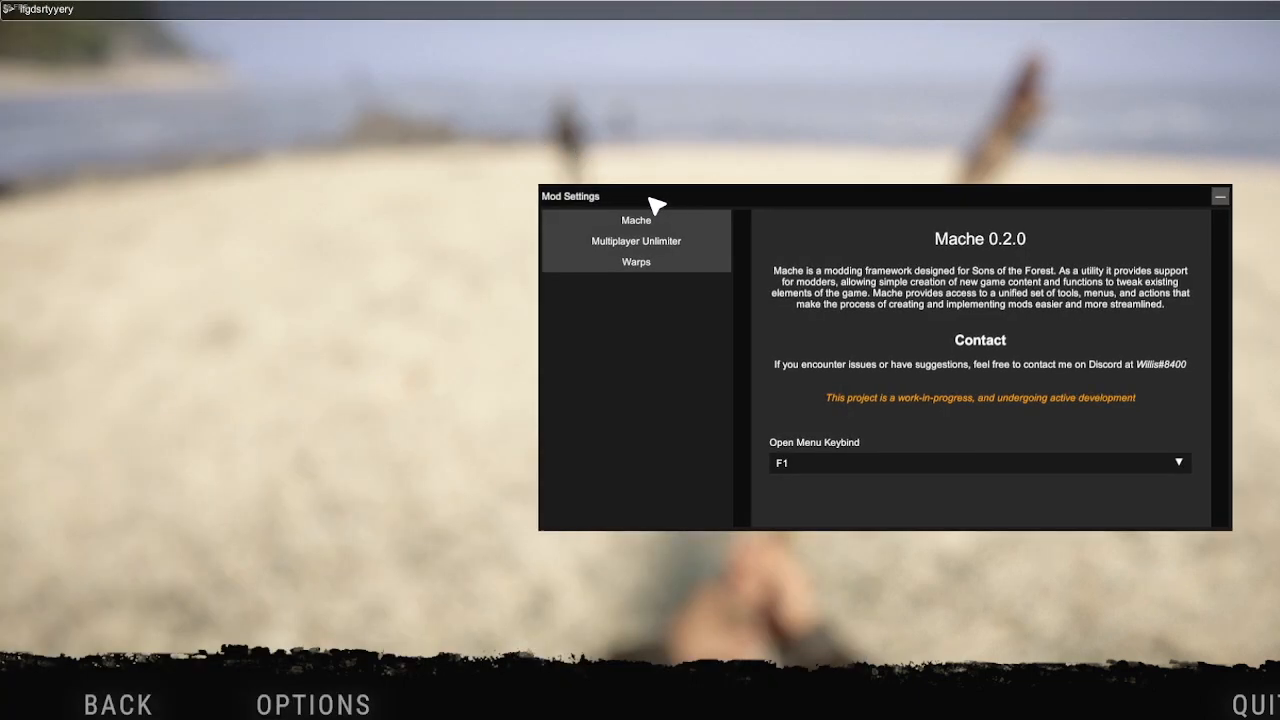
Try Multiplayer Unlimiter's Maximum Players slider at 25 and 24, leaving it at 6
click(636, 241)
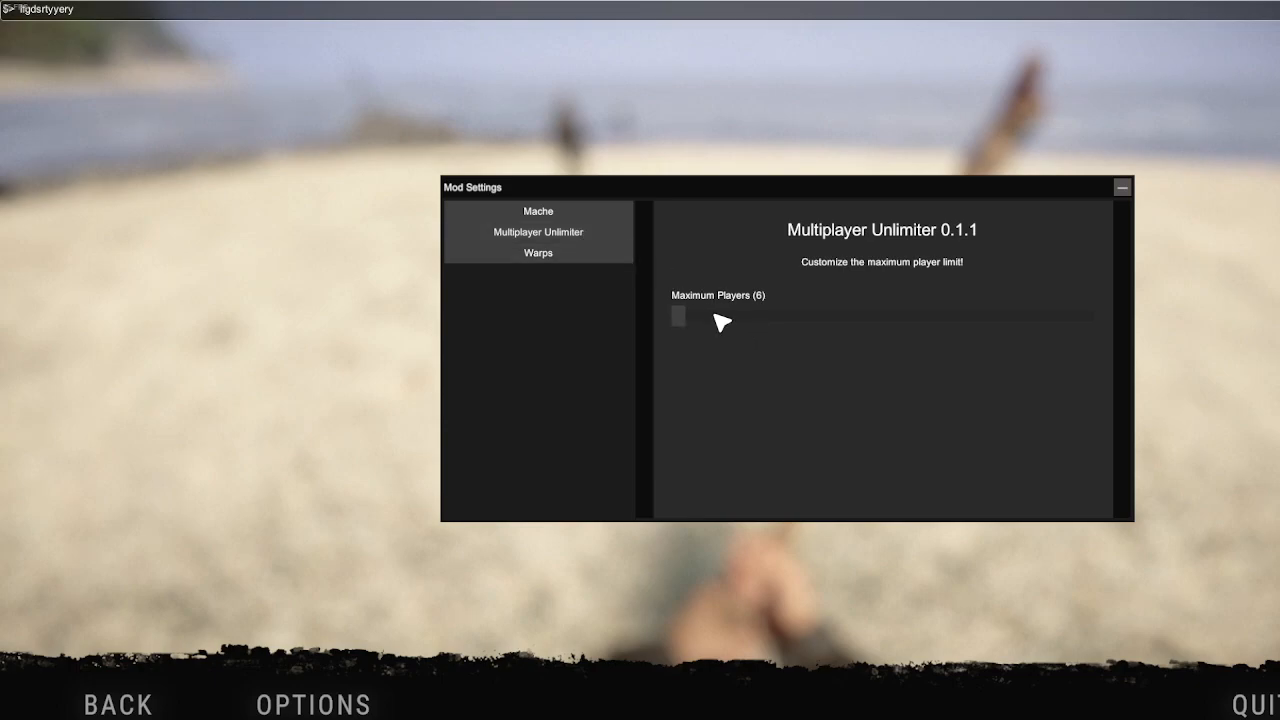
drag(678, 317, 1090, 317)
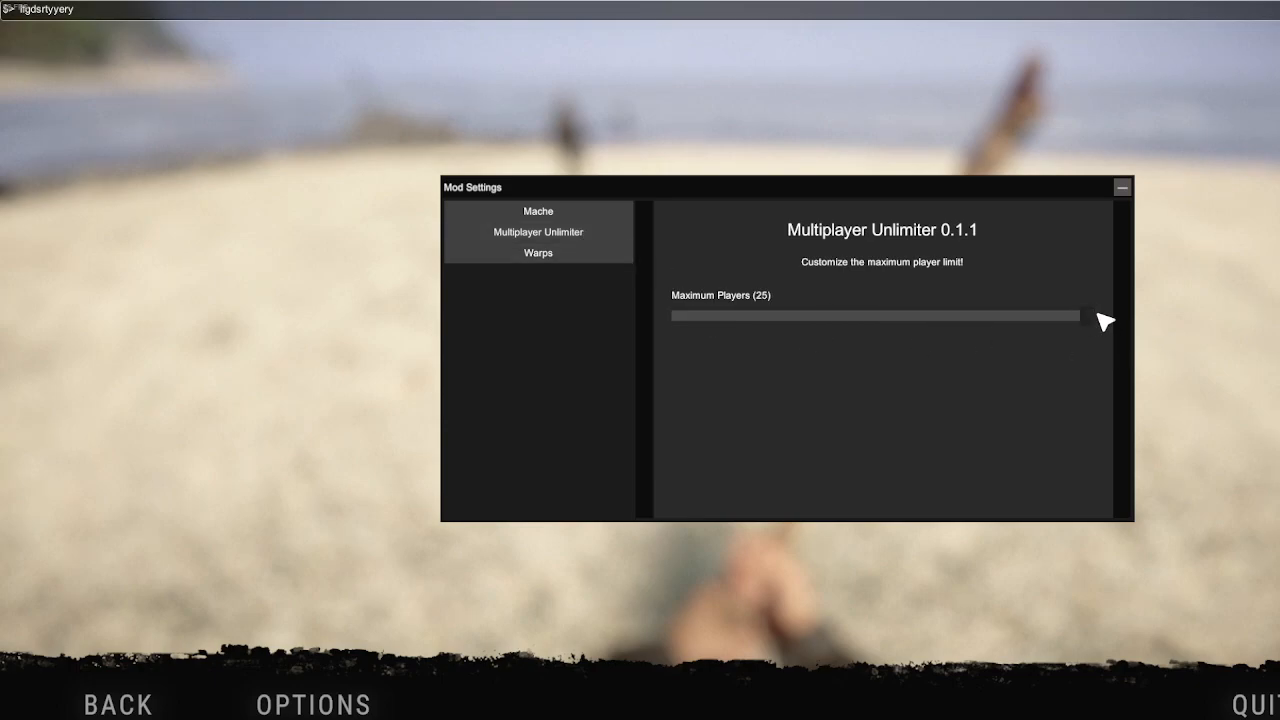
drag(1100, 318, 680, 318)
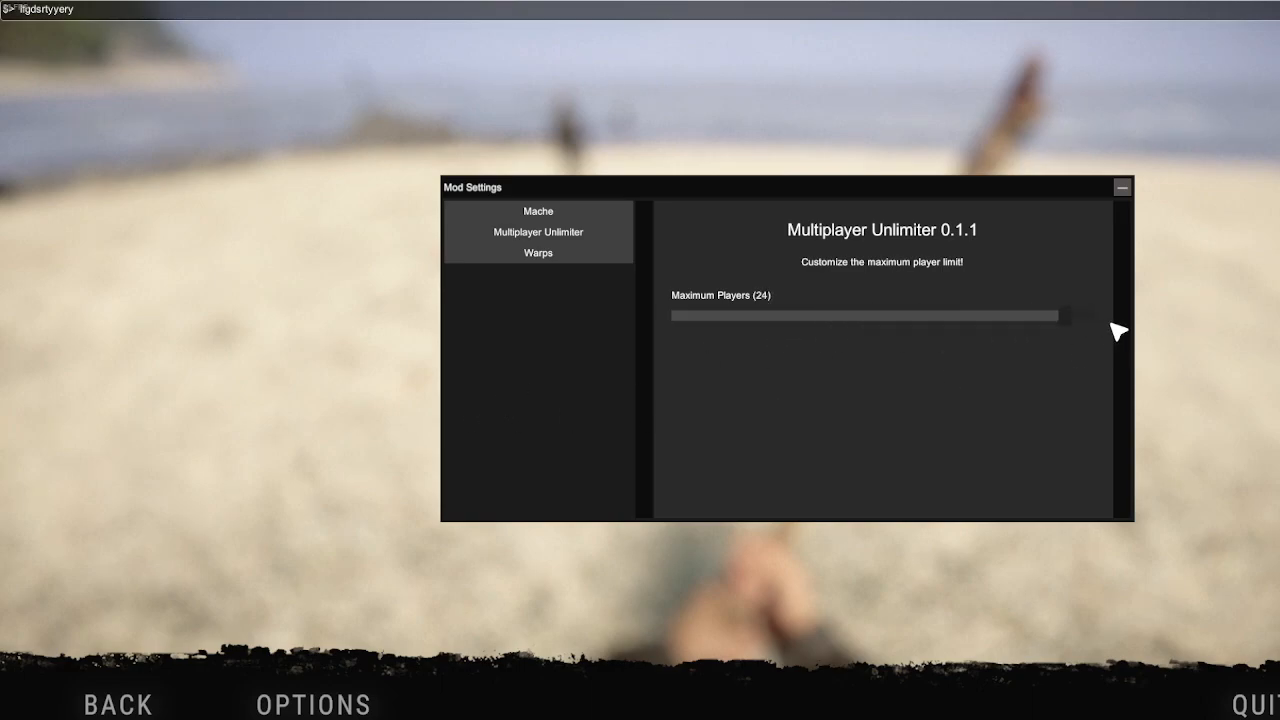
drag(1070, 316, 678, 316)
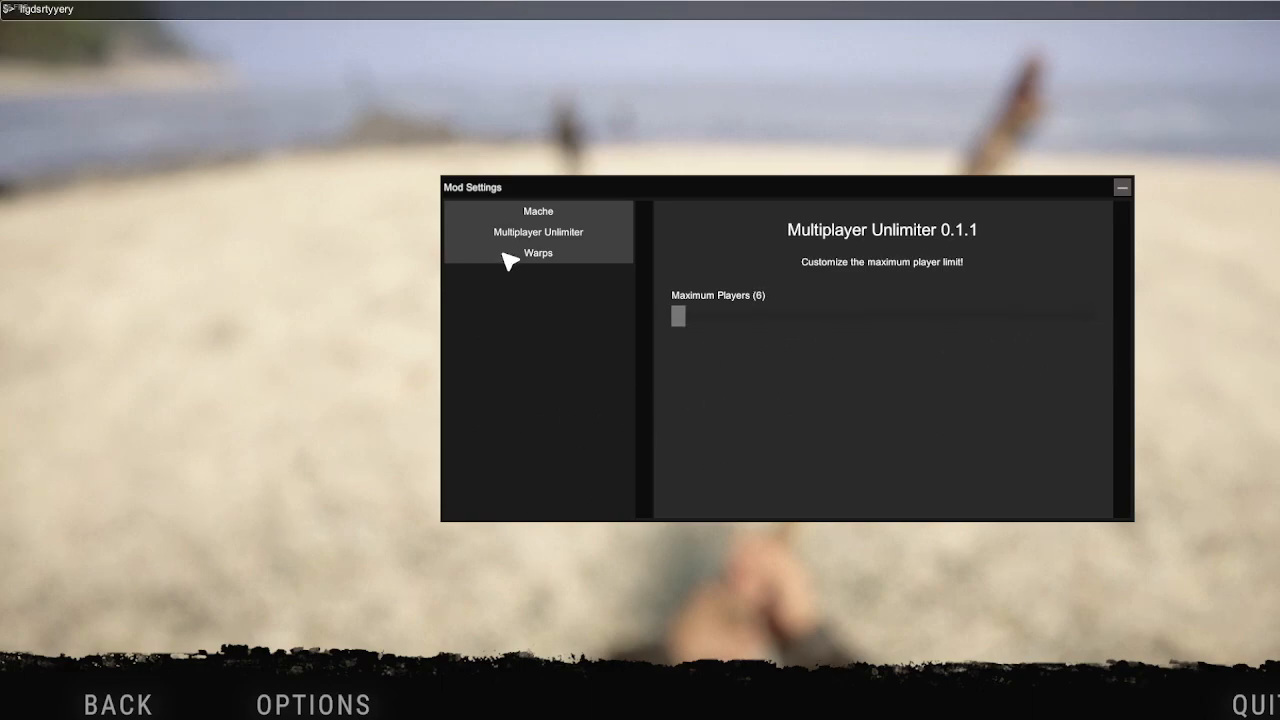
Check Mache's menu keybind choices, then view the Warps 1.1.1 settings page
click(538, 211)
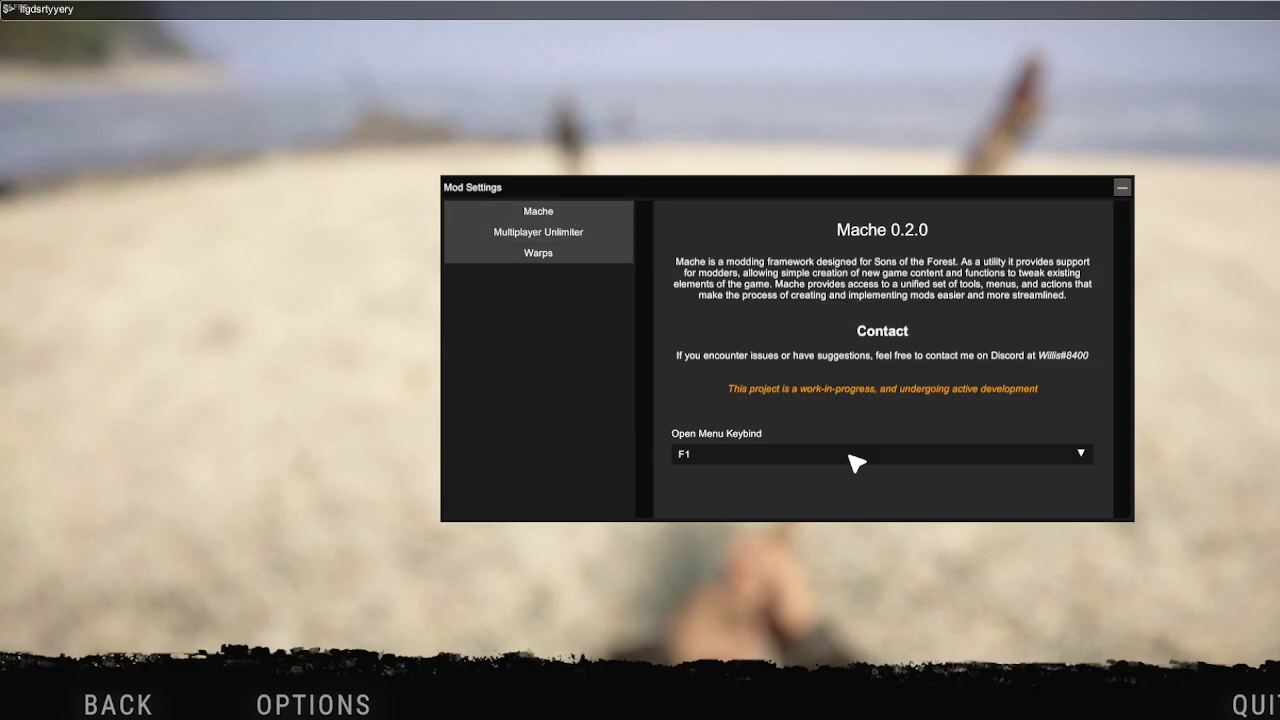
click(1078, 453)
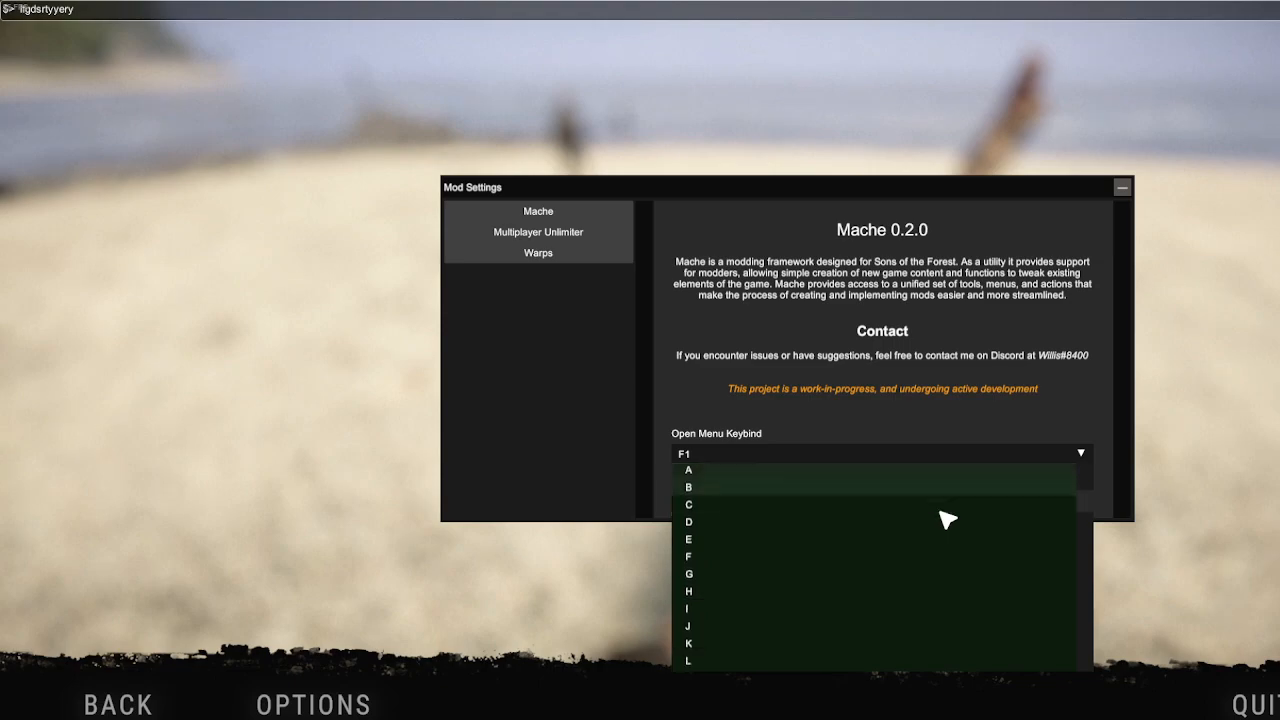
scroll(down, 3)
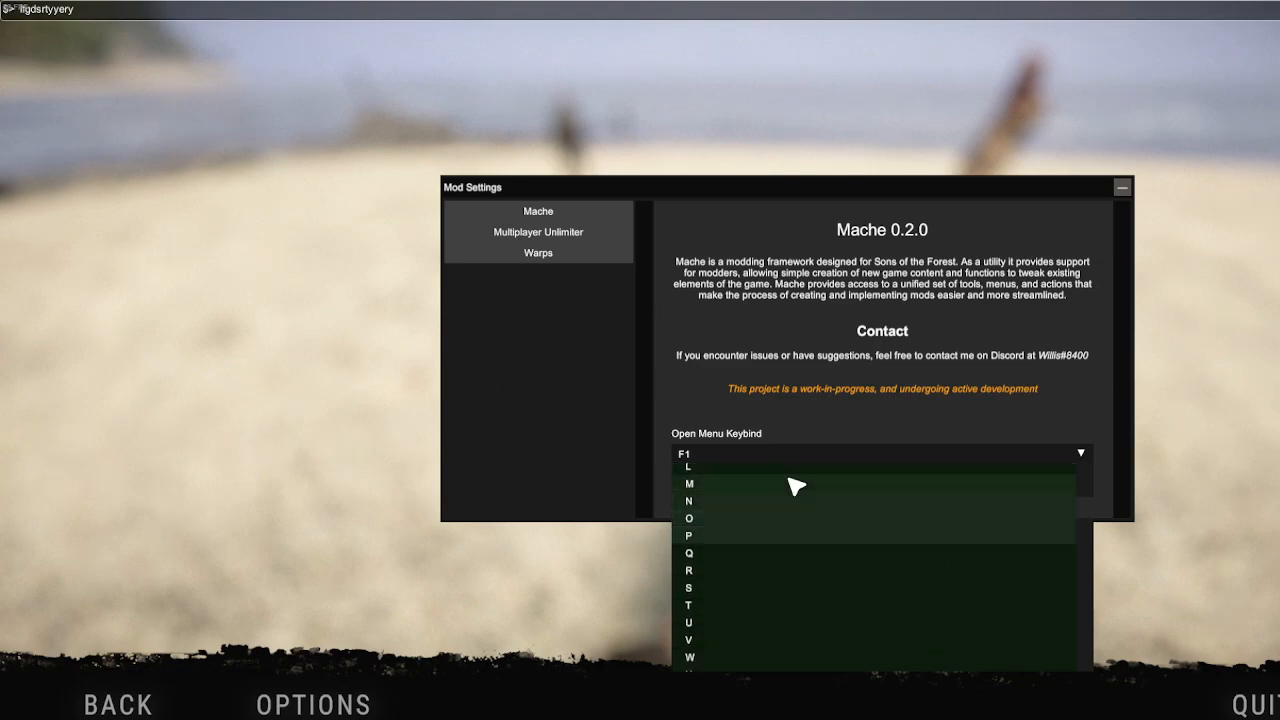
click(538, 252)
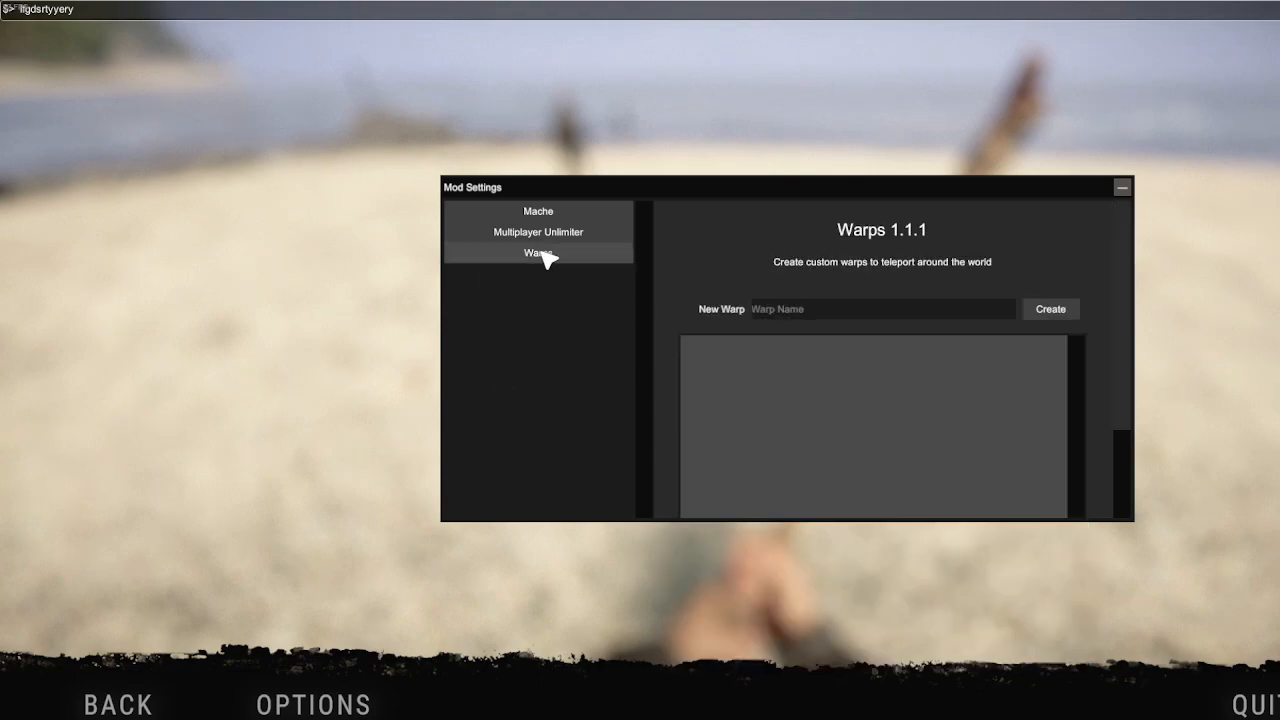
mouse_move(968, 313)
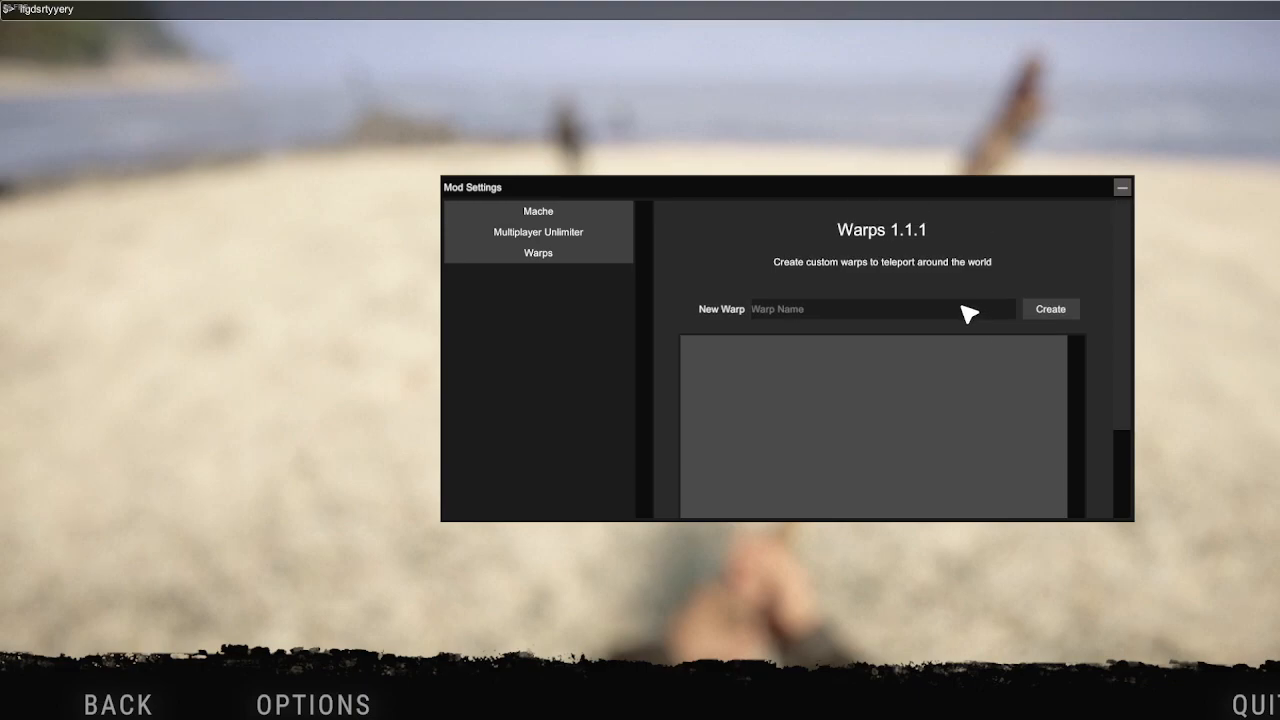
Create a new warp named 'test' at the current beach spot
text(tes)
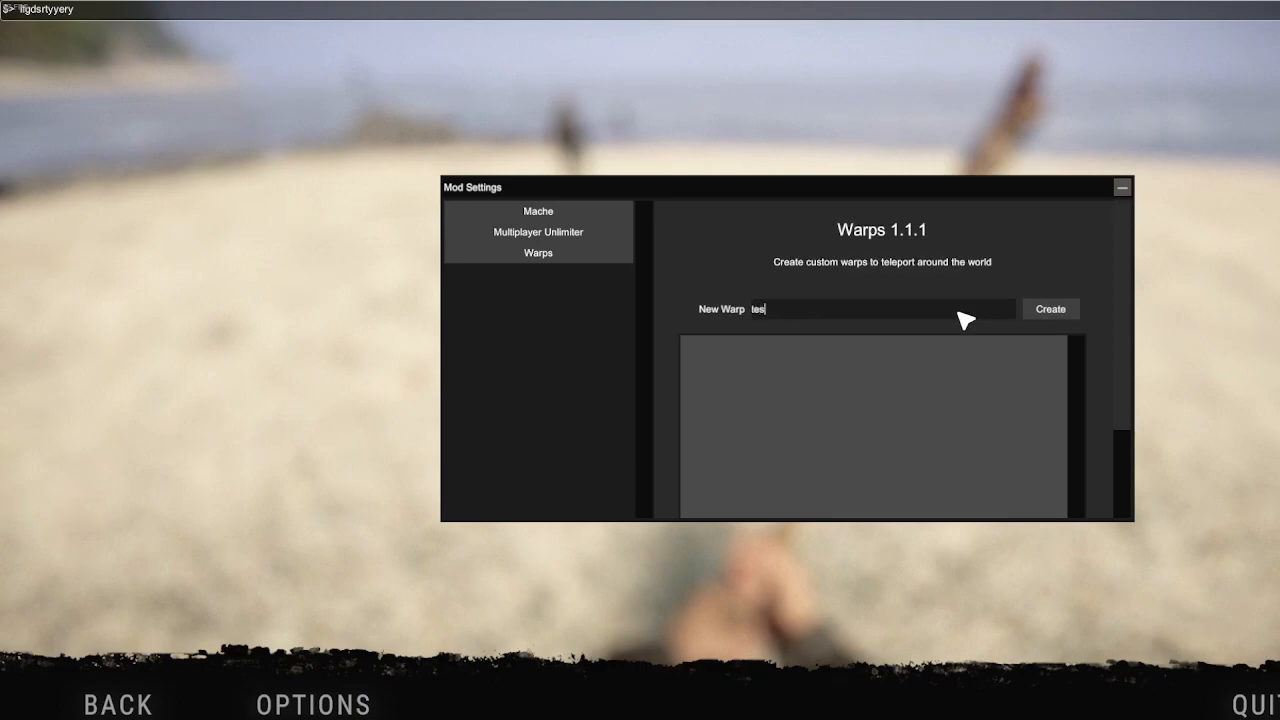
click(1050, 308)
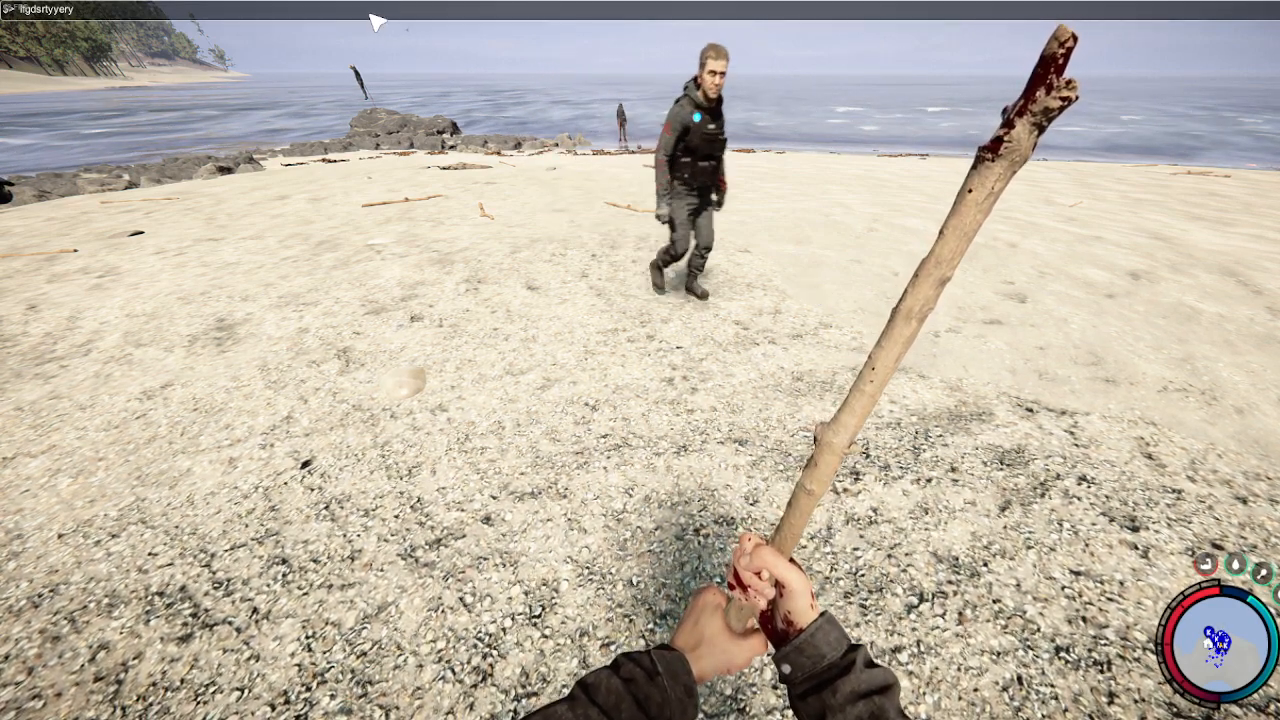
mouse_move(640, 360)
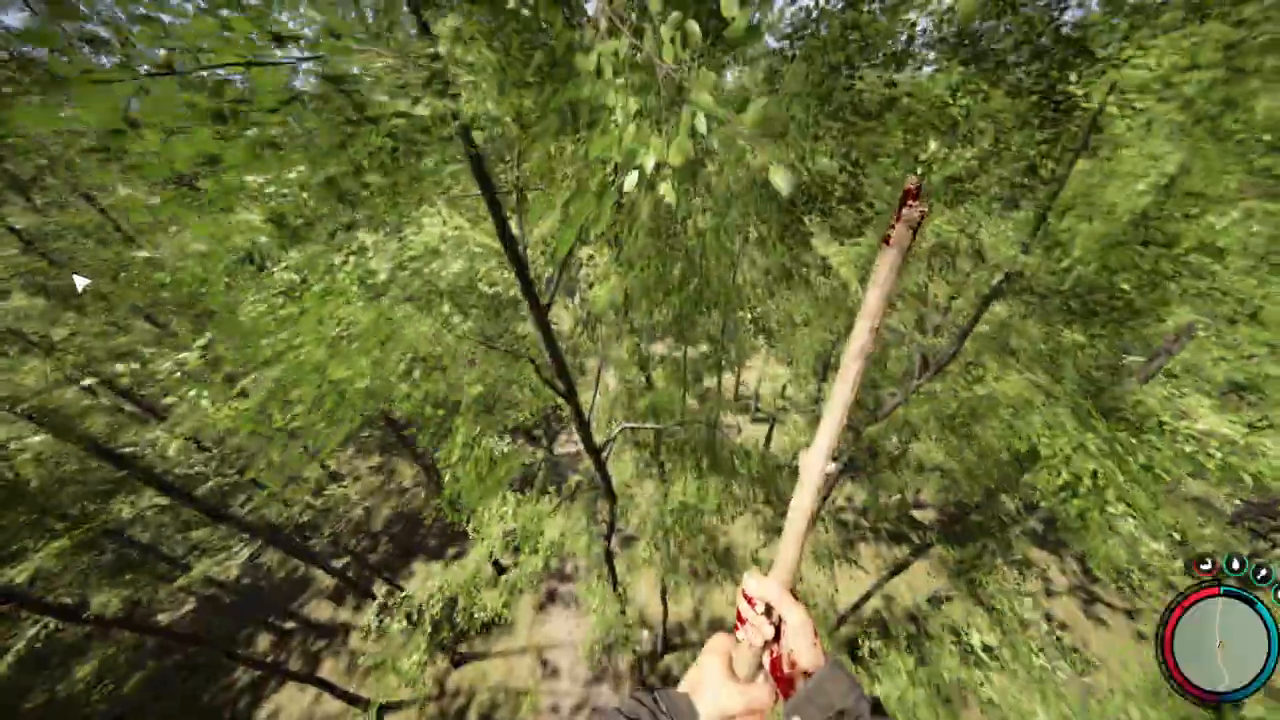
mouse_move(640, 360)
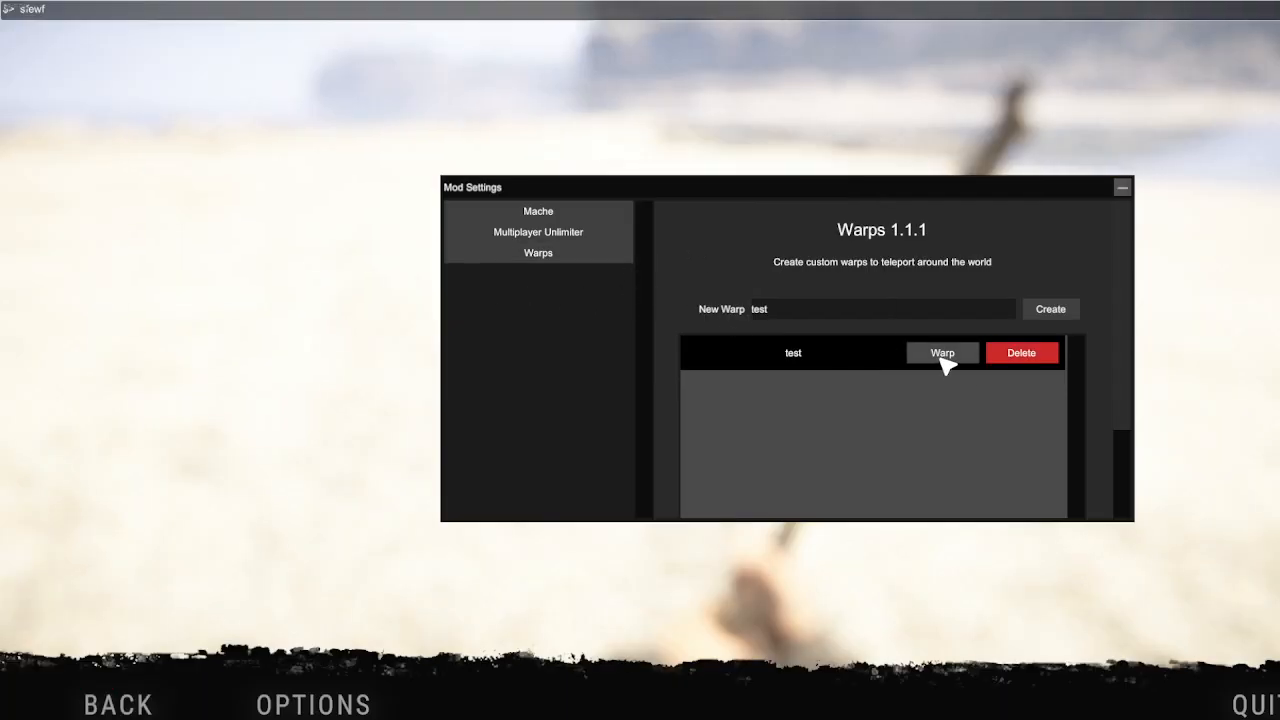
Warp to the saved 'test' location and close Mod Settings
click(940, 352)
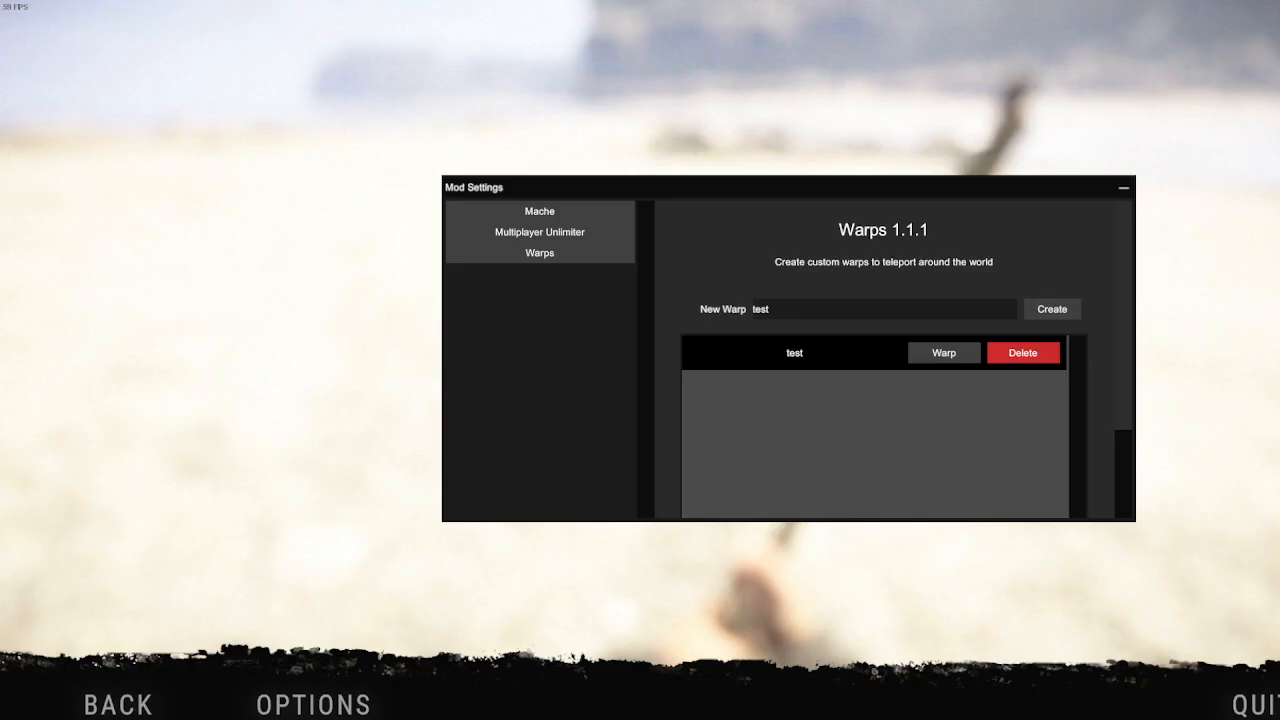
click(942, 352)
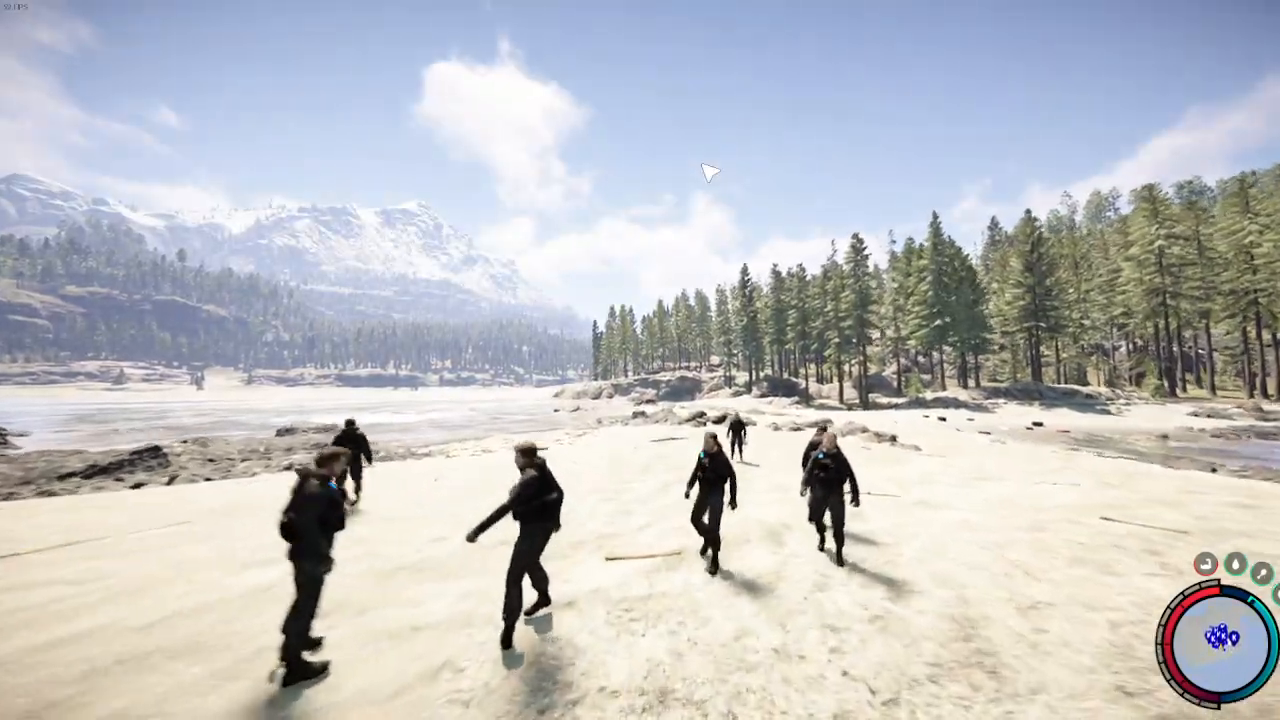